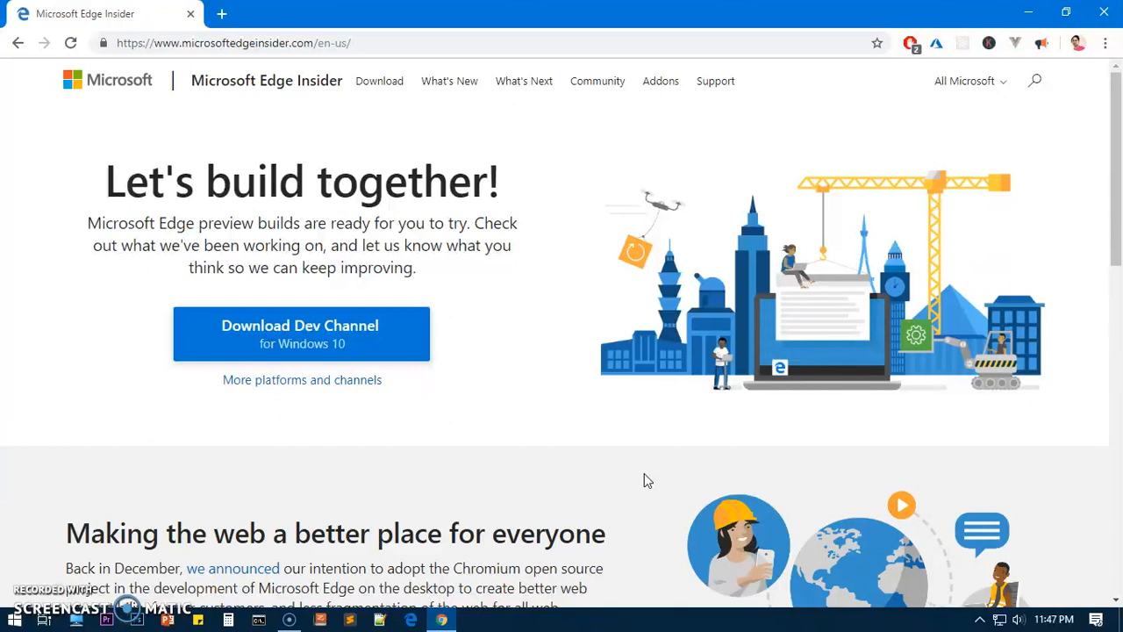
pyautogui.moveTo(342, 173)
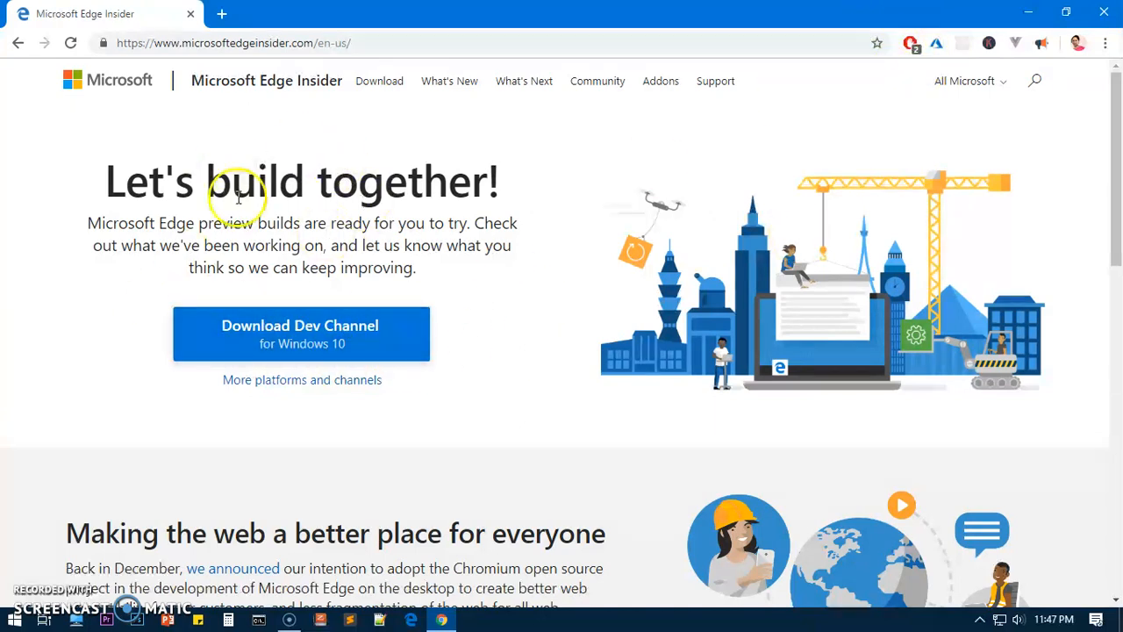
pyautogui.moveTo(364, 182)
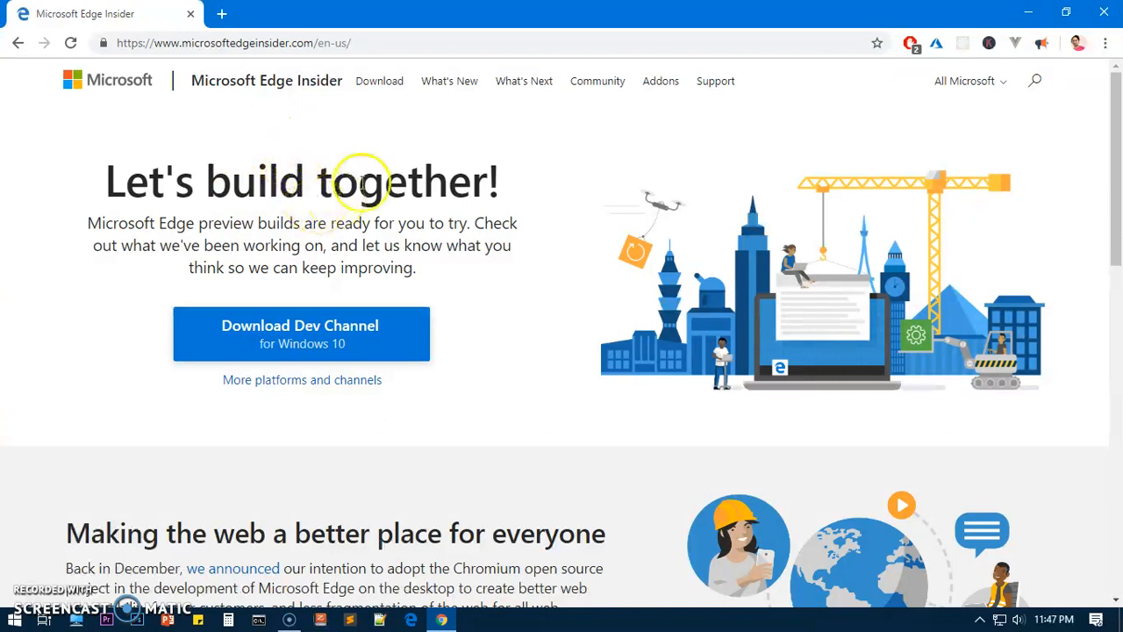
pyautogui.moveTo(405, 132)
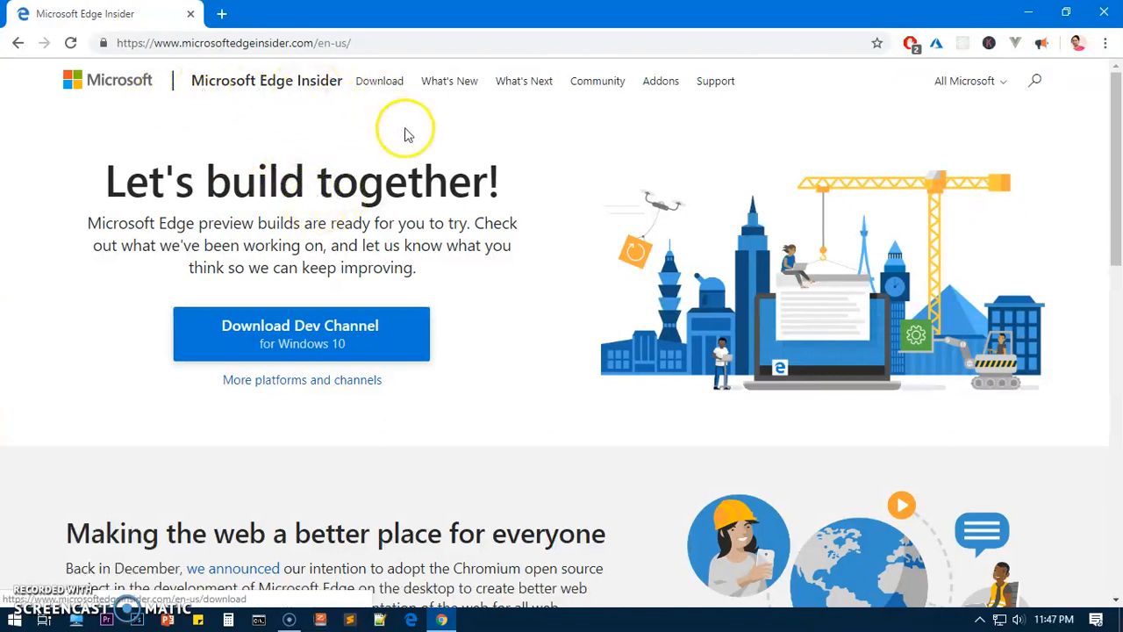
pyautogui.moveTo(1035, 307)
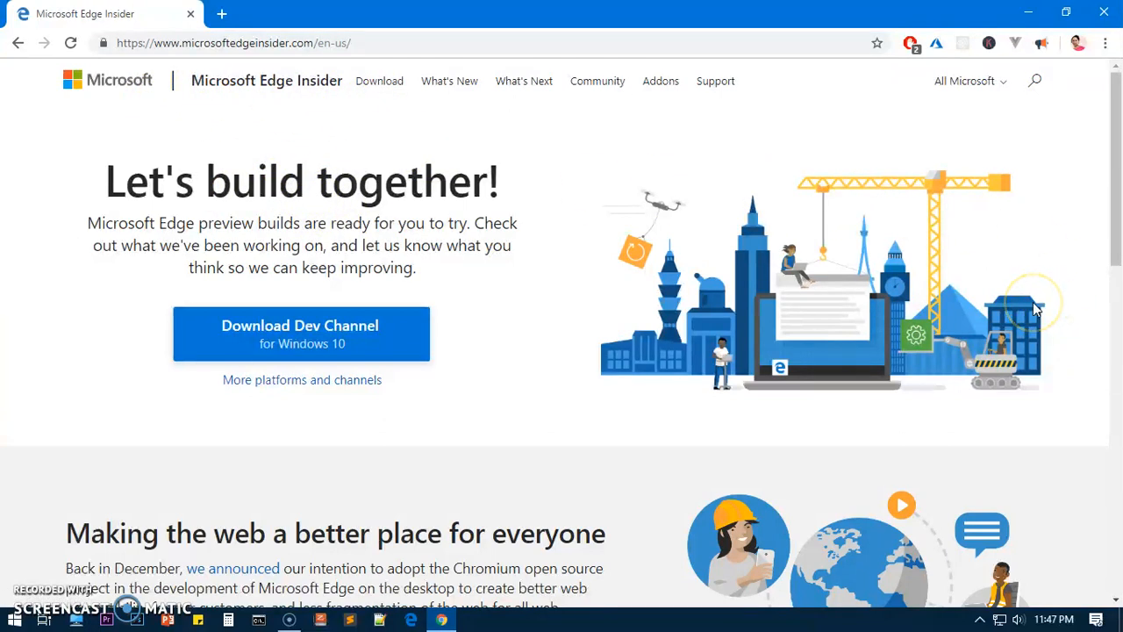
pyautogui.moveTo(1035, 309)
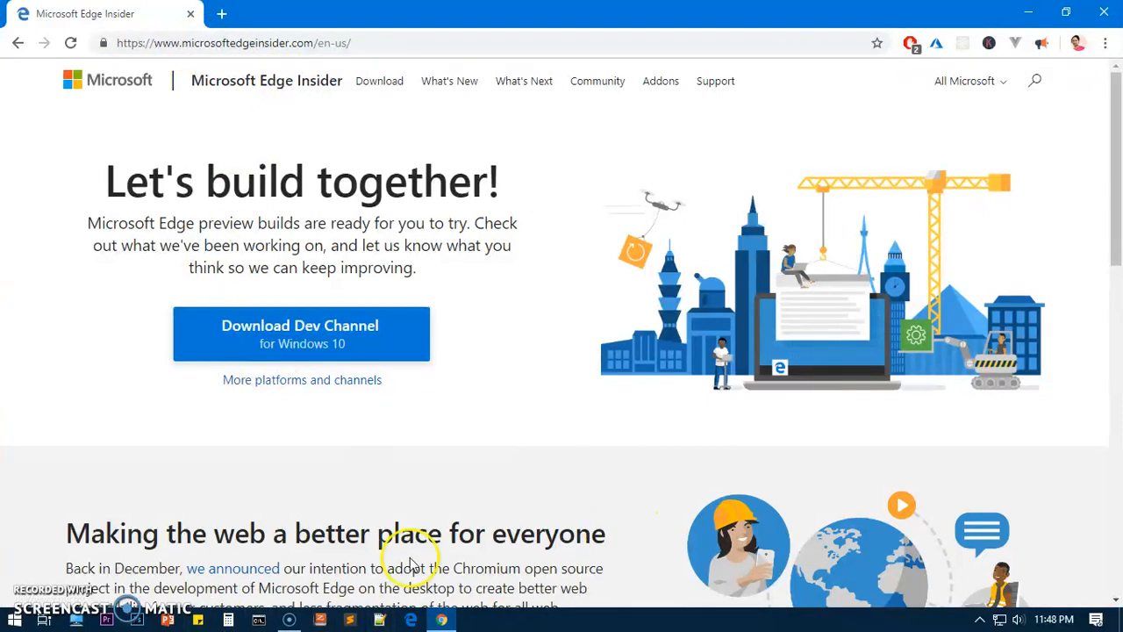
pyautogui.moveTo(465, 395)
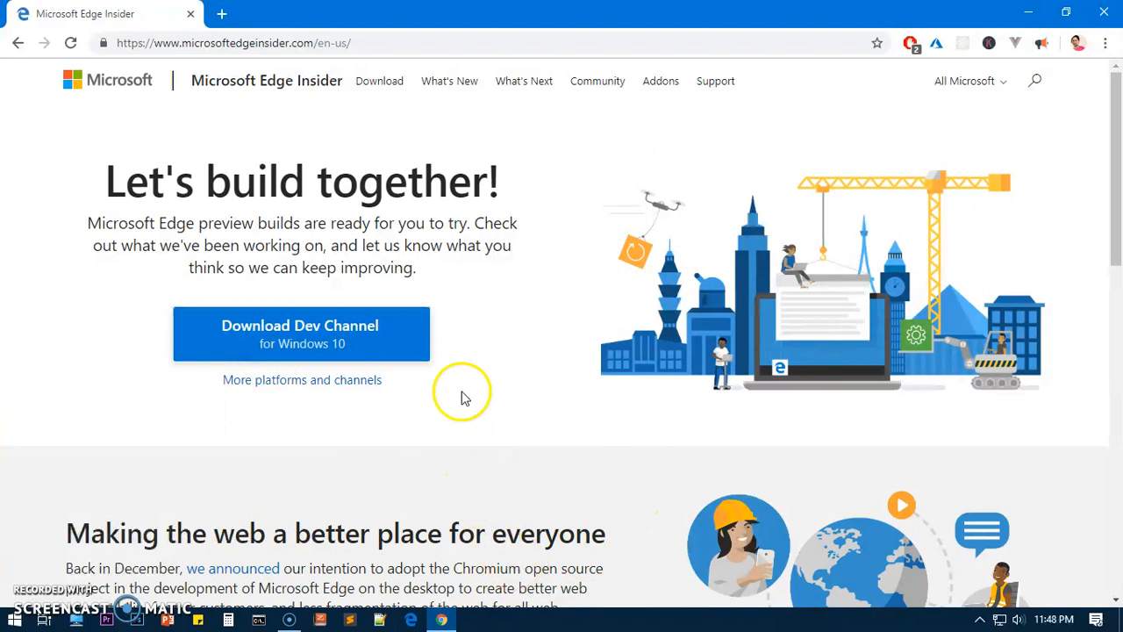
pyautogui.moveTo(379, 81)
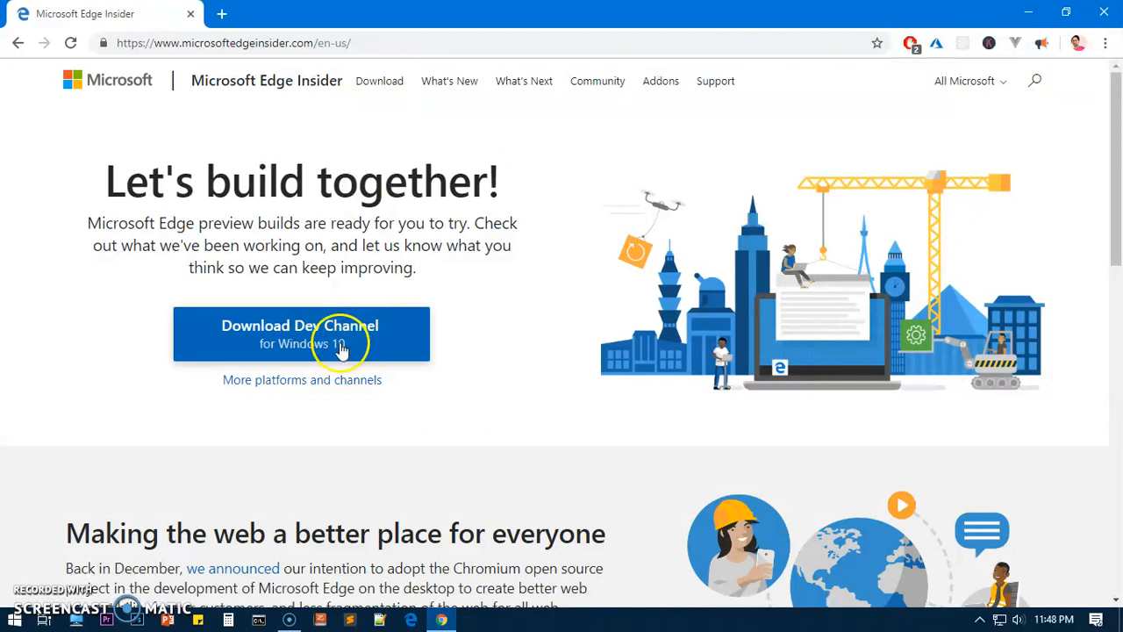
# Dismiss the Dev Channel license terms without downloading and go to the channel comparison page
pyautogui.click(302, 334)
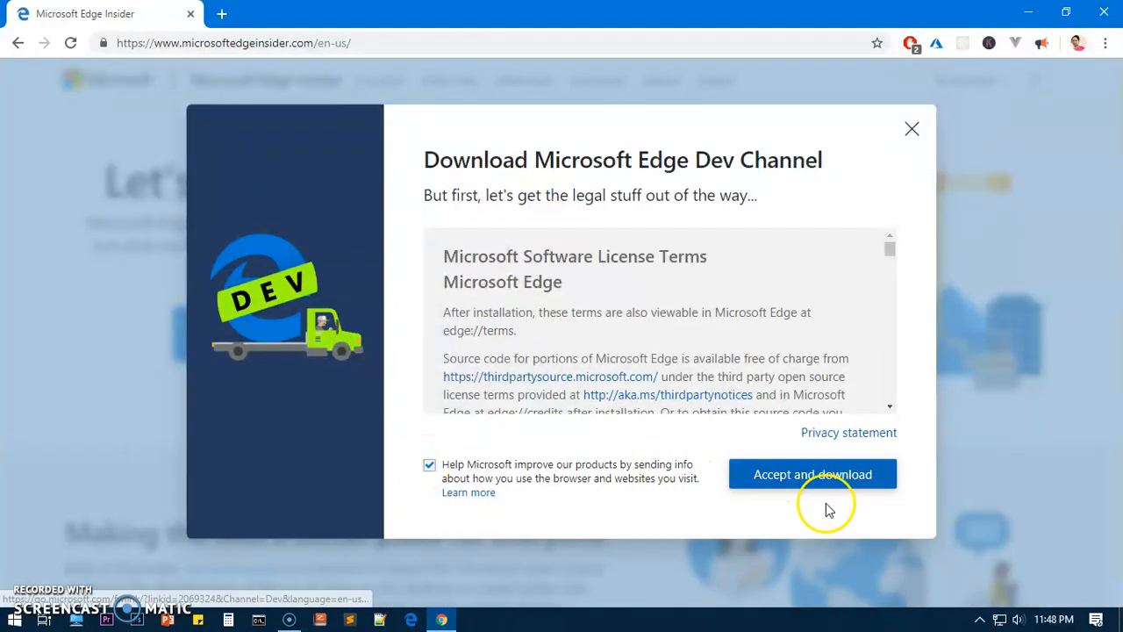
pyautogui.moveTo(911, 129)
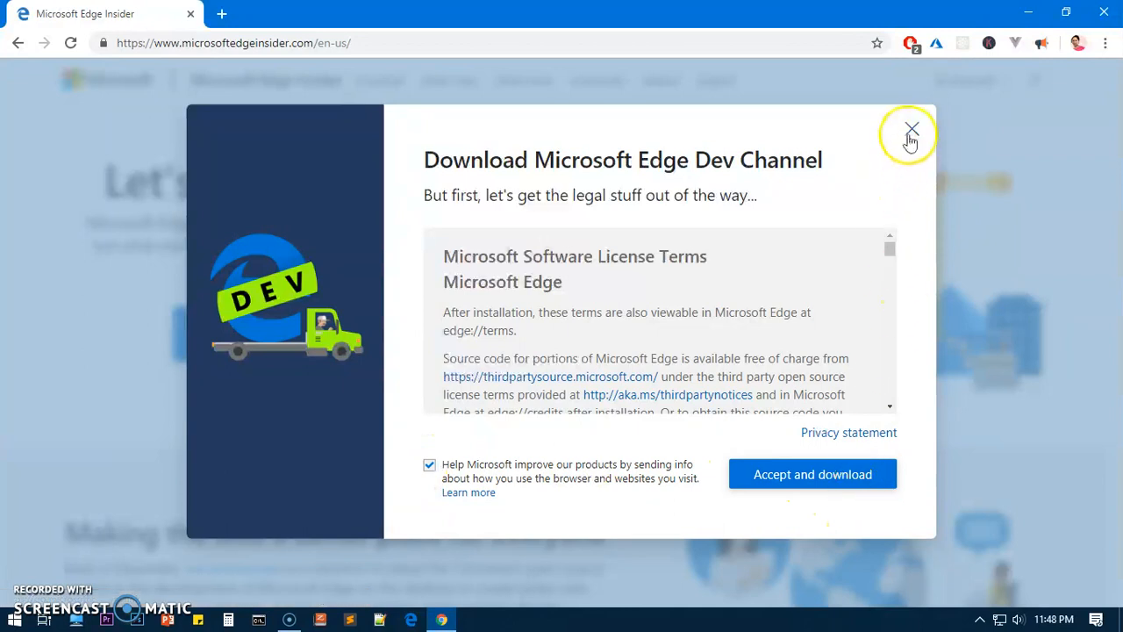
pyautogui.click(911, 130)
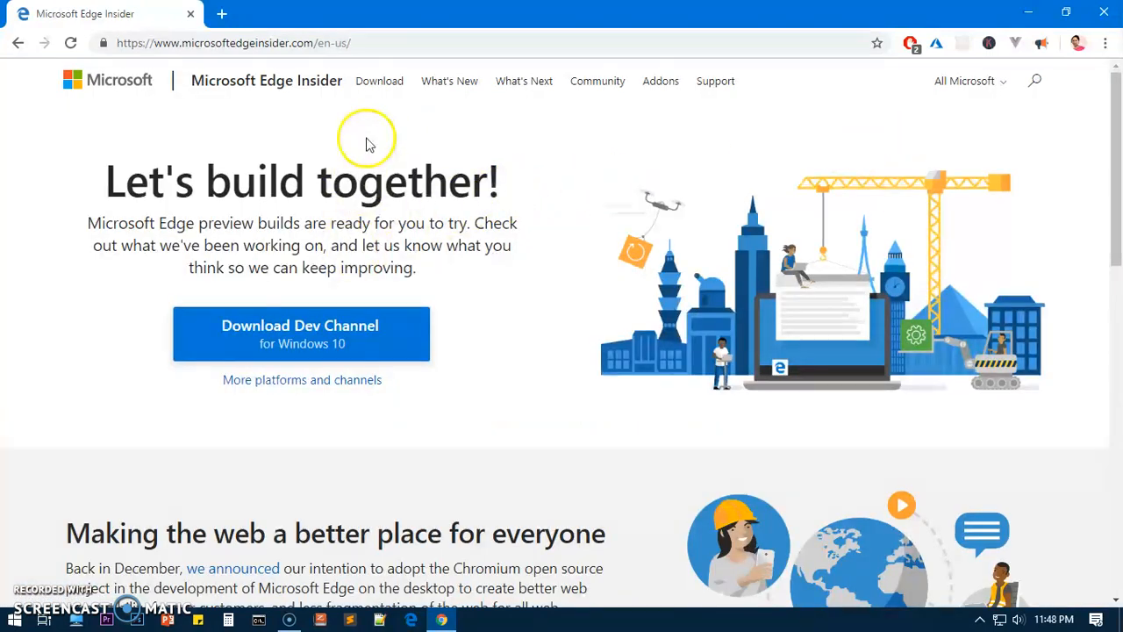
pyautogui.click(379, 81)
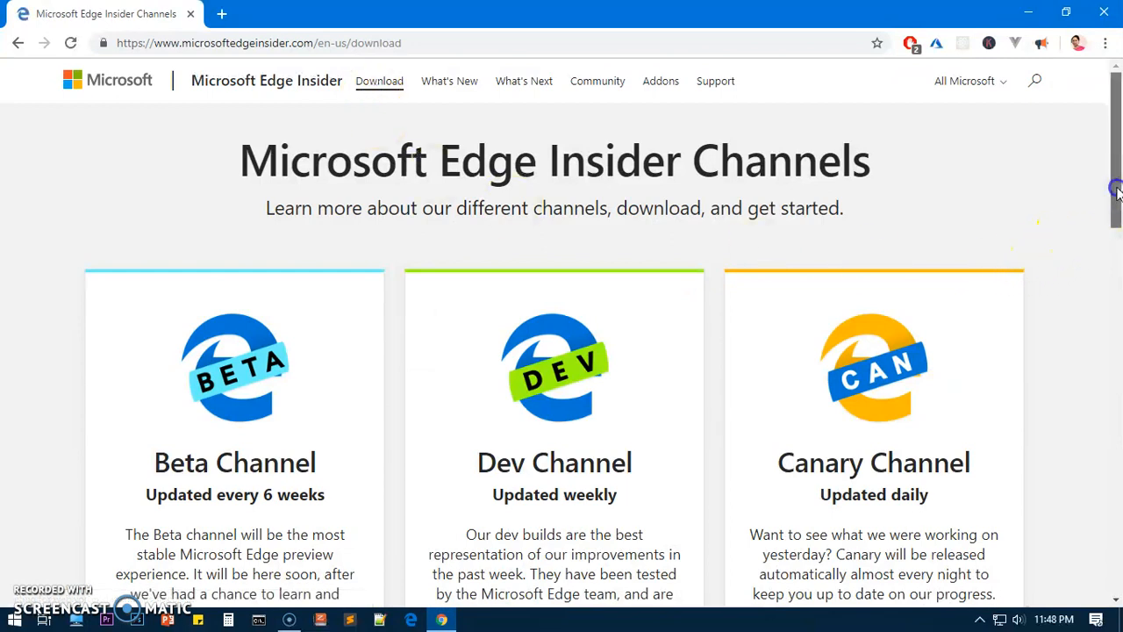
# Browse the Beta, Dev and Canary channel descriptions on the Insider download page
pyautogui.scroll(-3)
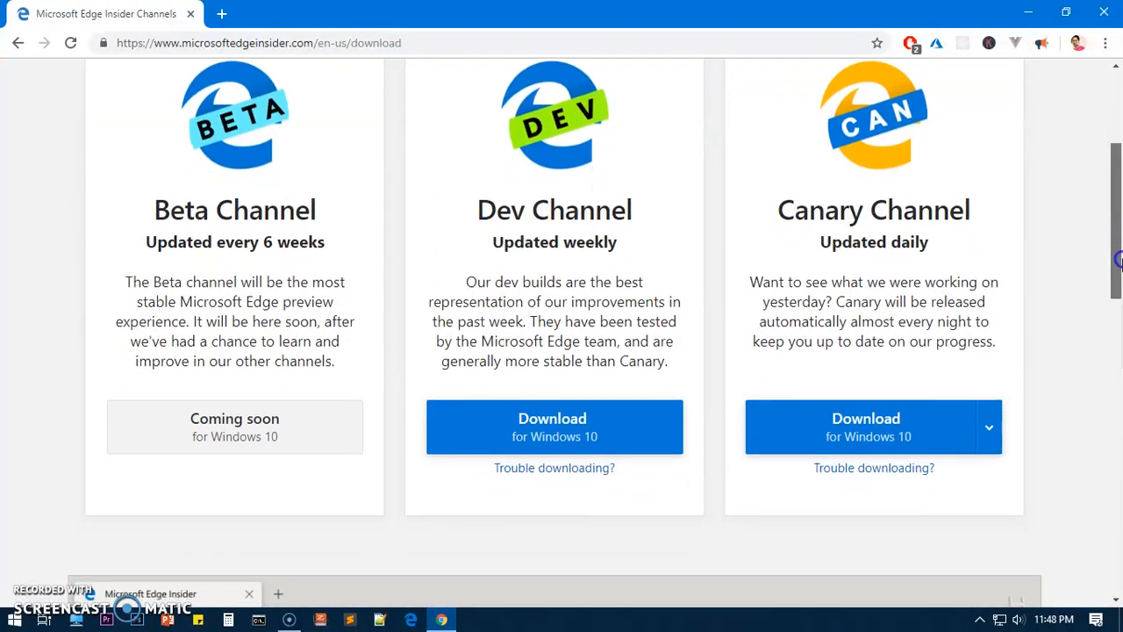
pyautogui.scroll(3)
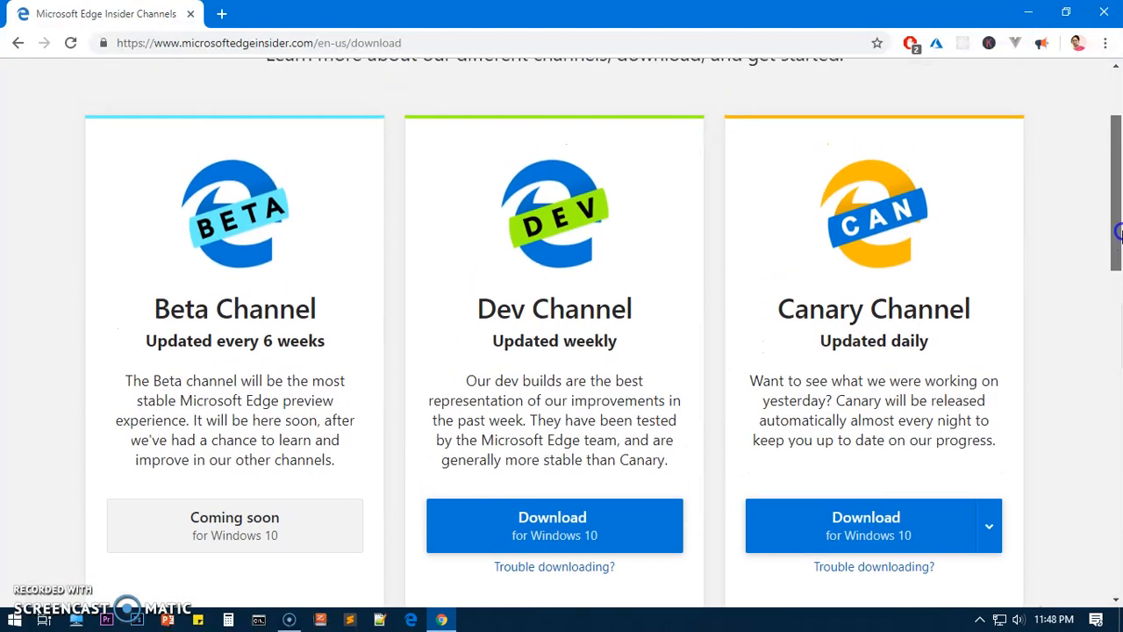
pyautogui.moveTo(1001, 290)
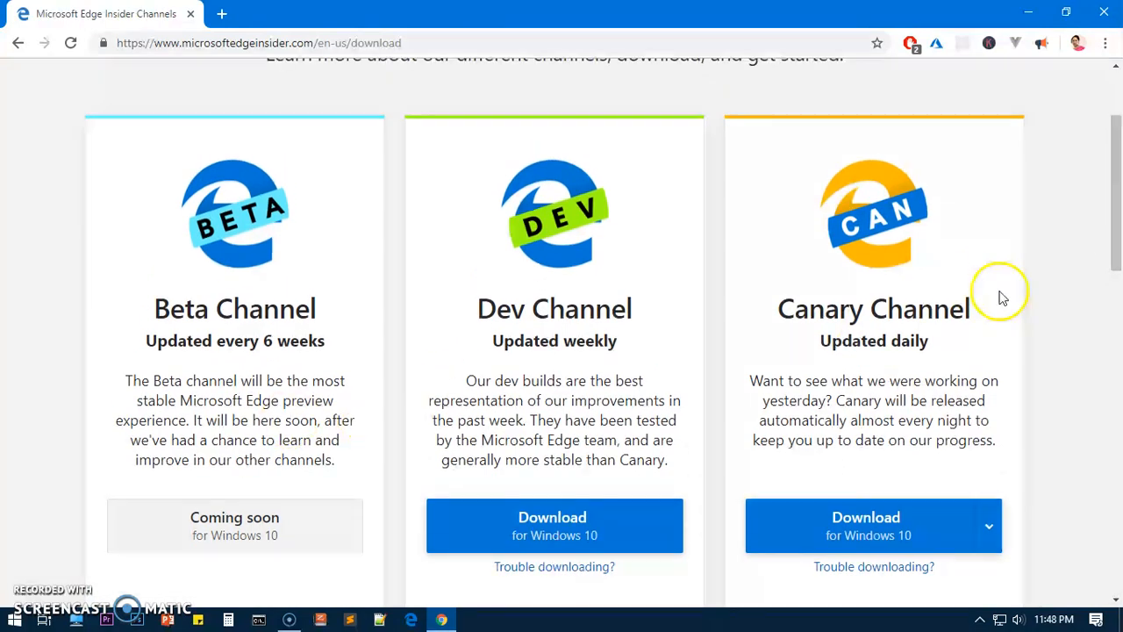
pyautogui.moveTo(836, 322)
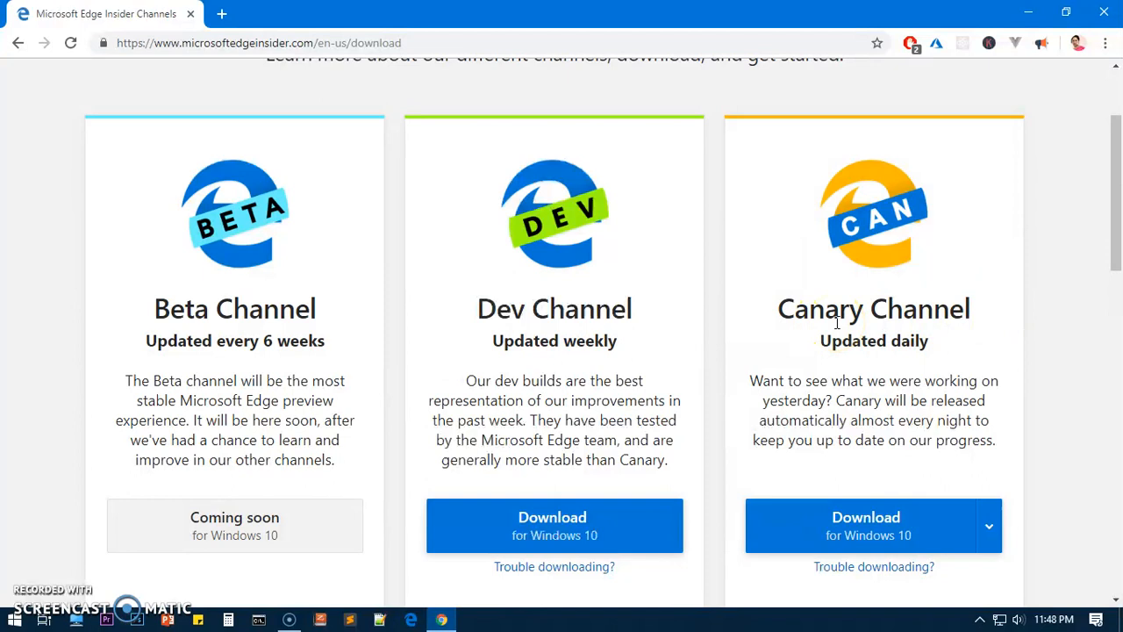
pyautogui.moveTo(1008, 335)
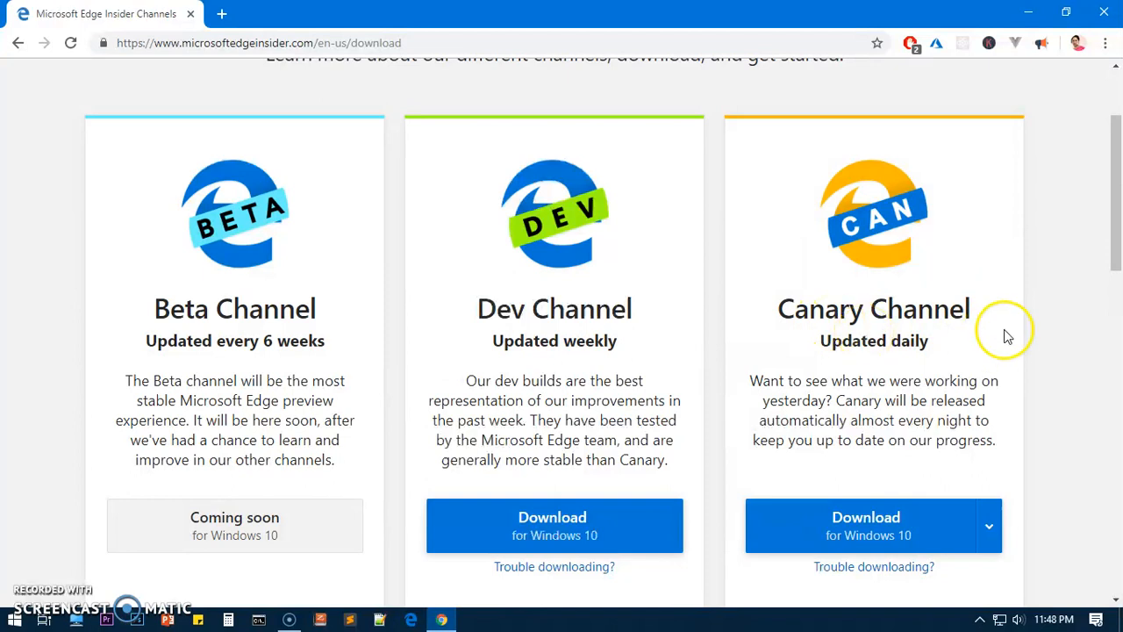
pyautogui.moveTo(991, 341)
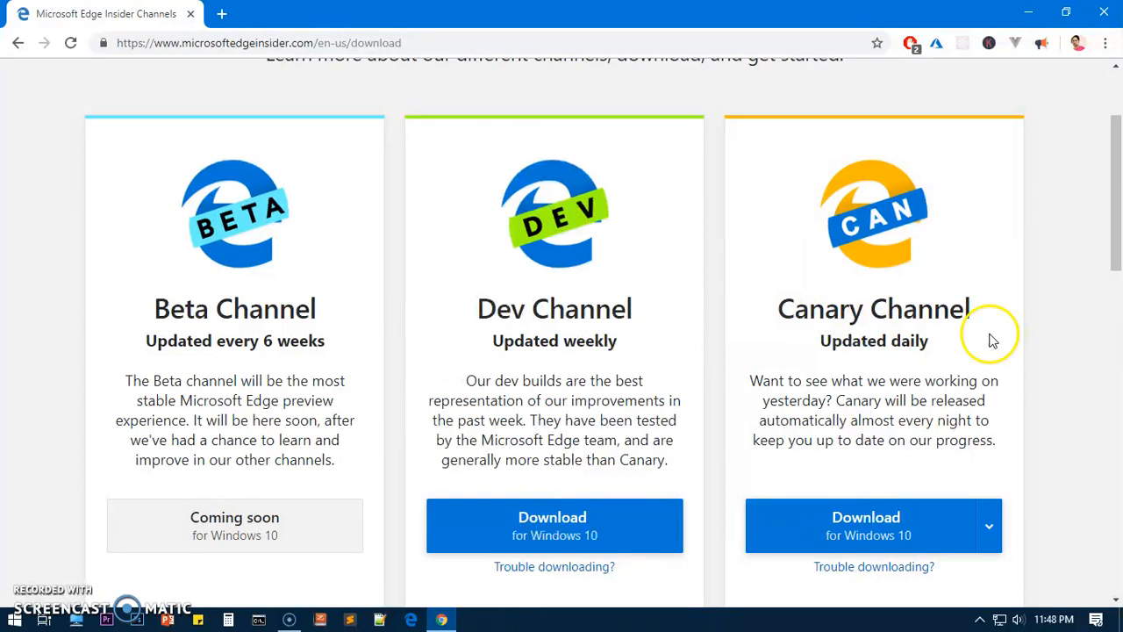
pyautogui.moveTo(886, 403)
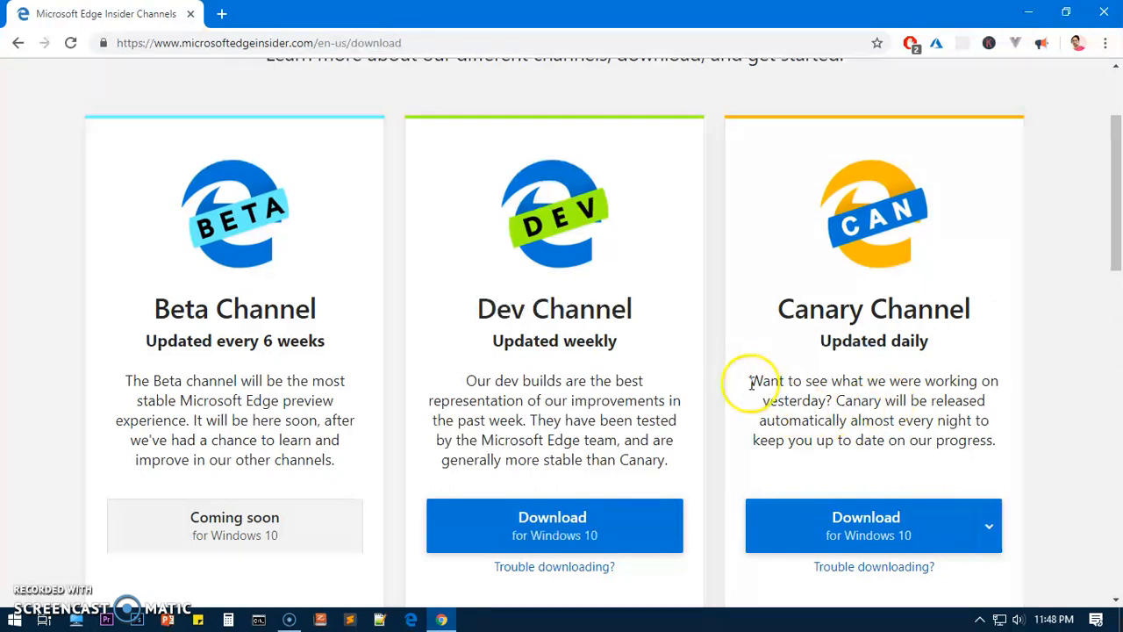
pyautogui.moveTo(749, 380); pyautogui.dragTo(996, 440)
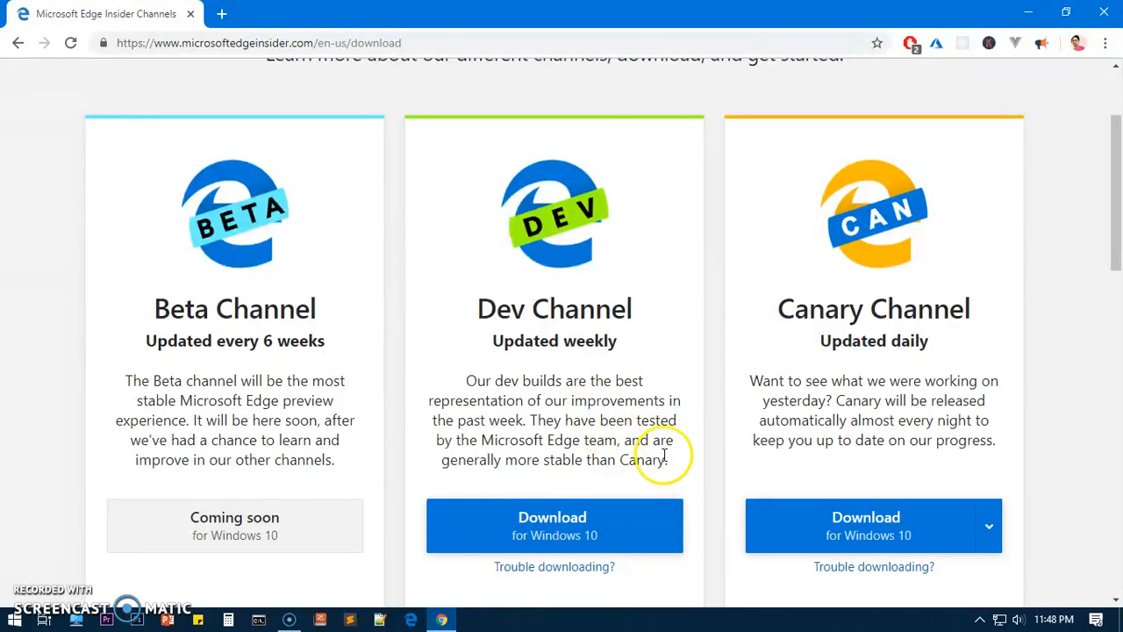
pyautogui.moveTo(476, 356)
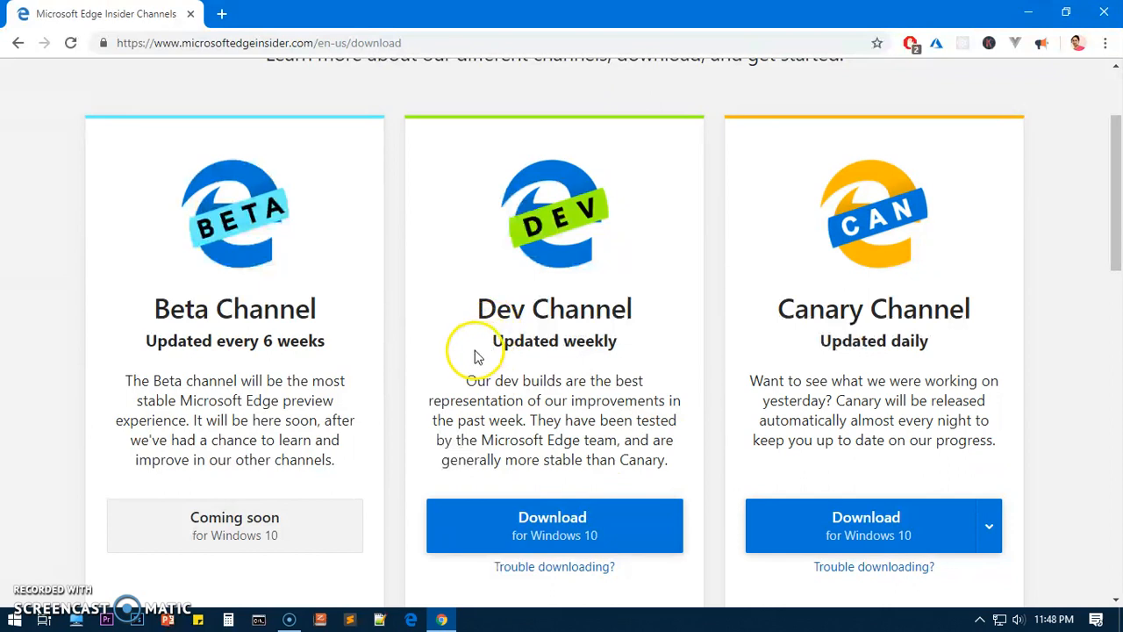
pyautogui.doubleClick(554, 308)
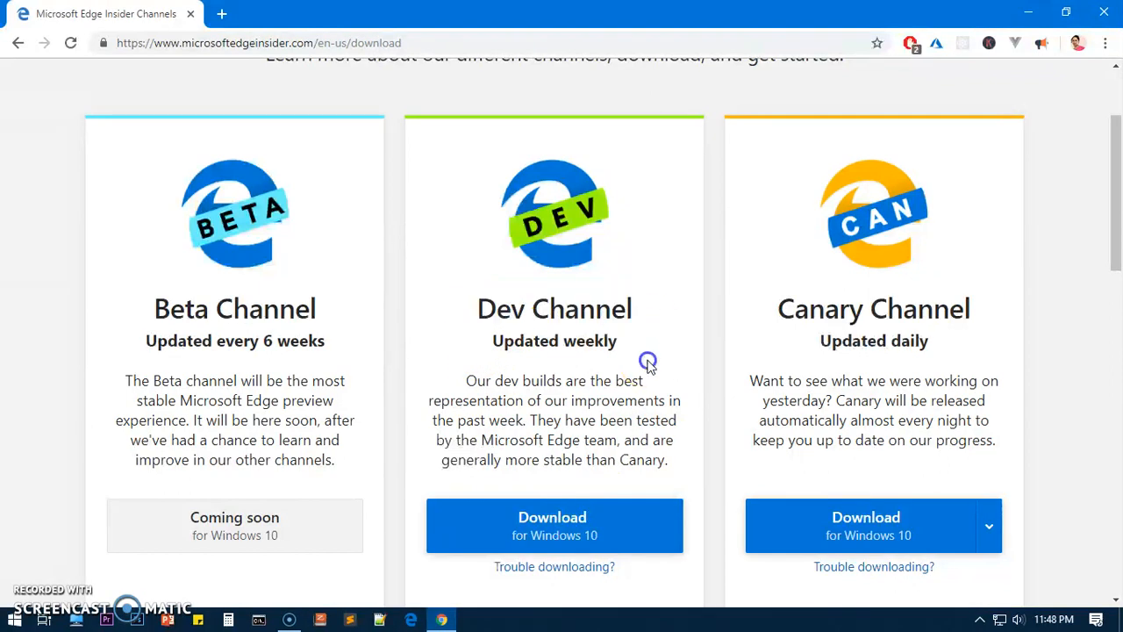
pyautogui.doubleClick(234, 308)
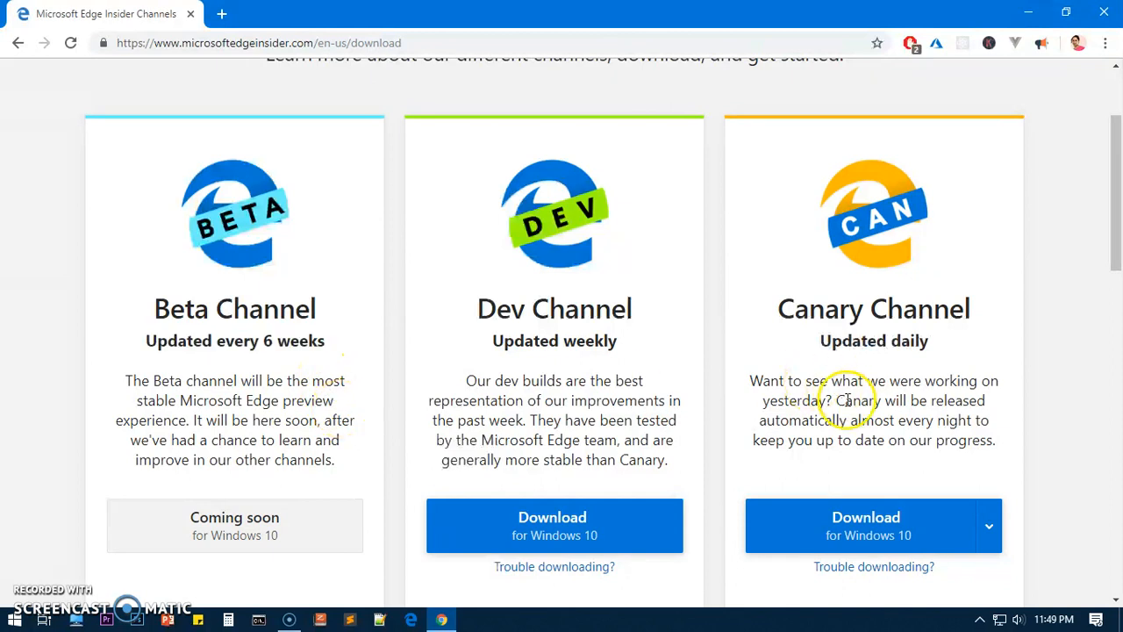
pyautogui.moveTo(473, 570)
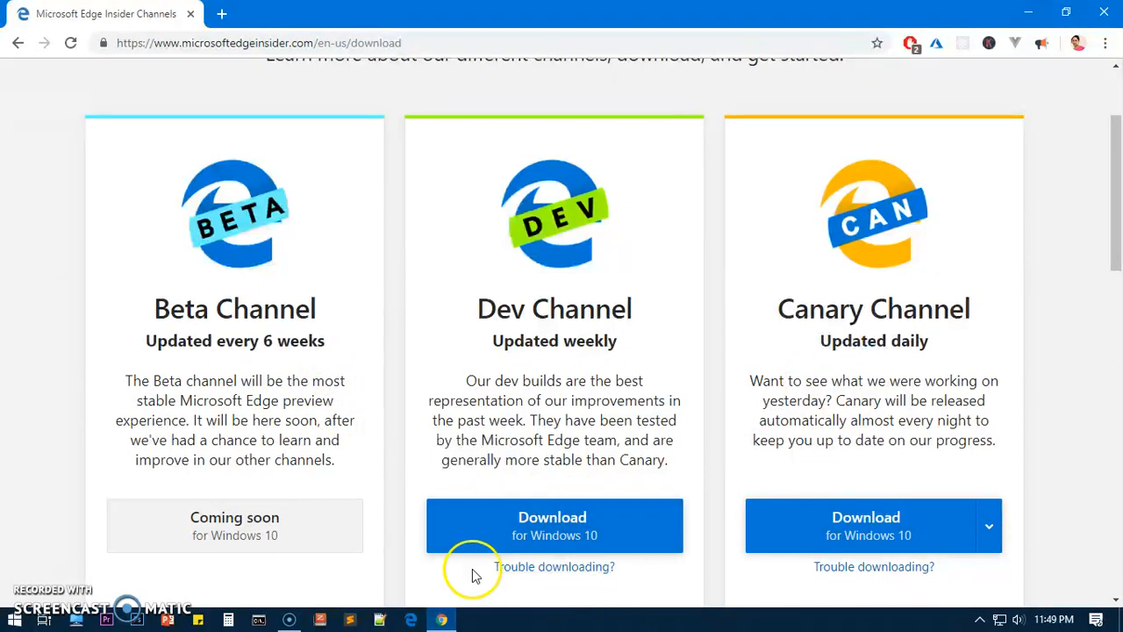
pyautogui.moveTo(504, 227)
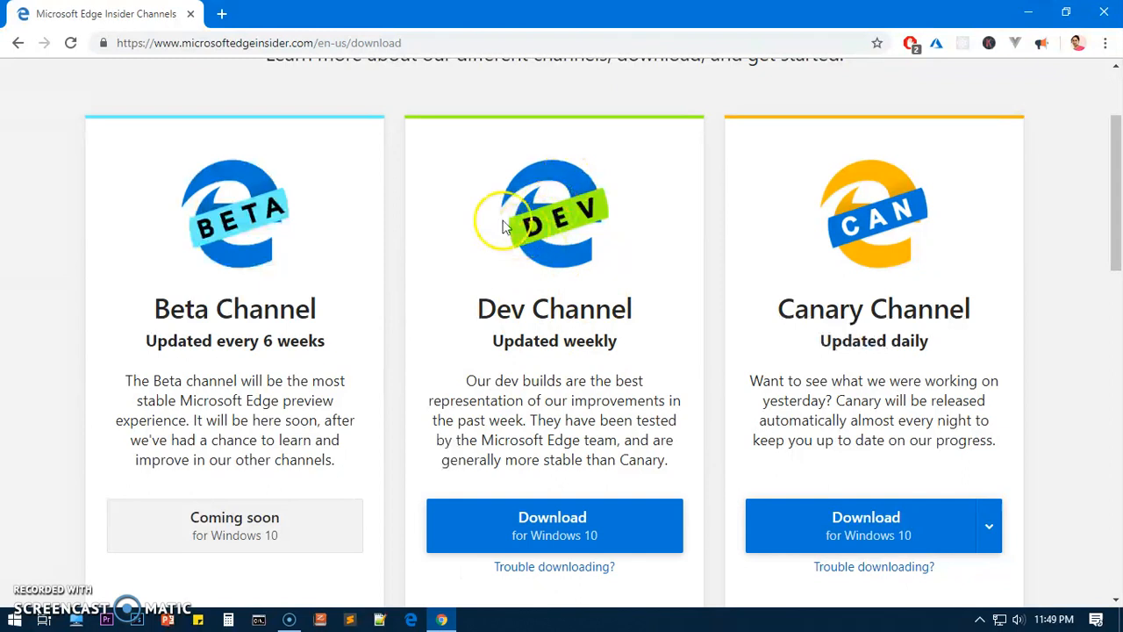
pyautogui.moveTo(570, 279)
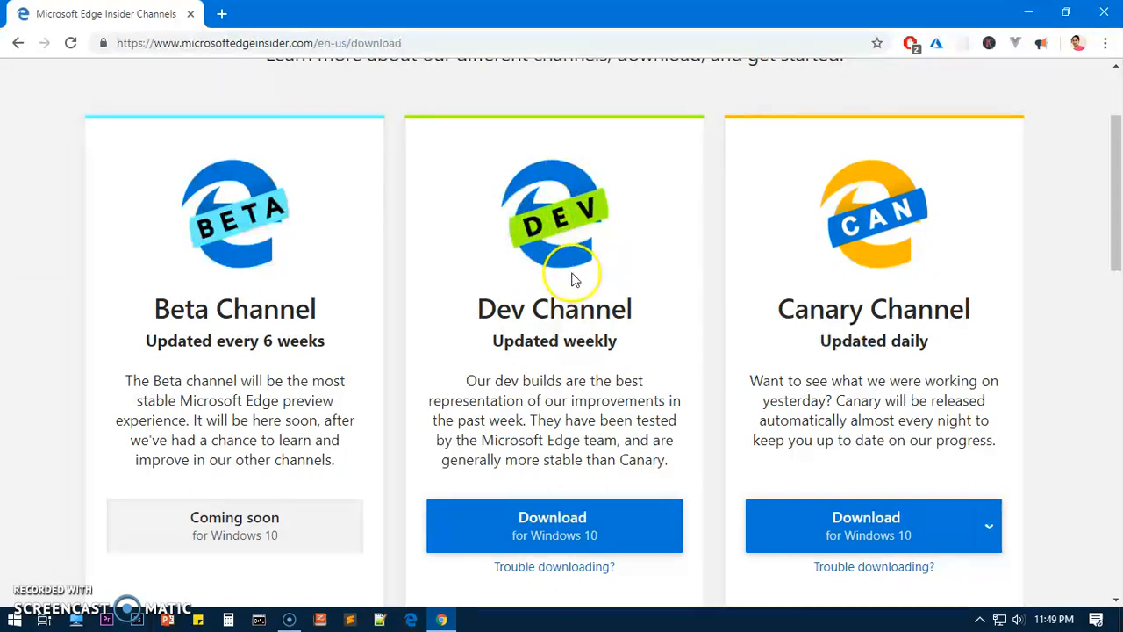
pyautogui.moveTo(298, 535)
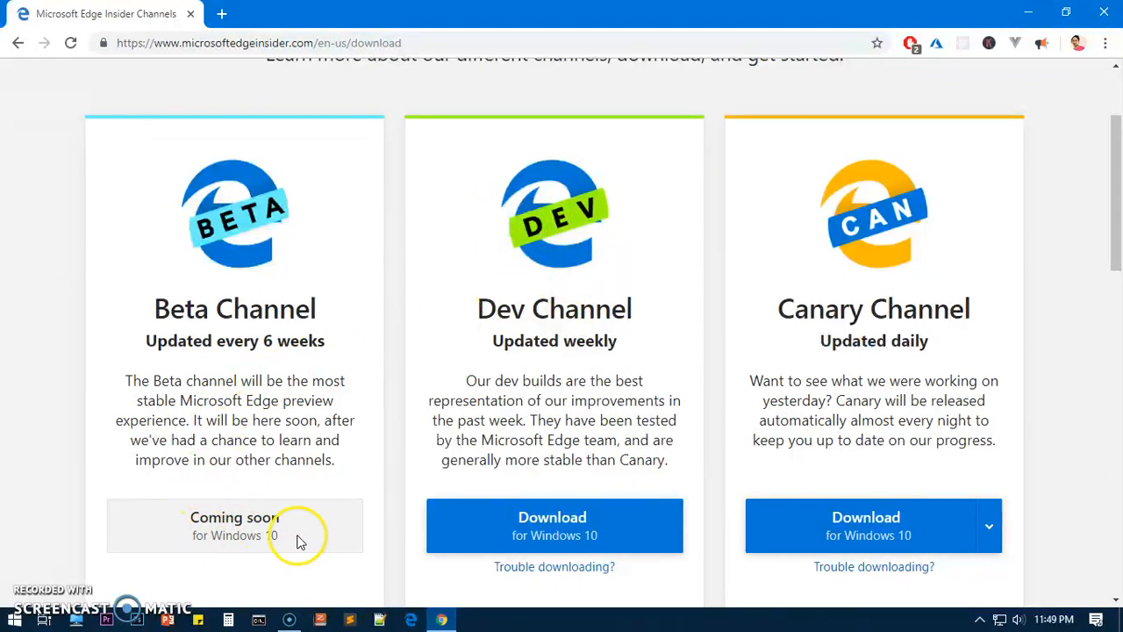
pyautogui.moveTo(232, 536)
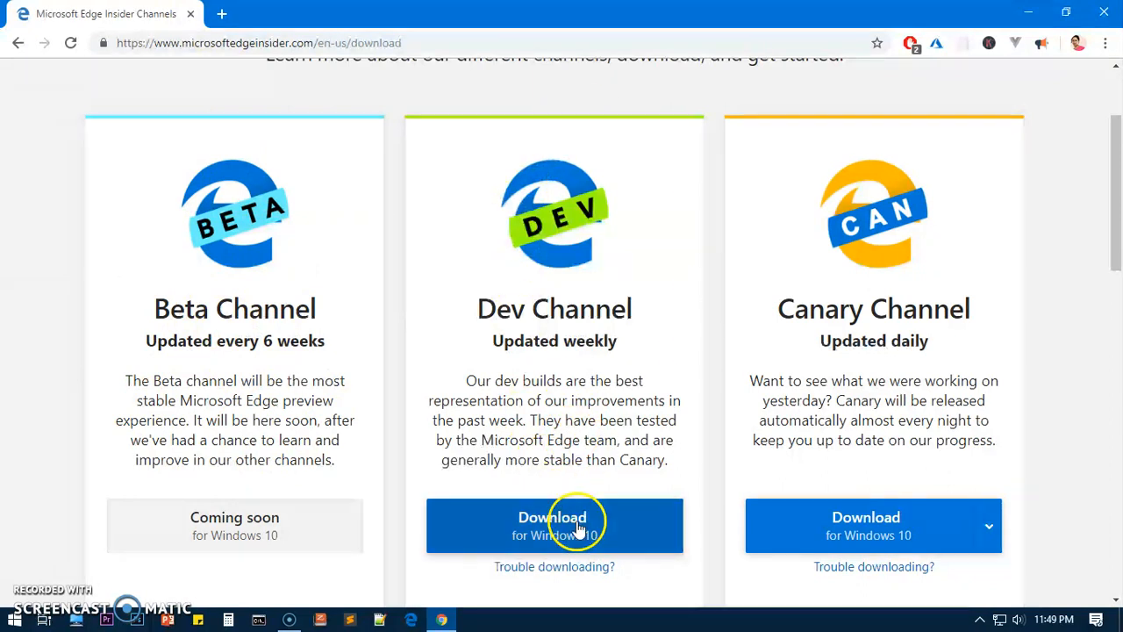
# Accept the Dev Channel license terms and start the MicrosoftEdgeSetup download
pyautogui.click(554, 525)
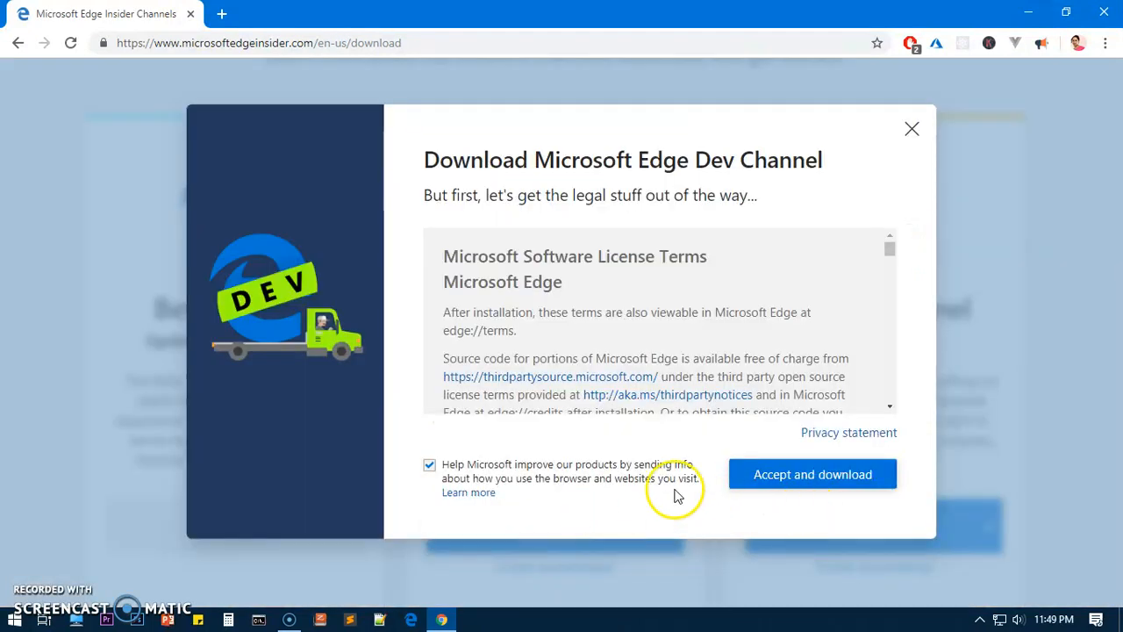
pyautogui.moveTo(781, 480)
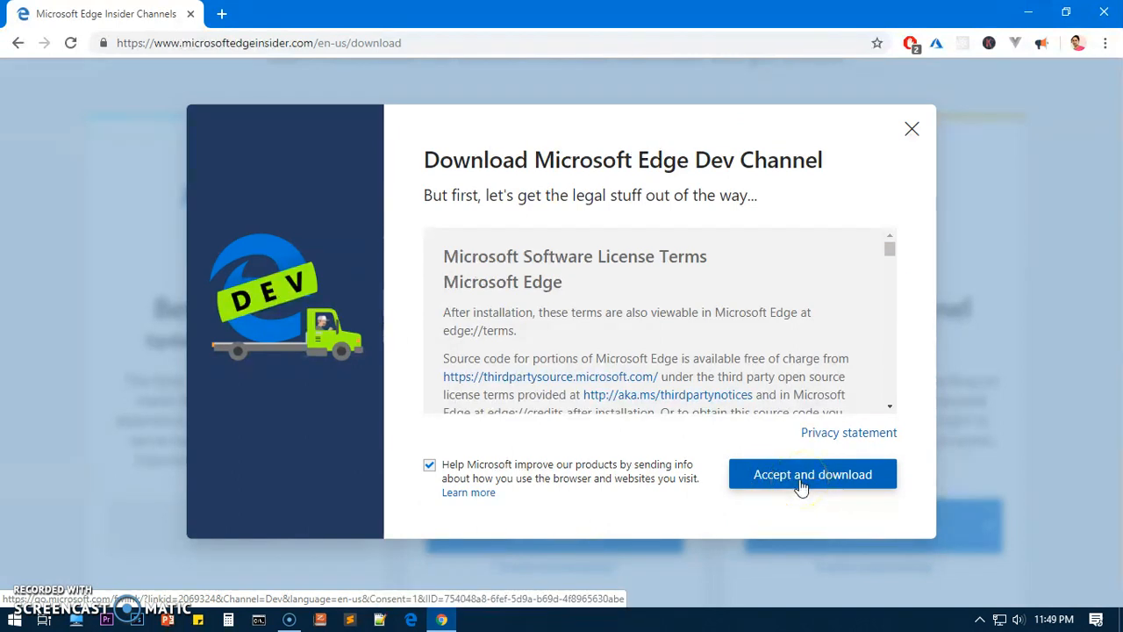
pyautogui.click(811, 474)
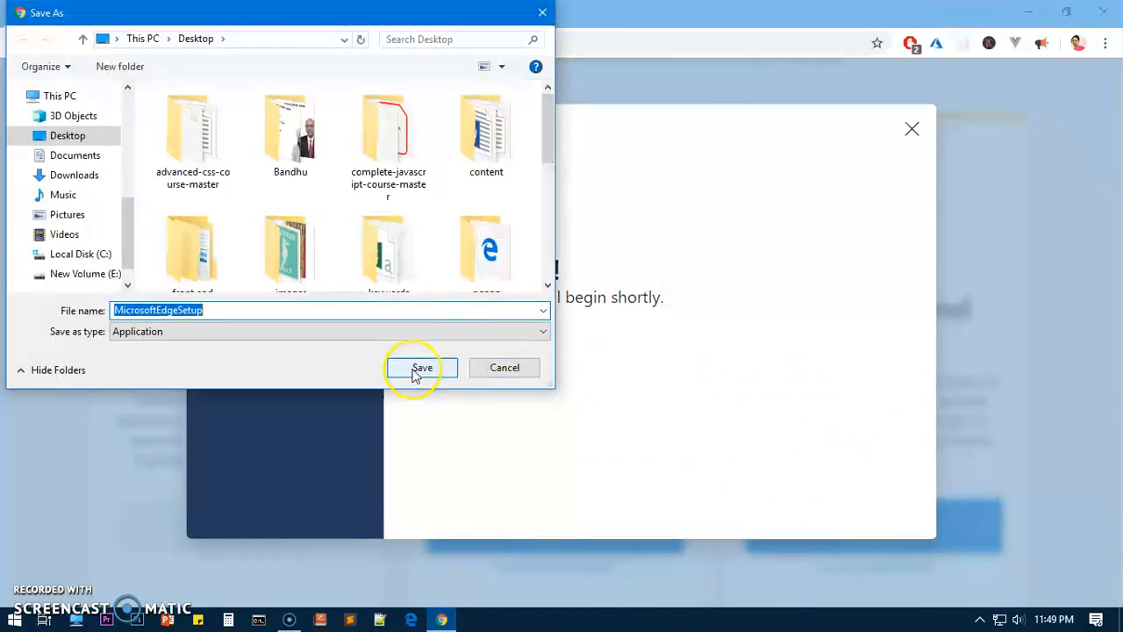
# Save MicrosoftEdgeSetup.exe to the Desktop and dismiss the thank-you message
pyautogui.click(422, 368)
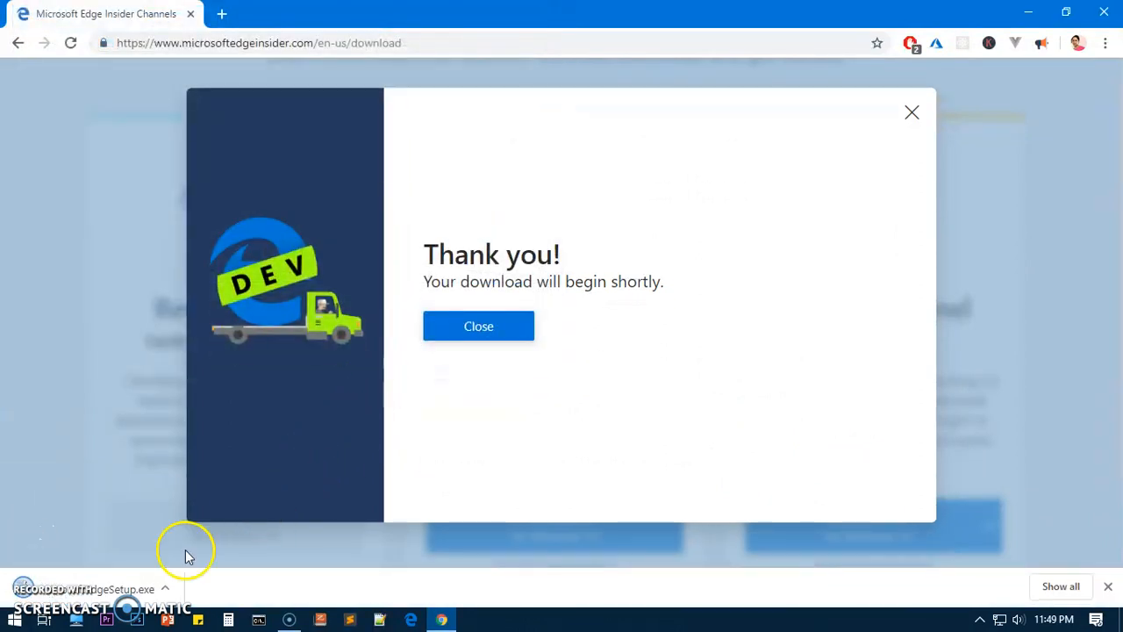
pyautogui.moveTo(799, 243)
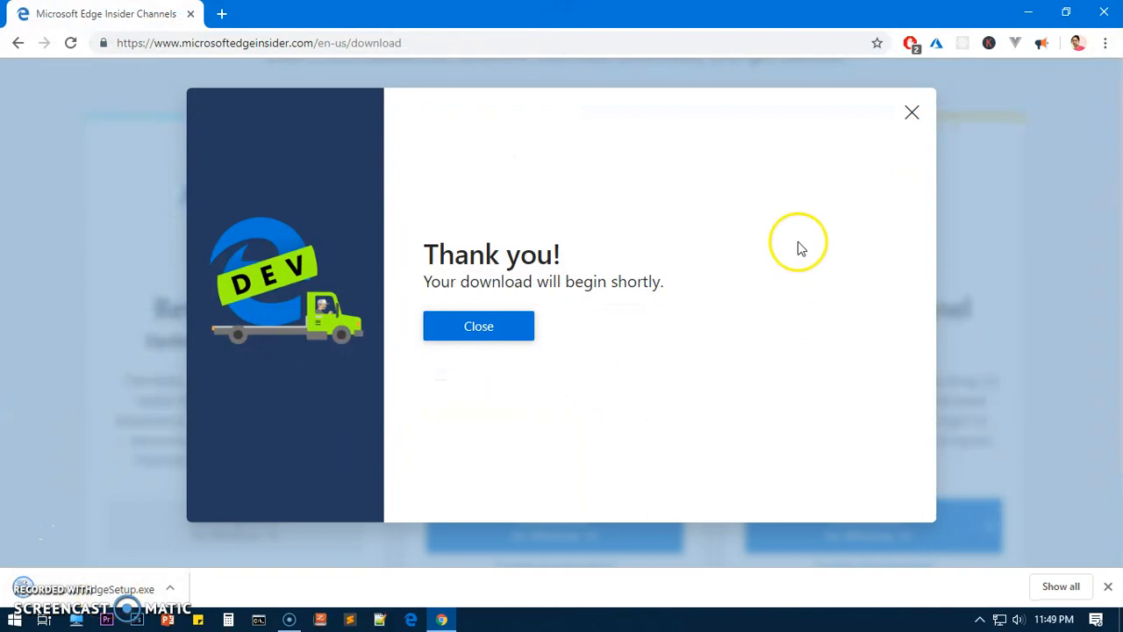
pyautogui.click(479, 326)
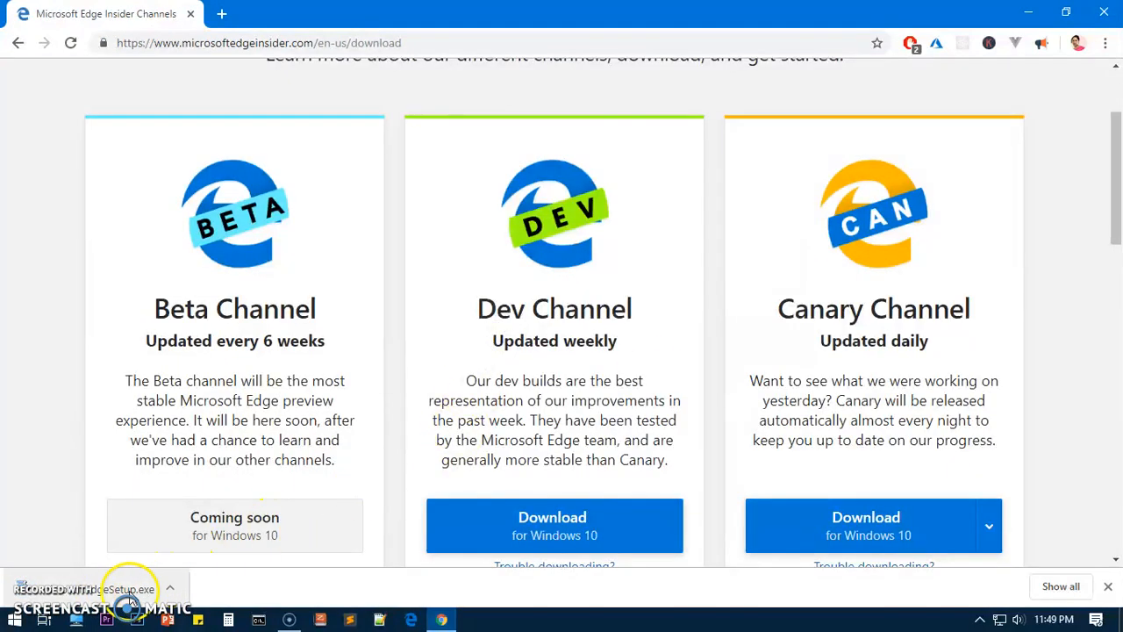
pyautogui.moveTo(130, 597)
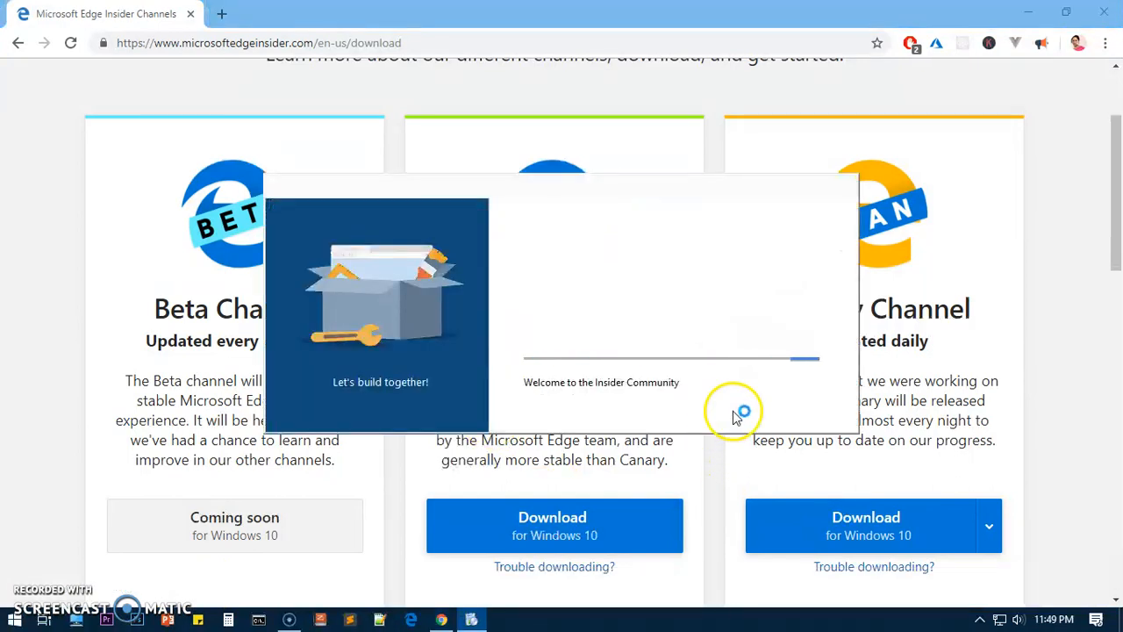
pyautogui.moveTo(503, 430)
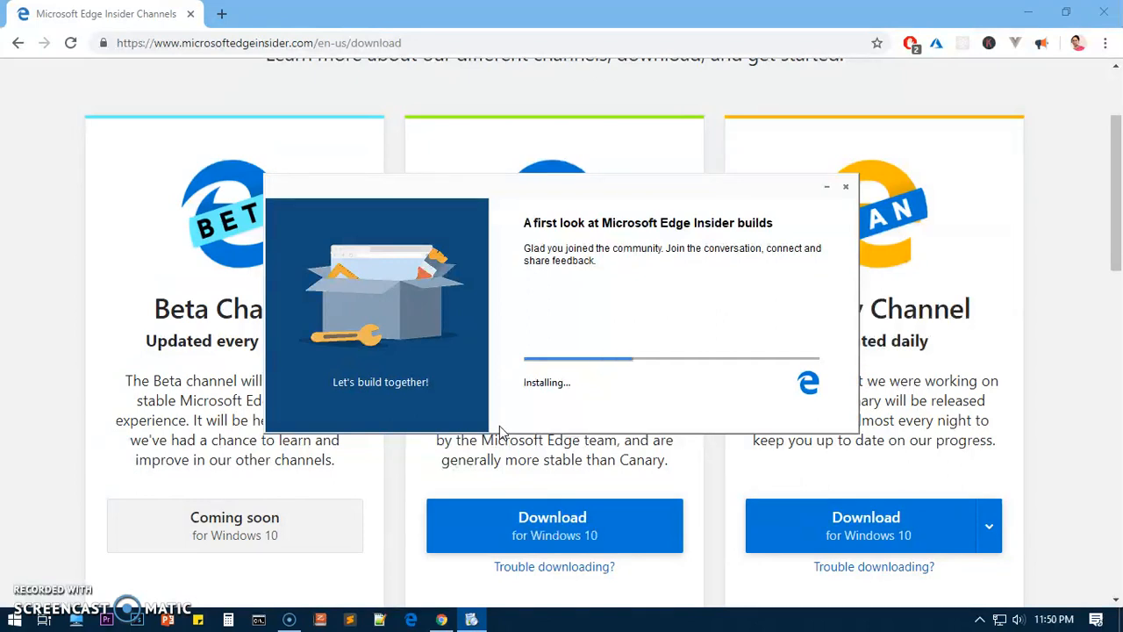
# Run the MicrosoftEdgeSetup installer and let Edge Dev install
pyautogui.click(845, 186)
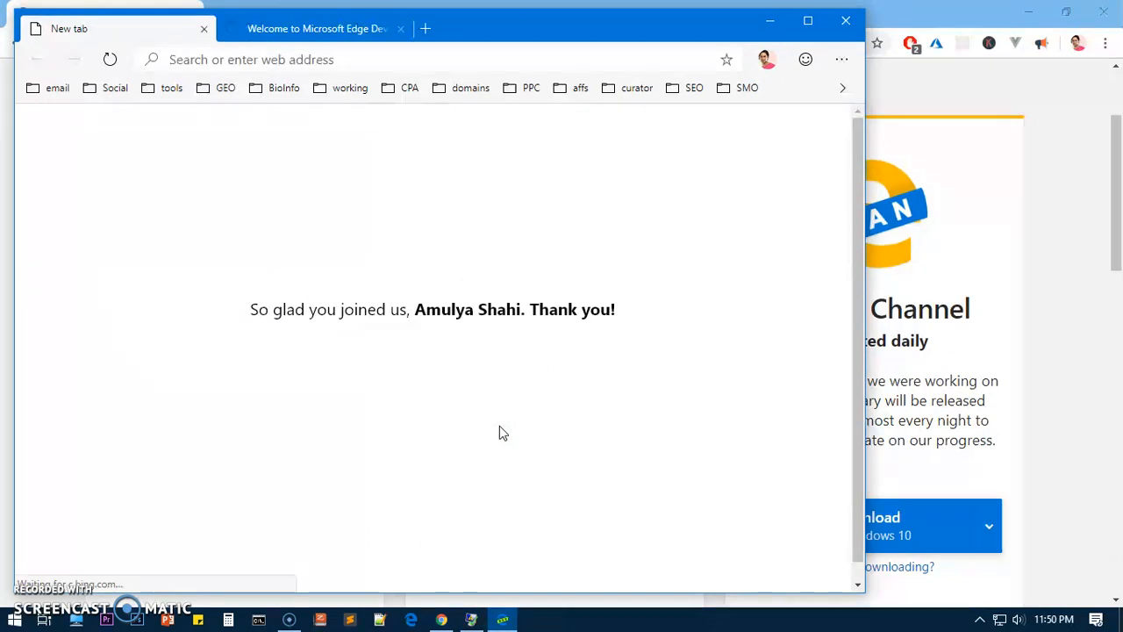
# Close the Edge Dev welcome tab and EdgeUpdate crash message, then reopen Edge Dev from the taskbar
pyautogui.click(316, 28)
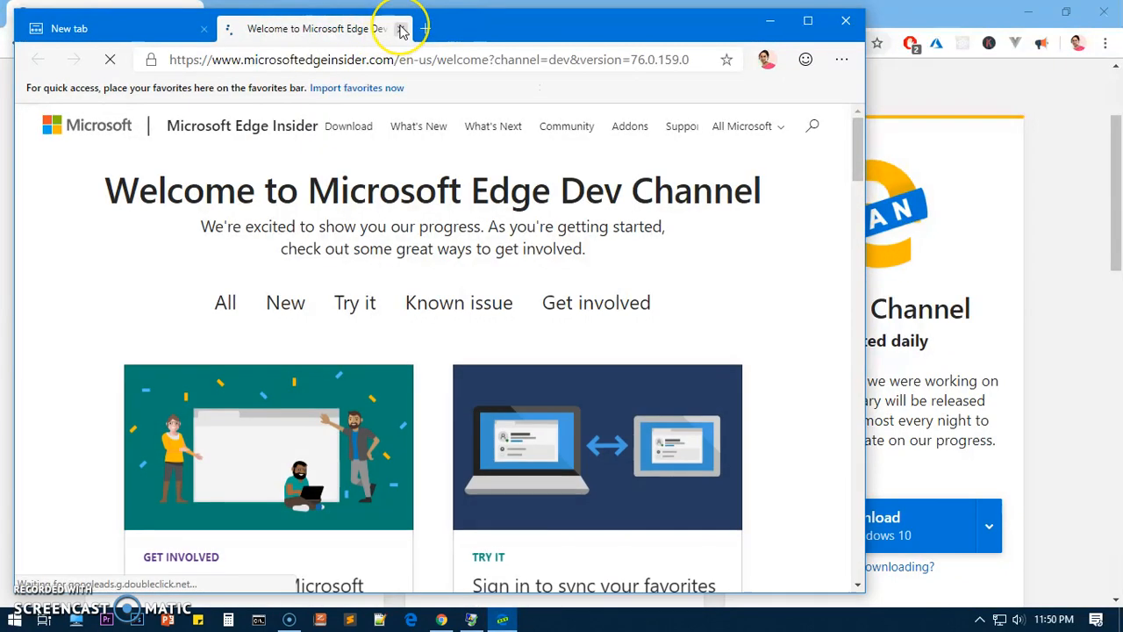
pyautogui.click(400, 28)
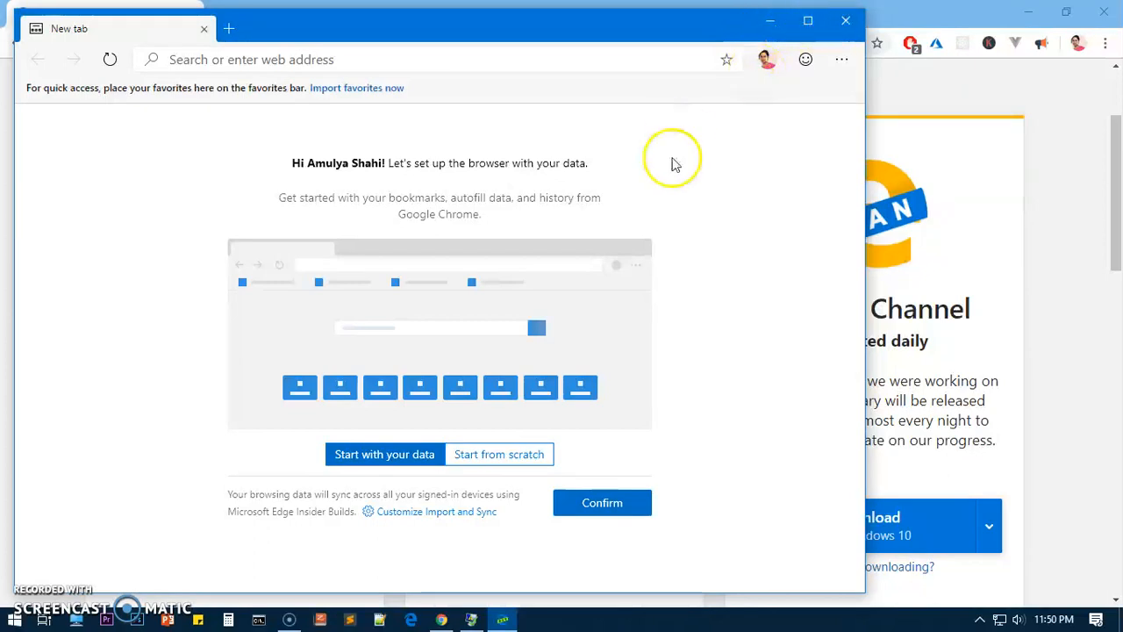
pyautogui.rightClick(502, 620)
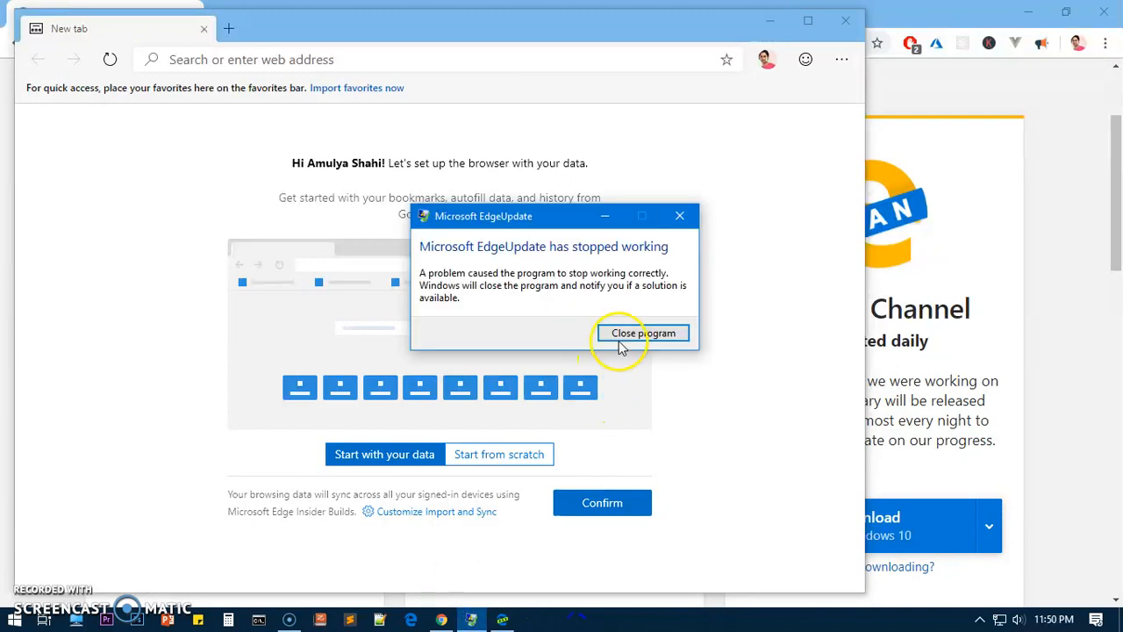
pyautogui.moveTo(457, 290)
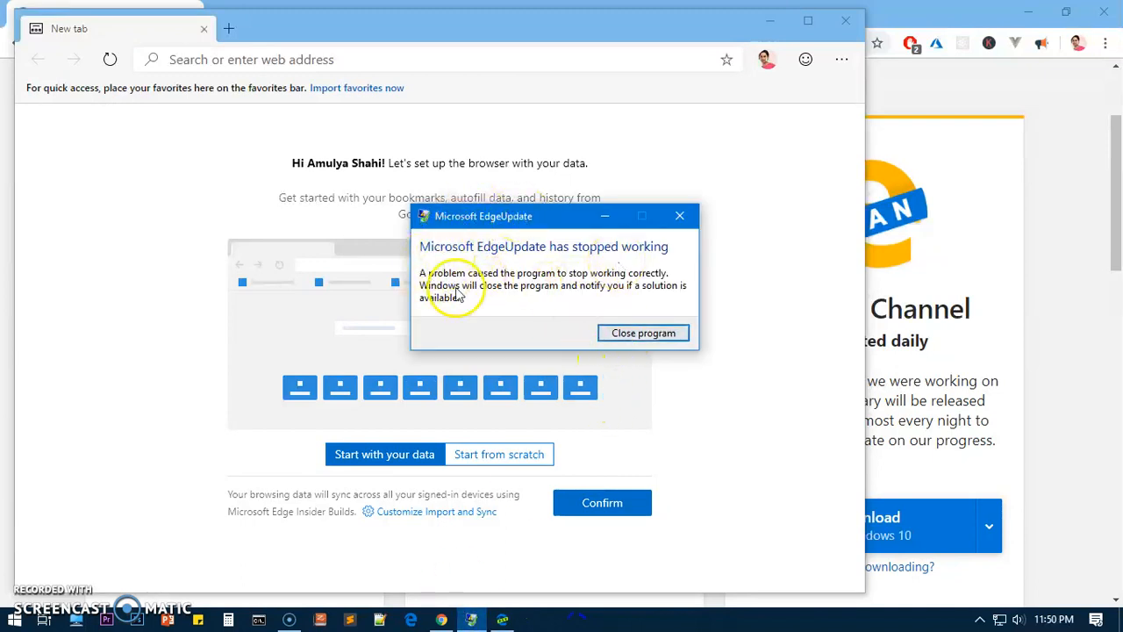
pyautogui.click(642, 333)
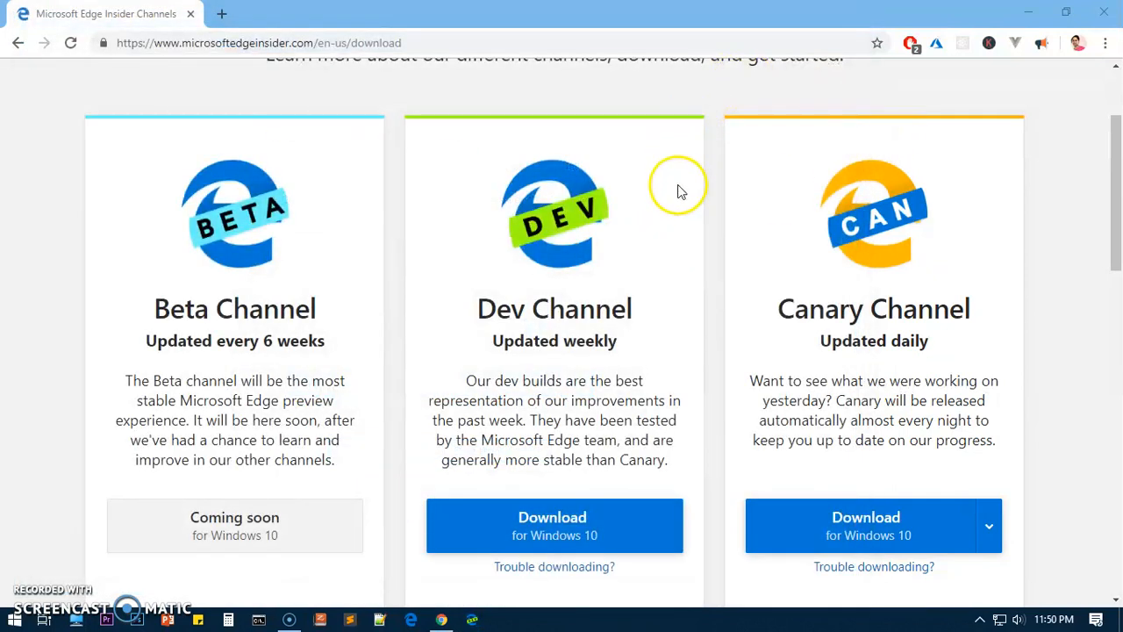
pyautogui.moveTo(287, 491)
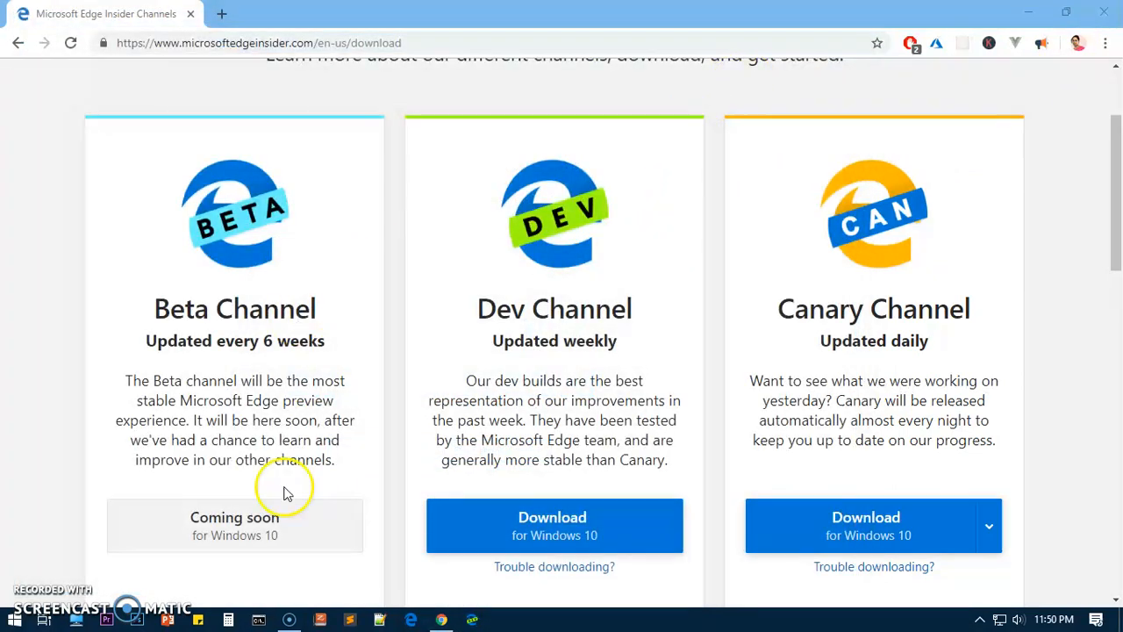
pyautogui.moveTo(574, 619)
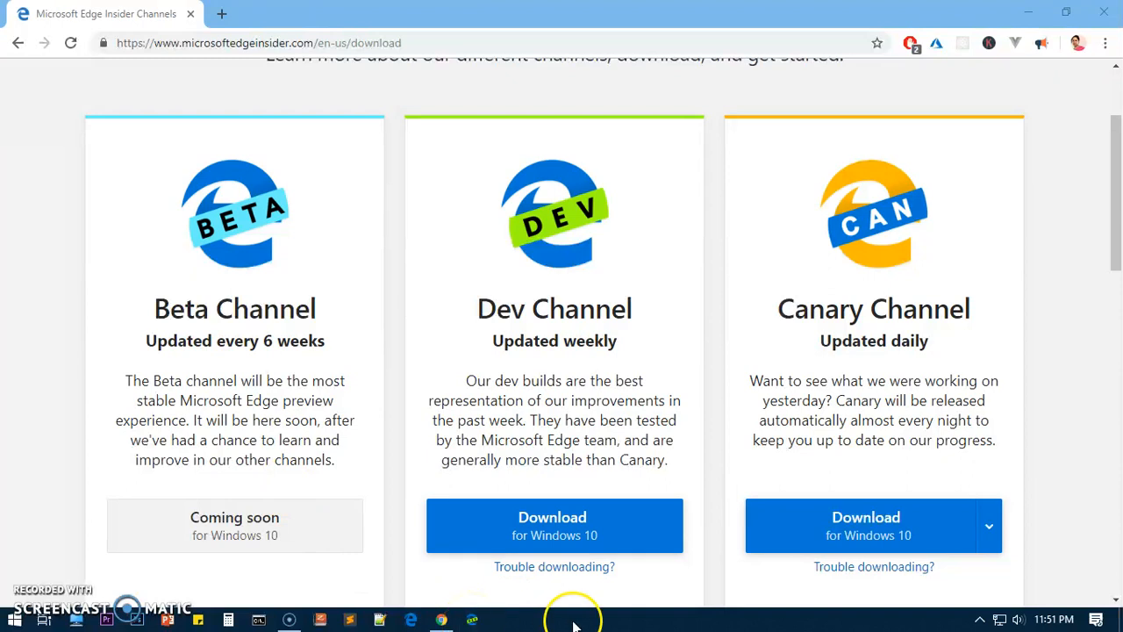
pyautogui.moveTo(472, 621)
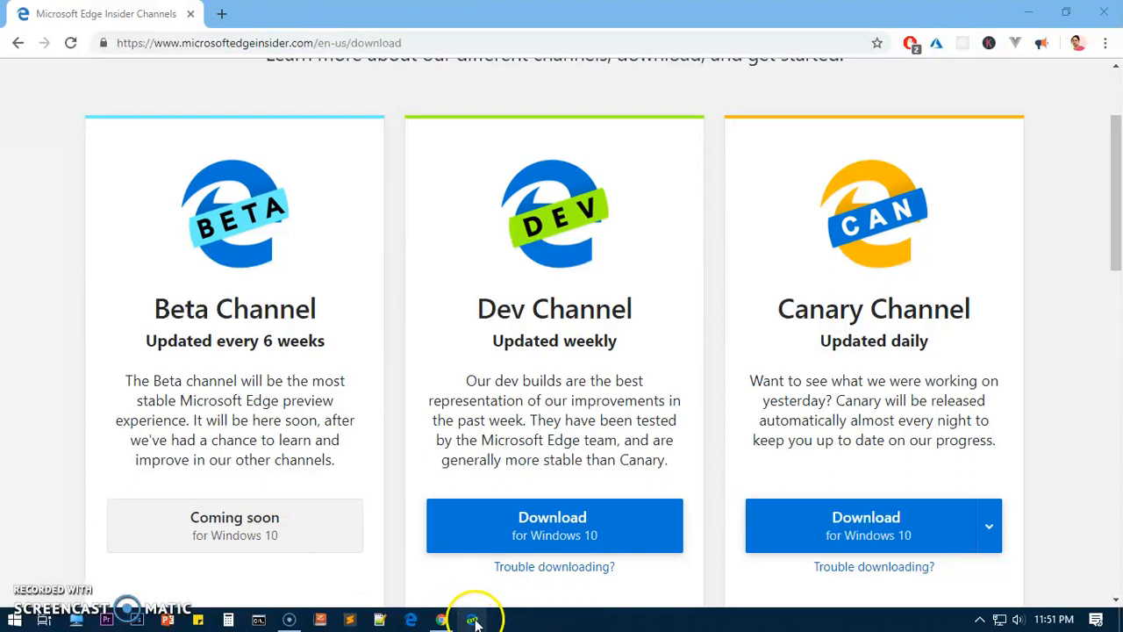
pyautogui.moveTo(557, 618)
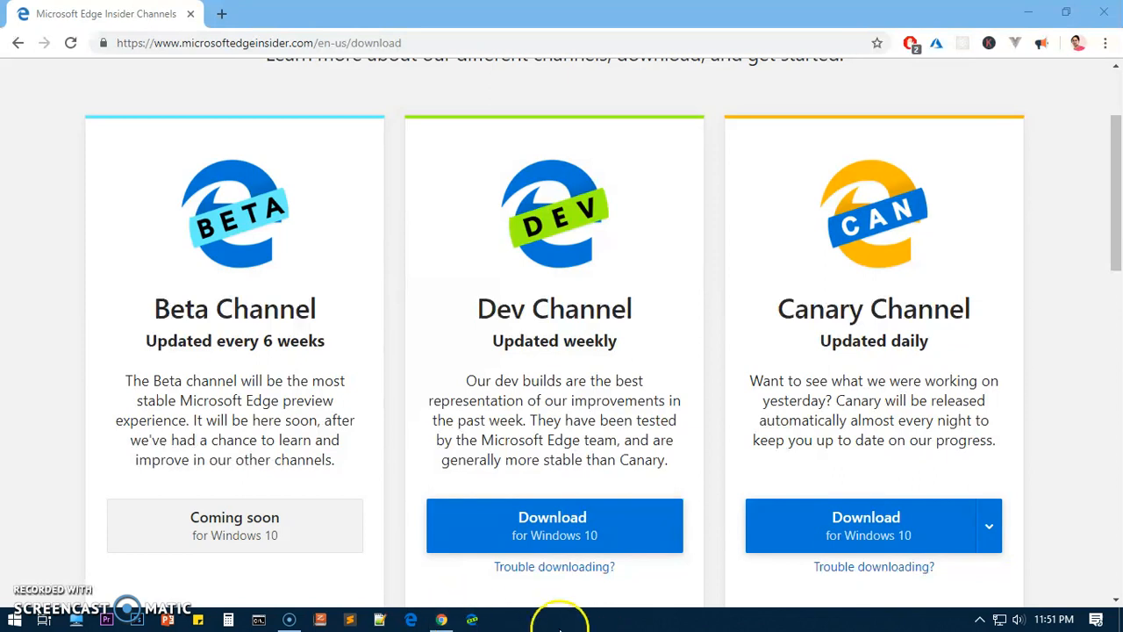
pyautogui.rightClick(531, 618)
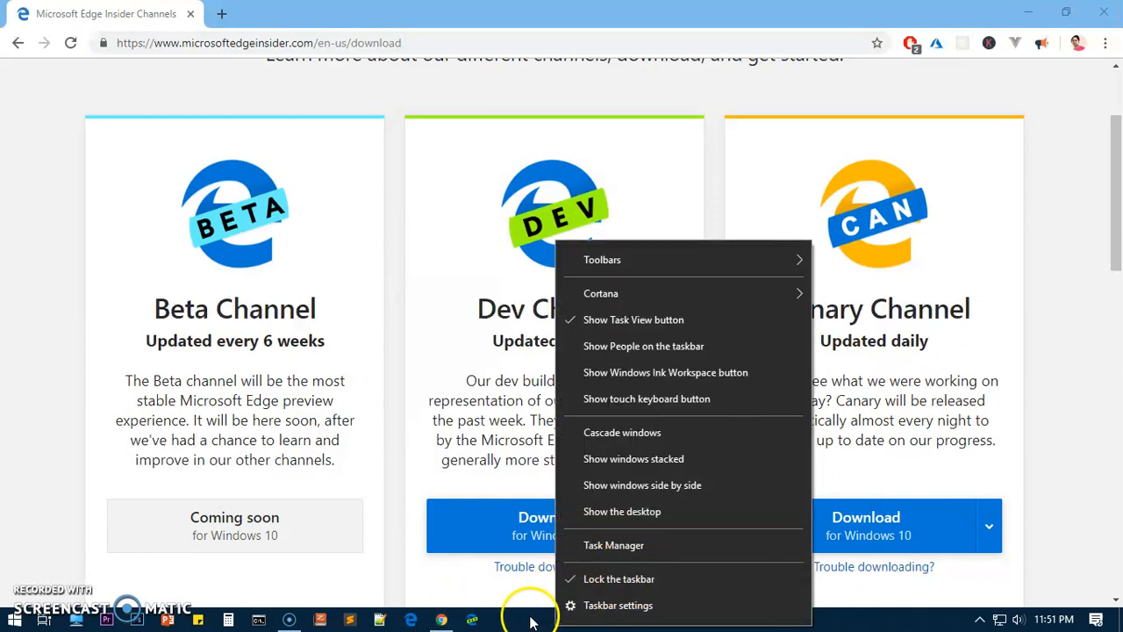
pyautogui.click(472, 619)
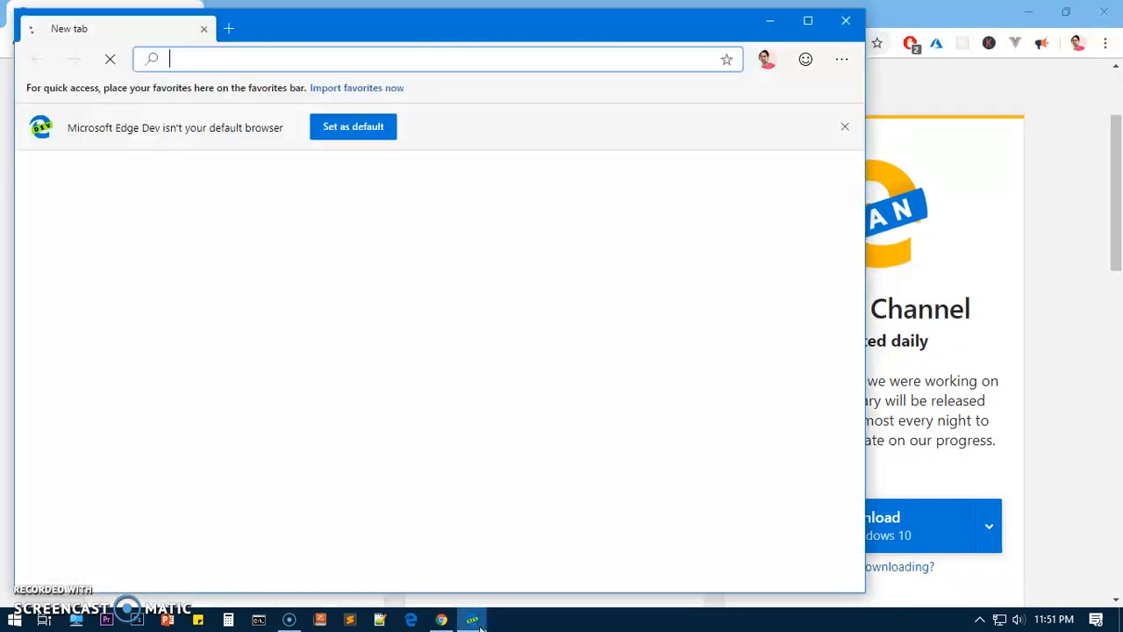
# Maximize Edge Dev, dismiss the default-browser notice, and import all Google Chrome data
pyautogui.click(807, 21)
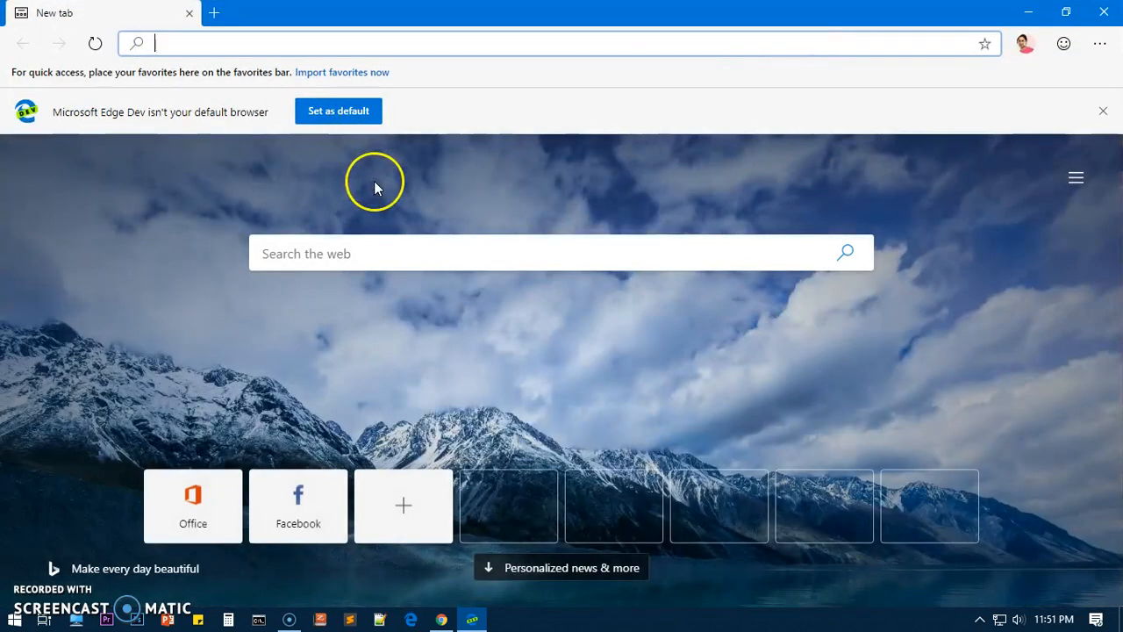
pyautogui.click(1102, 110)
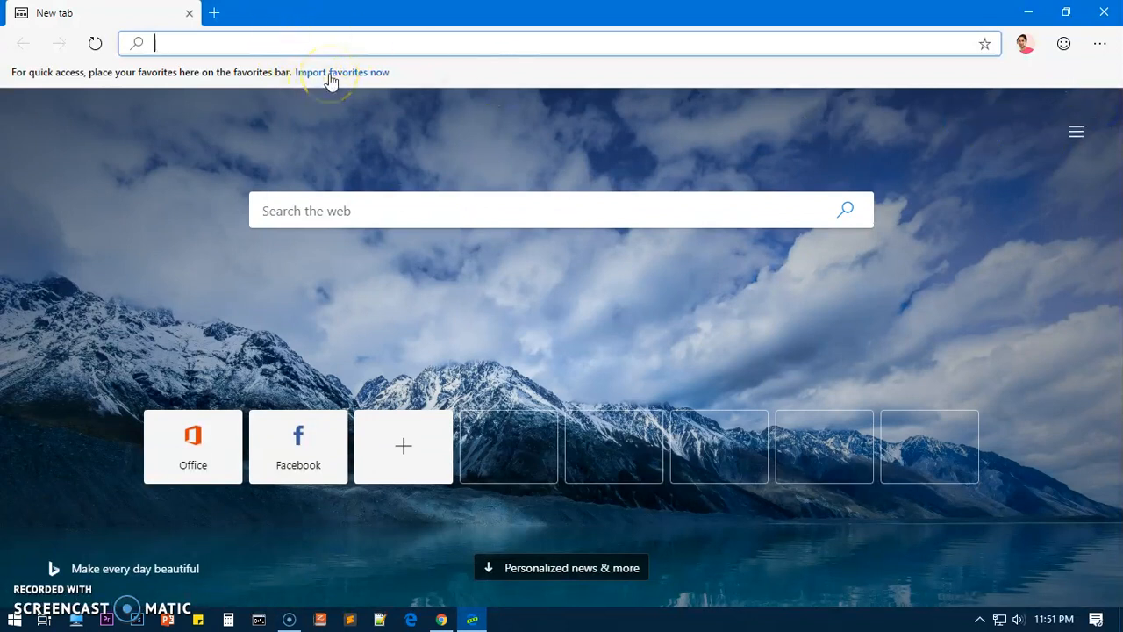
pyautogui.click(342, 72)
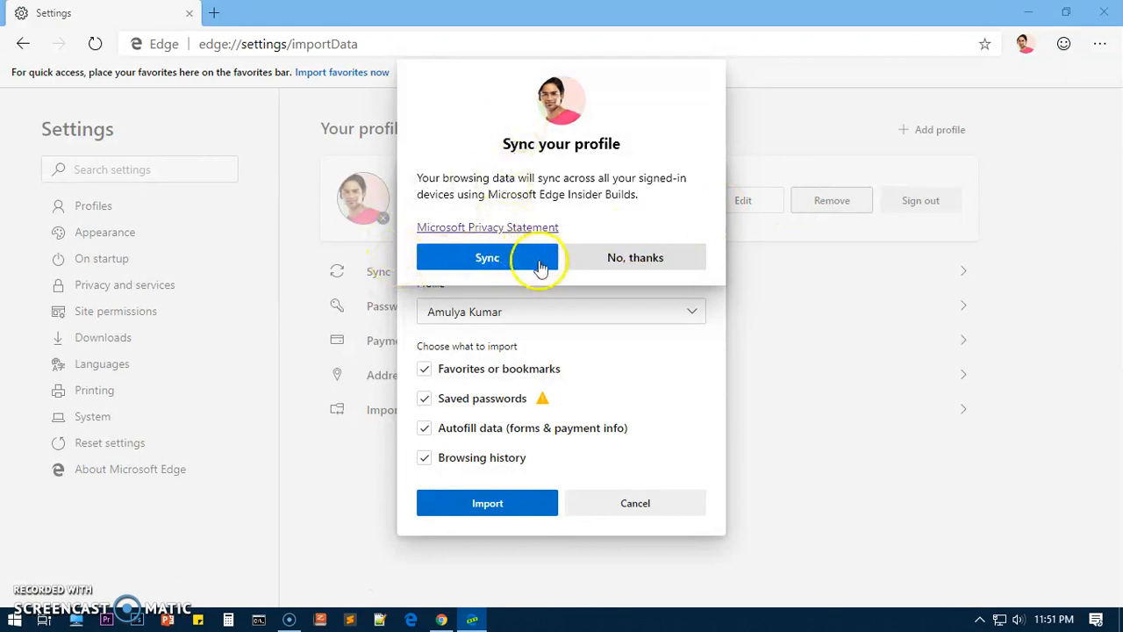
pyautogui.moveTo(479, 312)
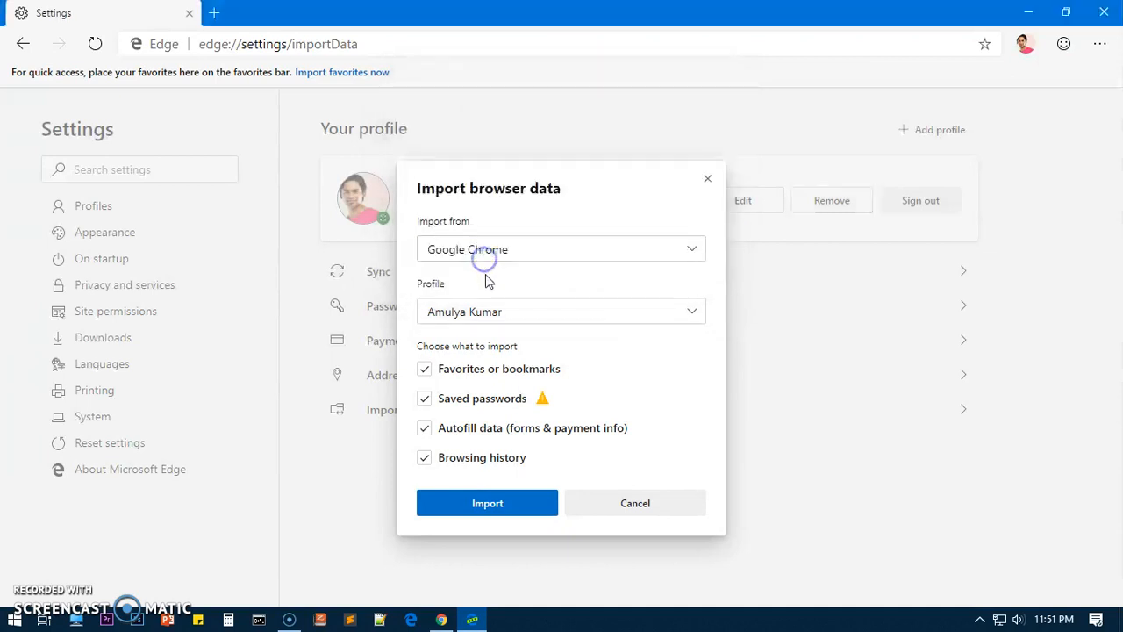
pyautogui.click(560, 248)
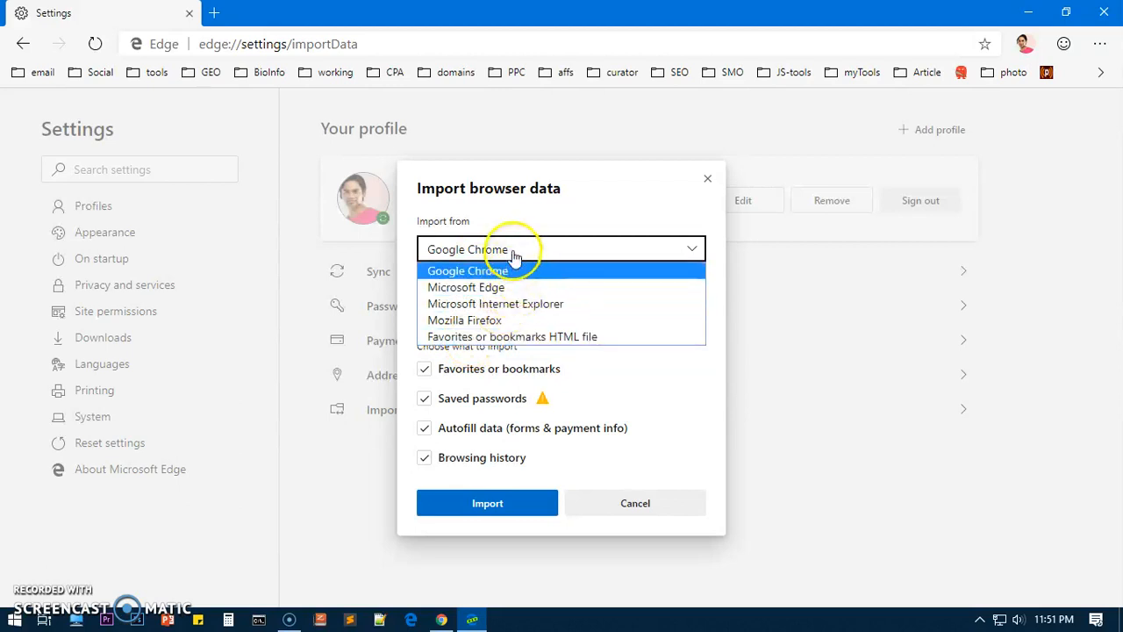
pyautogui.click(468, 270)
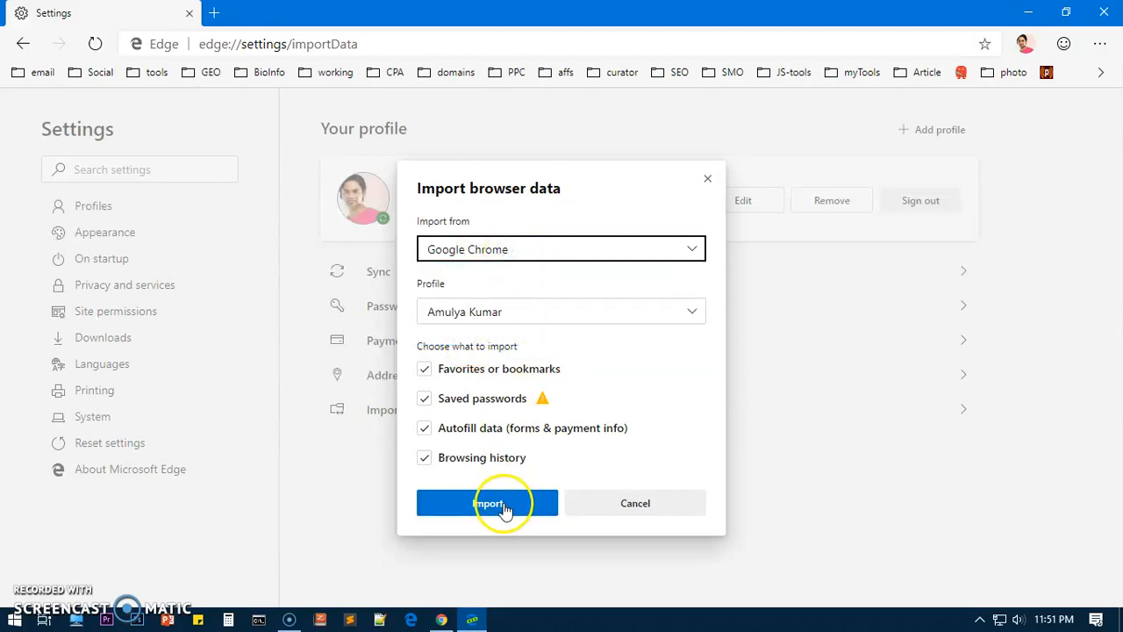
pyautogui.moveTo(447, 526)
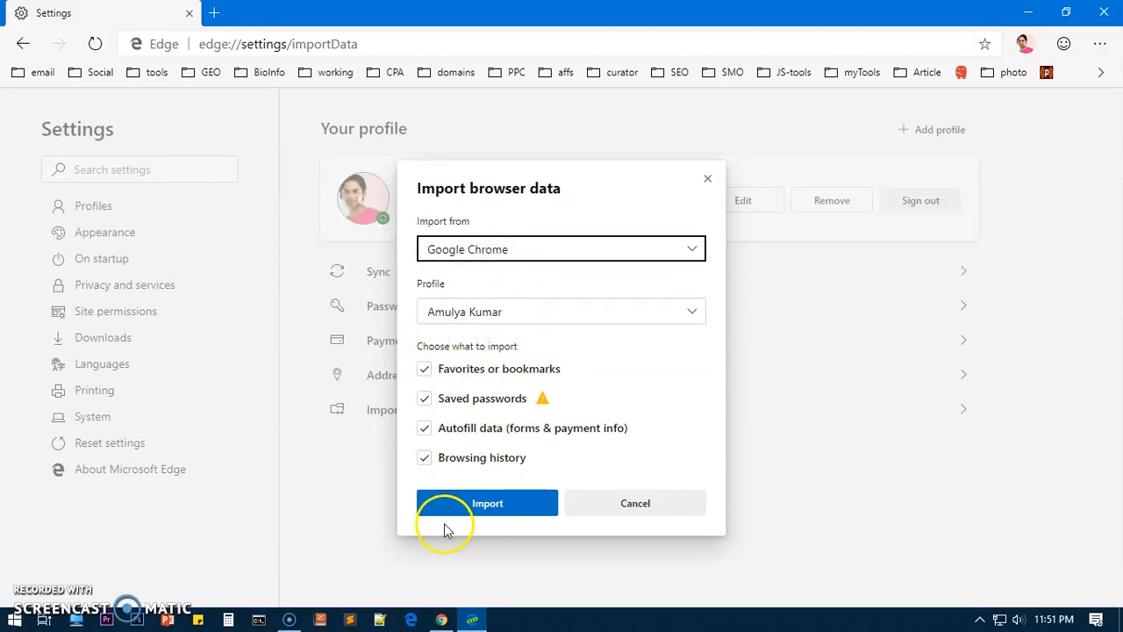
pyautogui.click(487, 503)
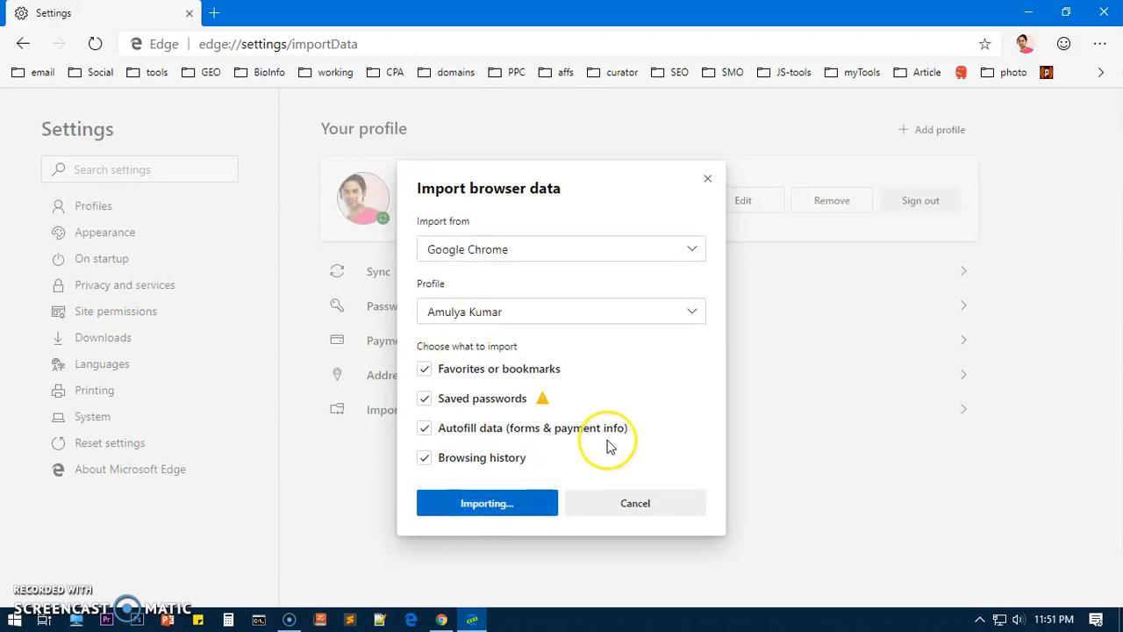
pyautogui.click(487, 503)
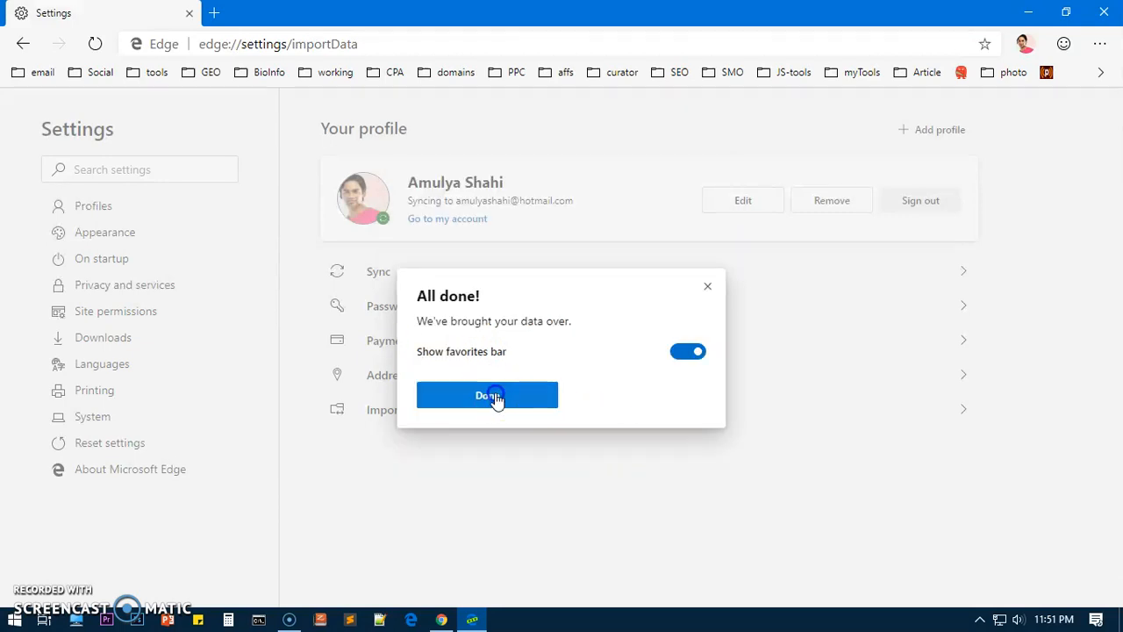
# Close the import confirmation and open a fresh new tab
pyautogui.click(487, 395)
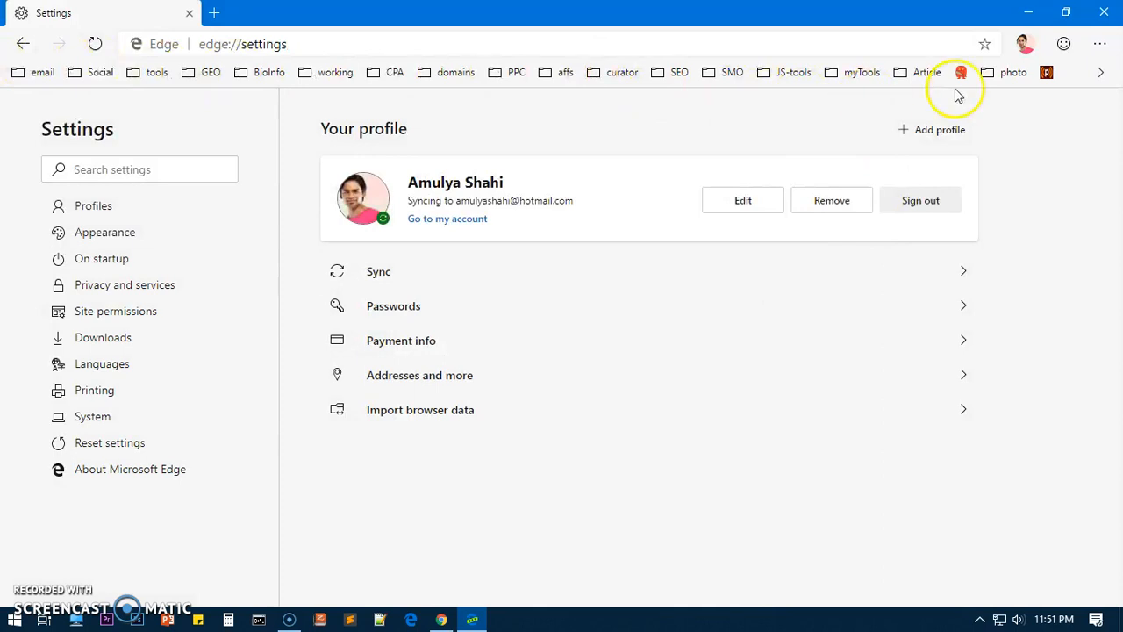
pyautogui.moveTo(1039, 143)
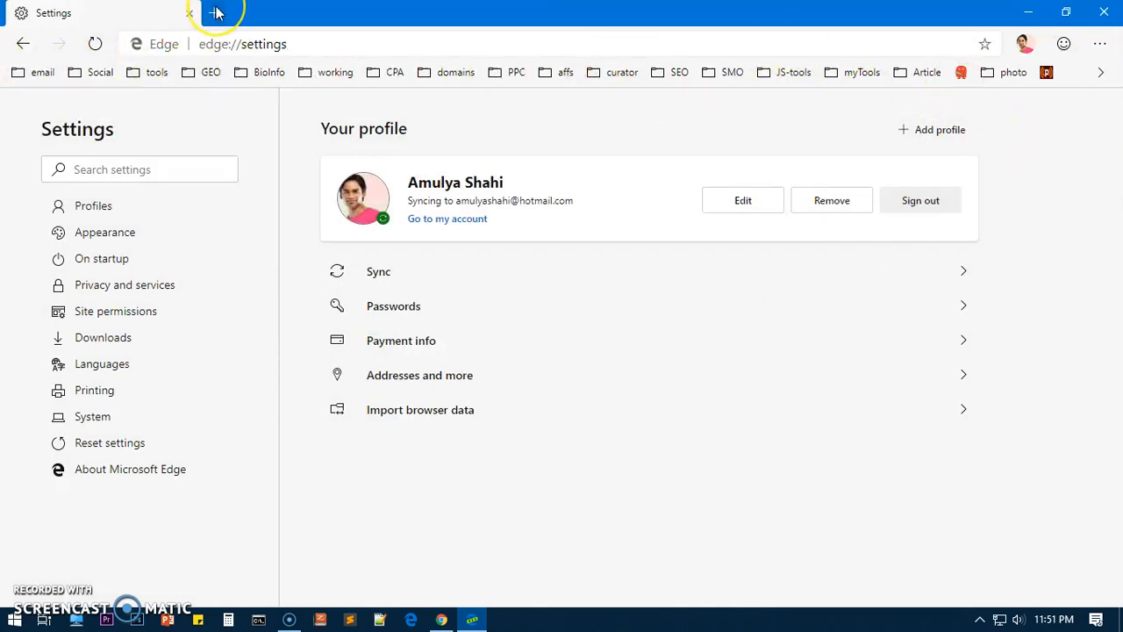
pyautogui.moveTo(217, 13)
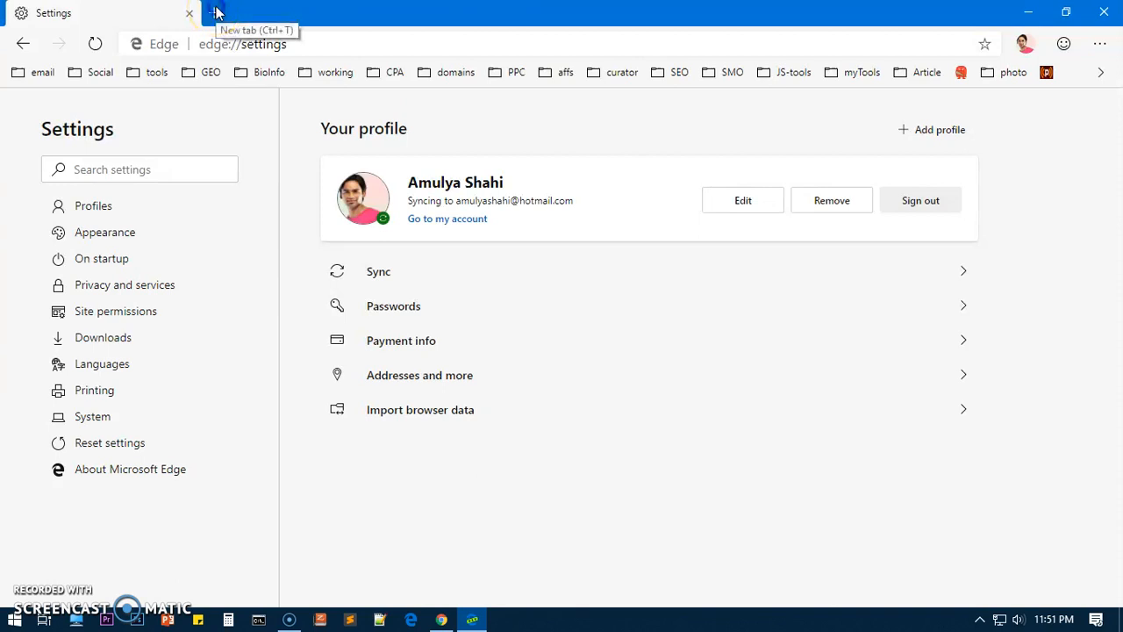
pyautogui.click(215, 13)
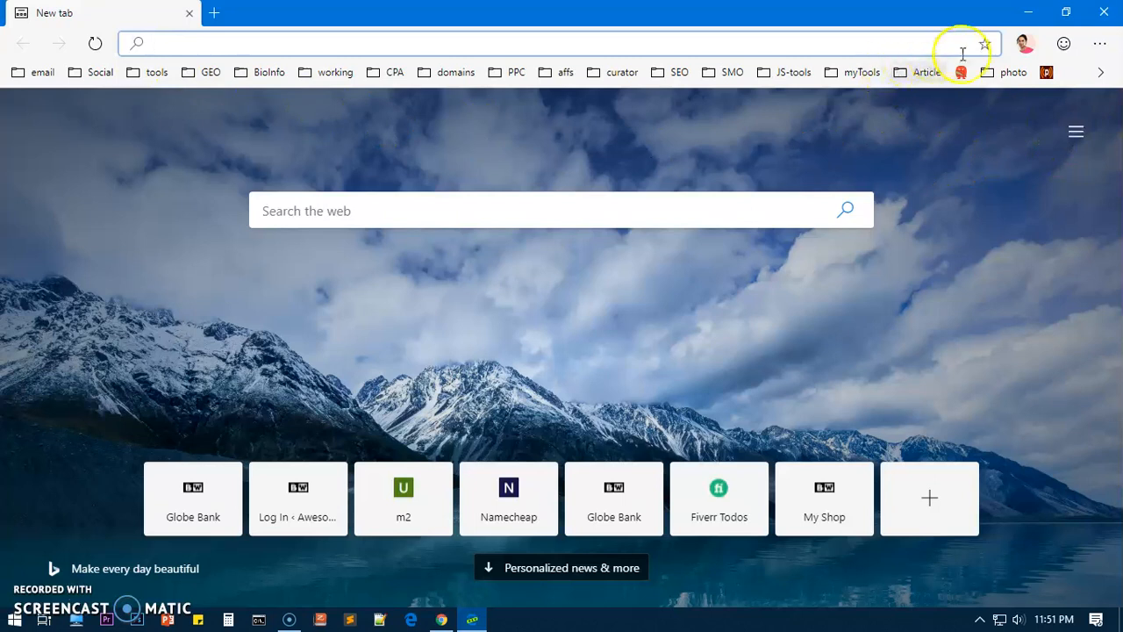
pyautogui.moveTo(492, 141)
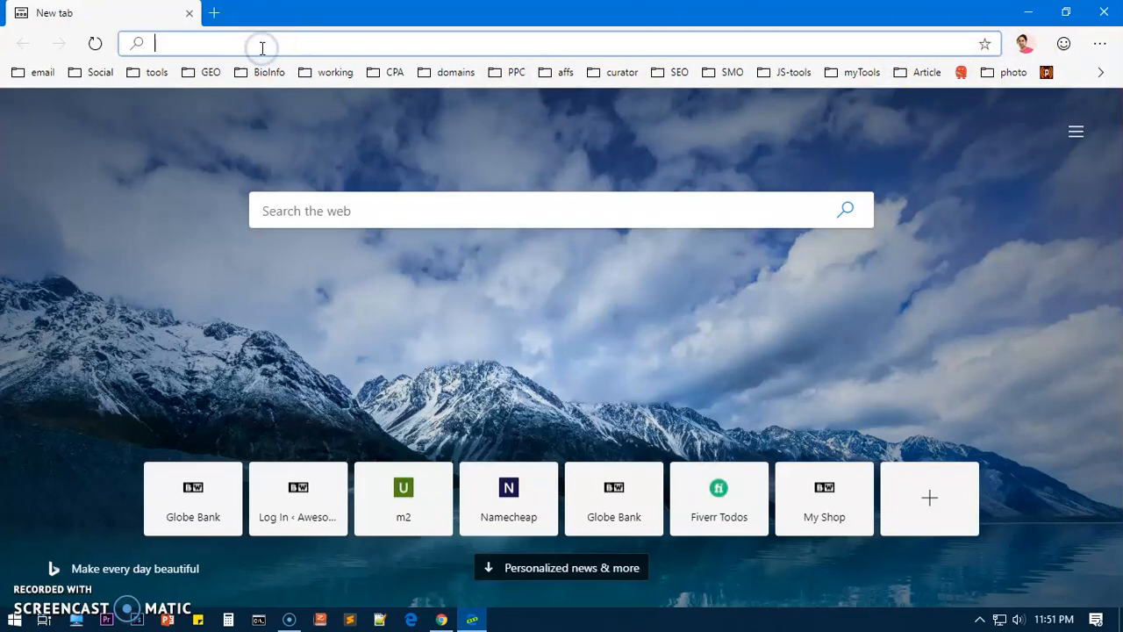
# Search 'chrome ad blocker', open AdBlock's Chrome Web Store page, and allow other-store extensions
pyautogui.write('chrome')
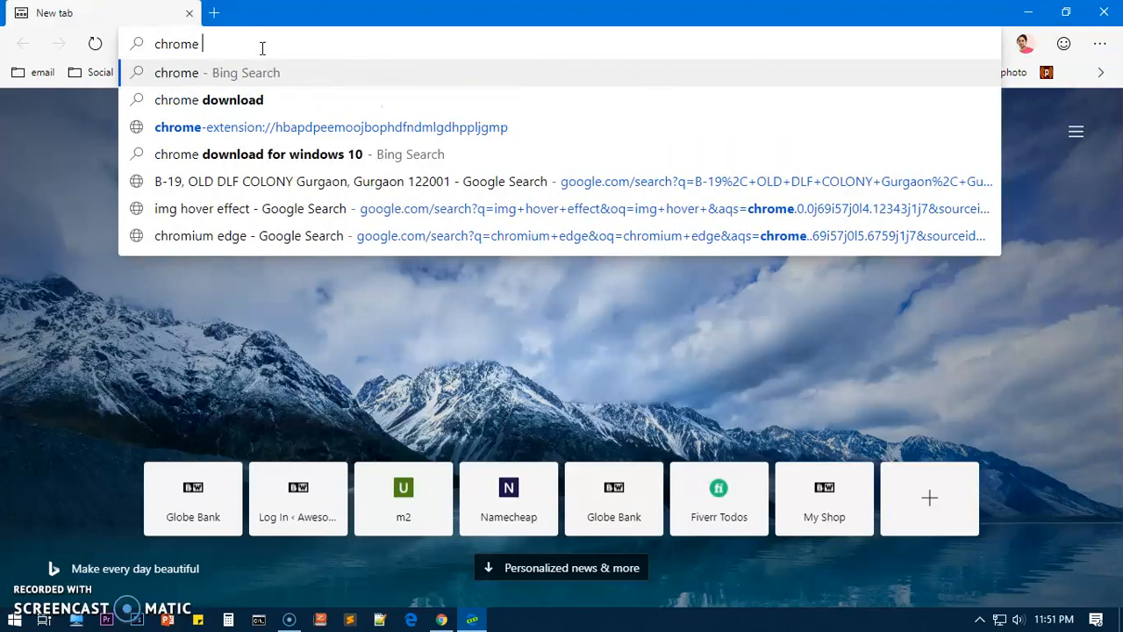
pyautogui.write('ad blocker')
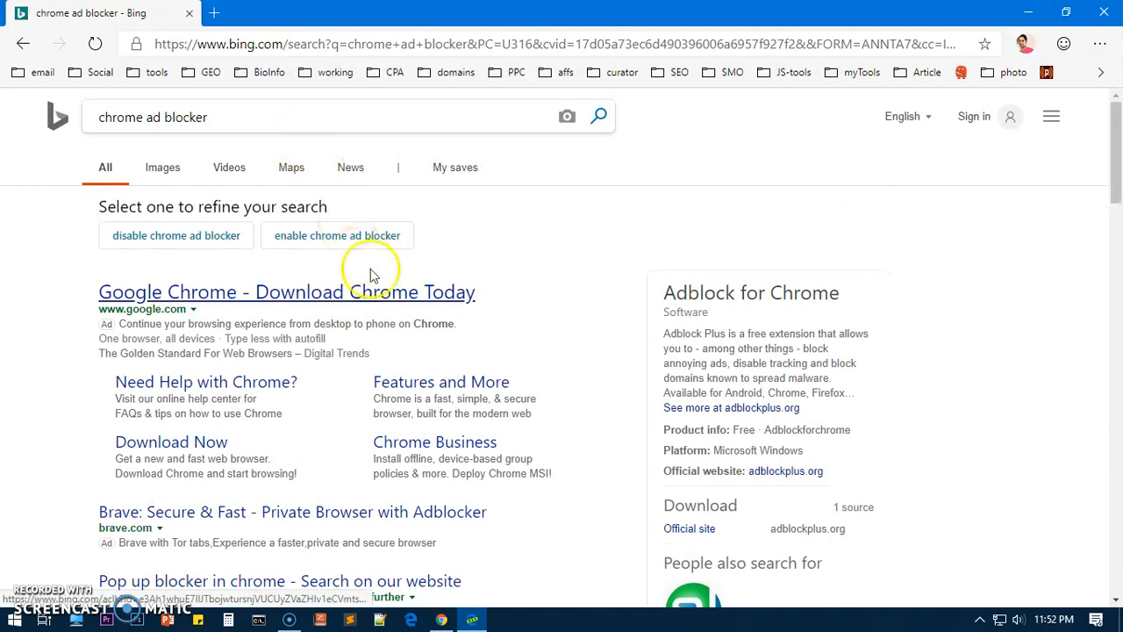
pyautogui.scroll(-3)
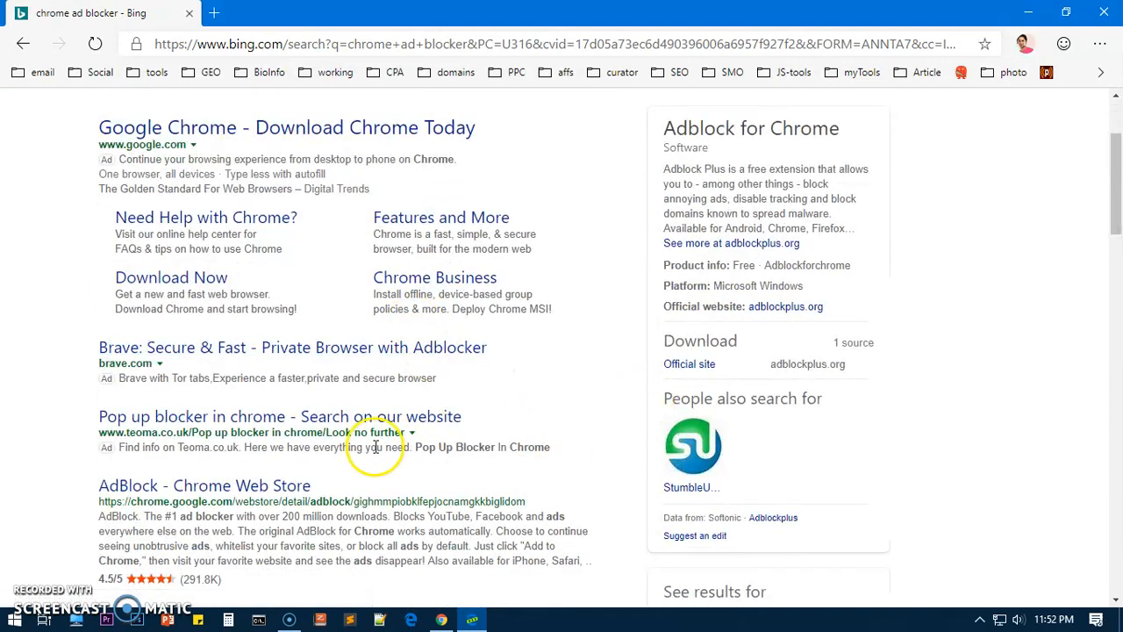
pyautogui.moveTo(253, 505)
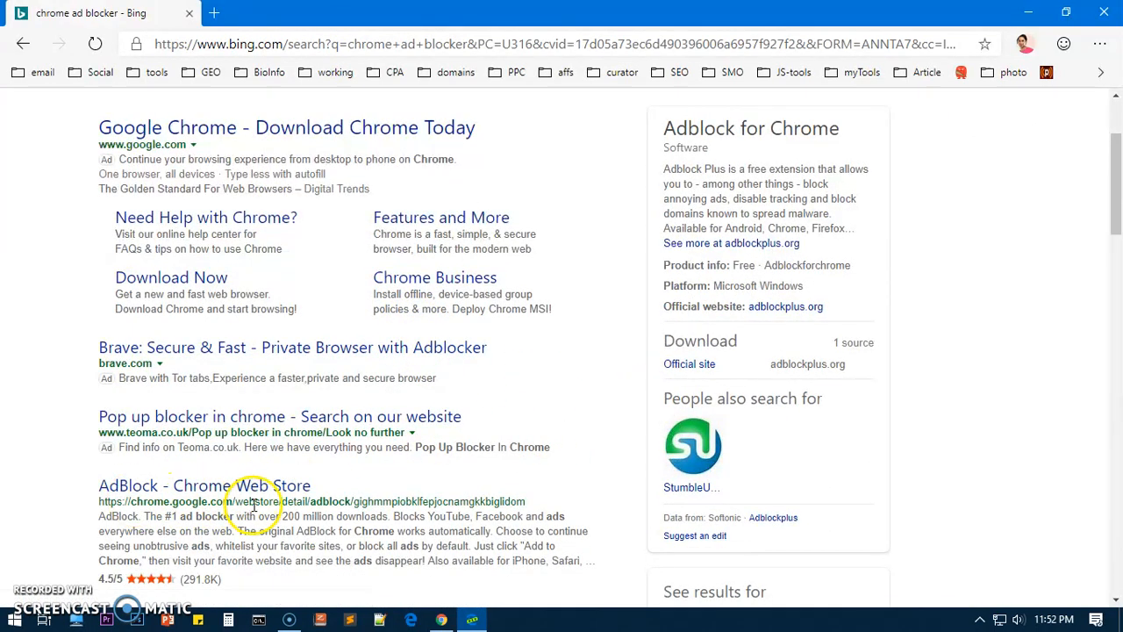
pyautogui.click(205, 486)
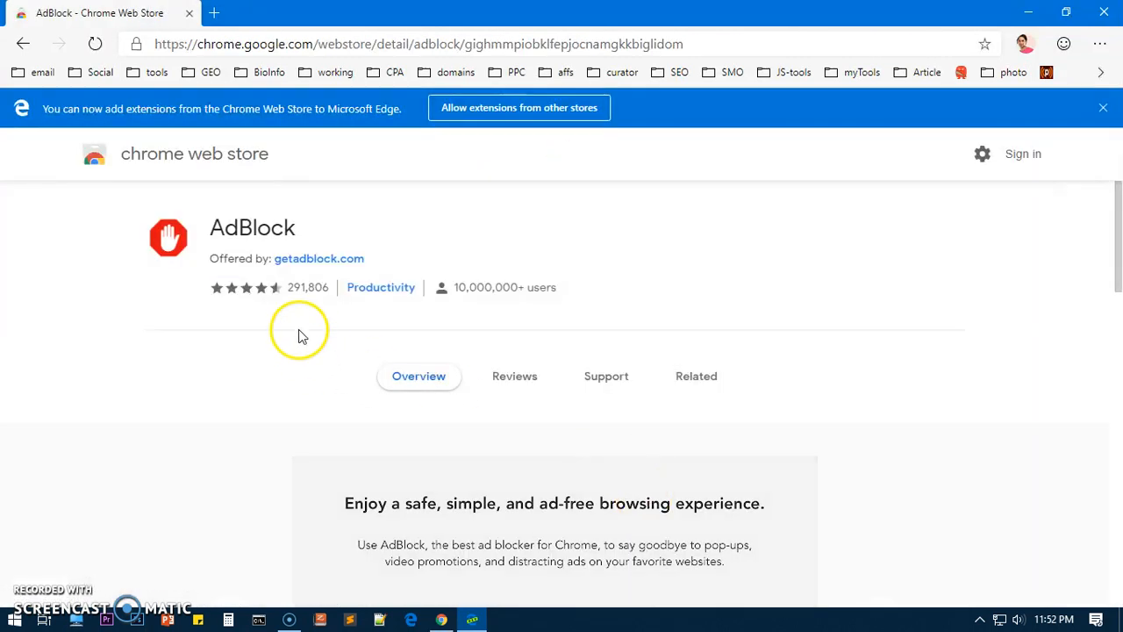
pyautogui.moveTo(465, 302)
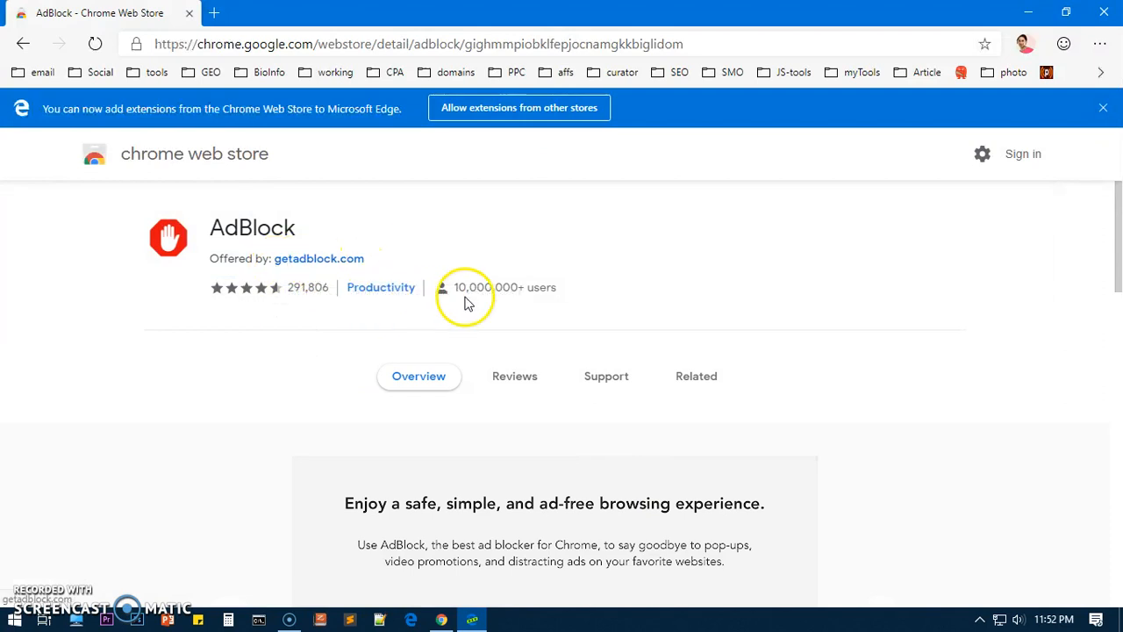
pyautogui.moveTo(68, 118)
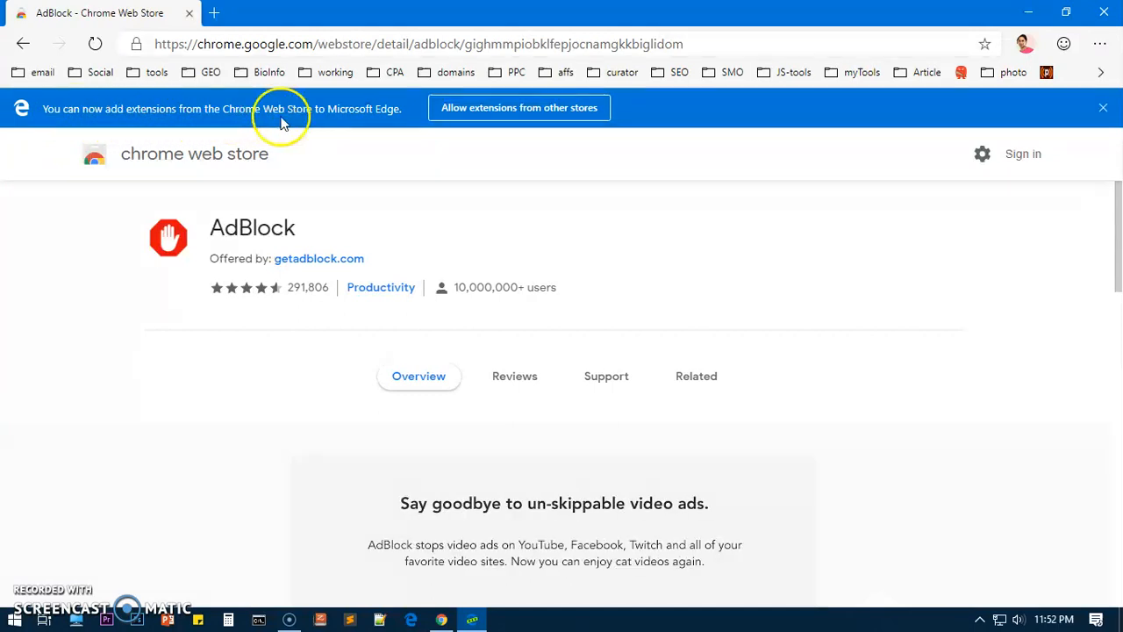
pyautogui.moveTo(487, 119)
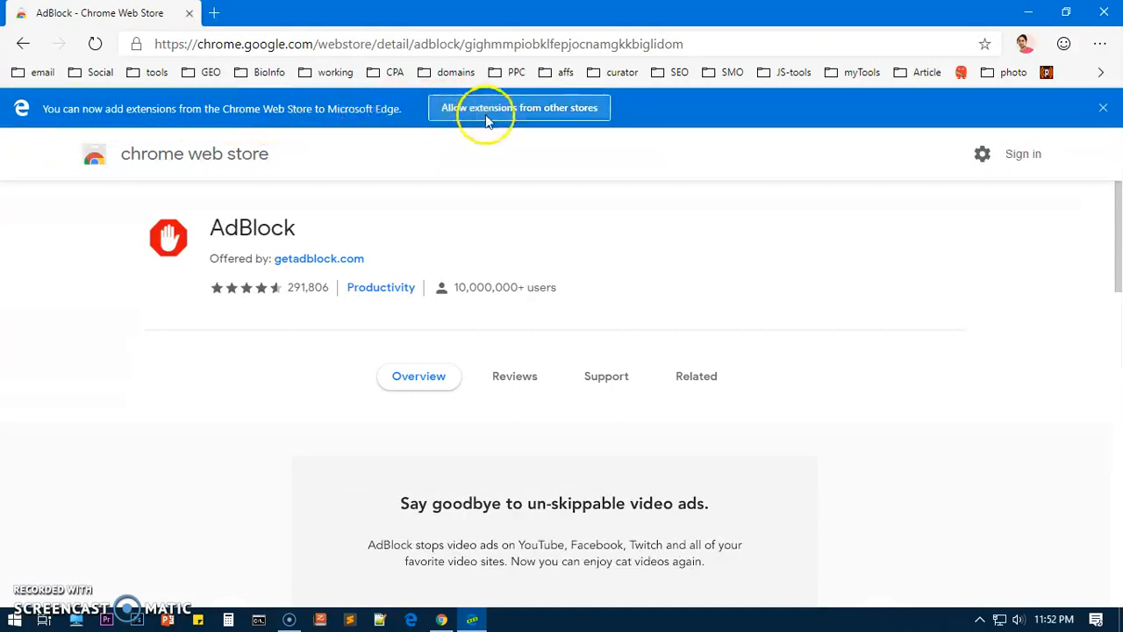
pyautogui.click(519, 107)
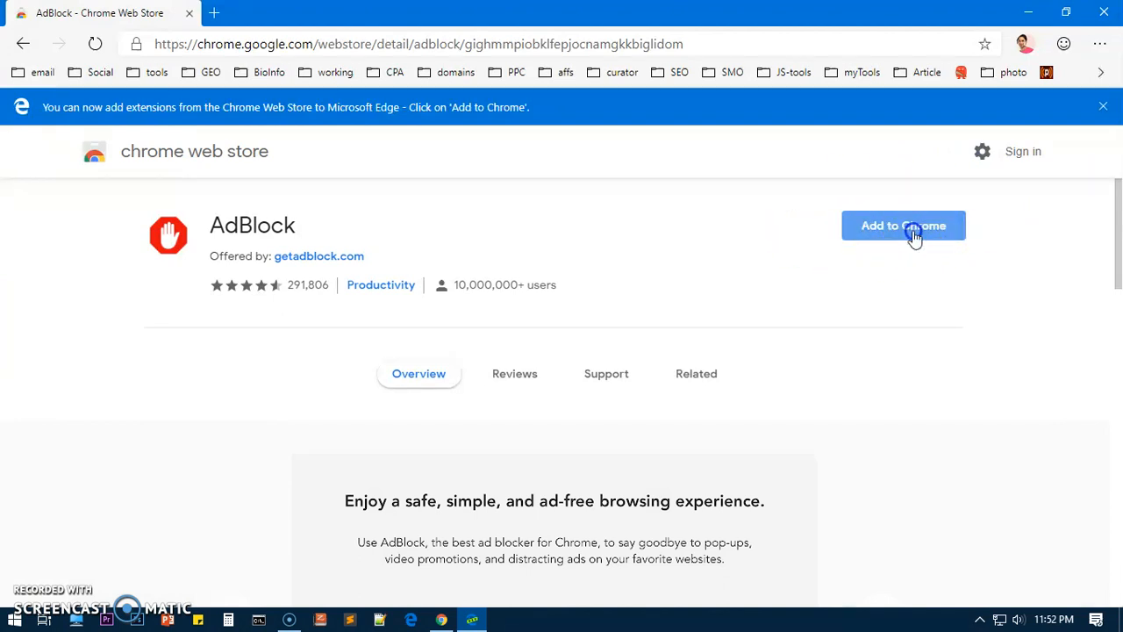
# Add the AdBlock extension from the Chrome Web Store and confirm the popup
pyautogui.click(903, 225)
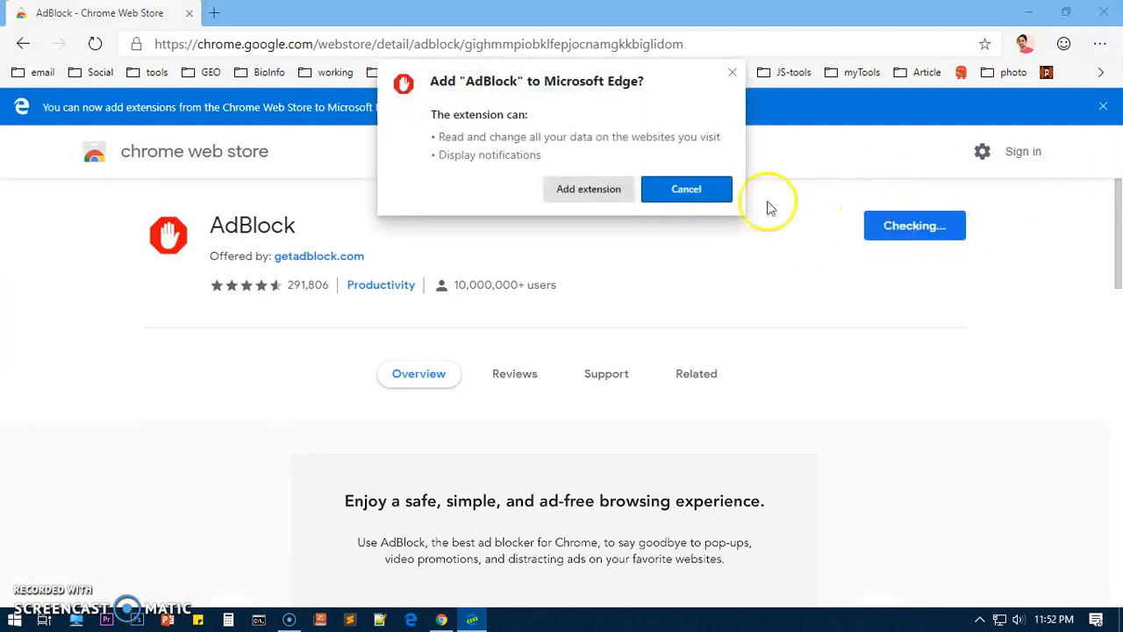
pyautogui.click(686, 189)
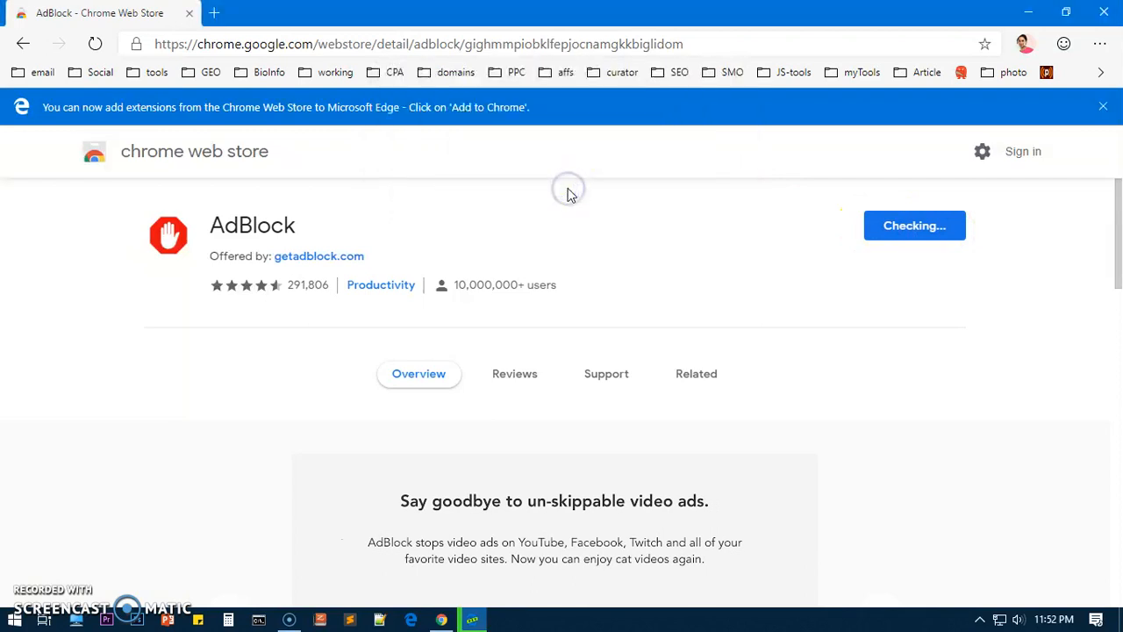
pyautogui.moveTo(908, 252)
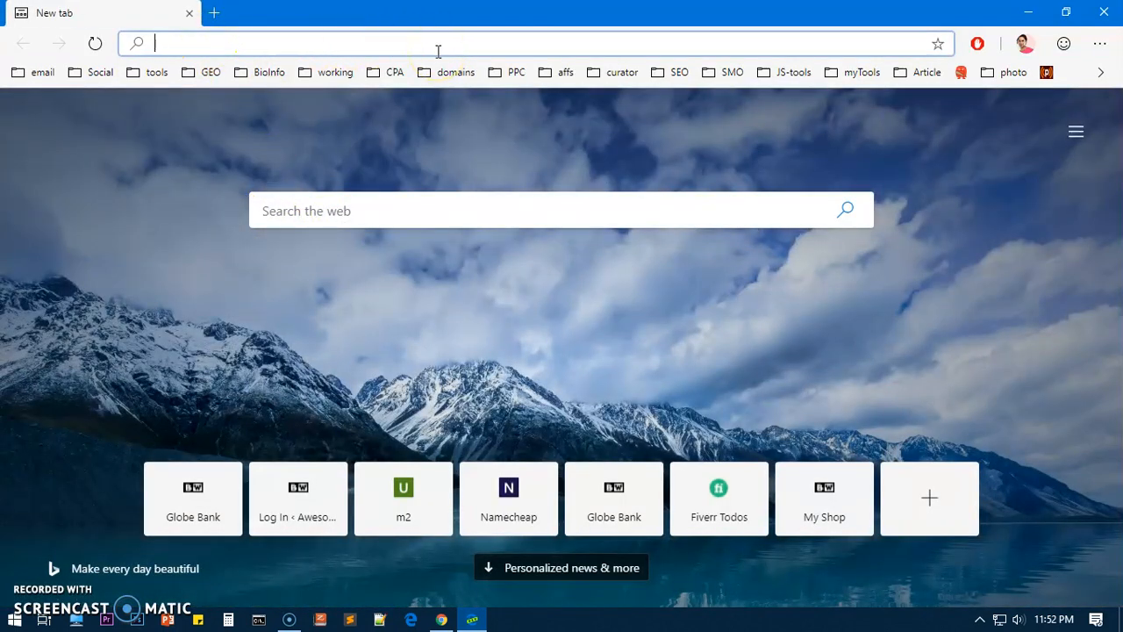
# Type 'tube' in Microsoft Edge Dev
pyautogui.write('tube')
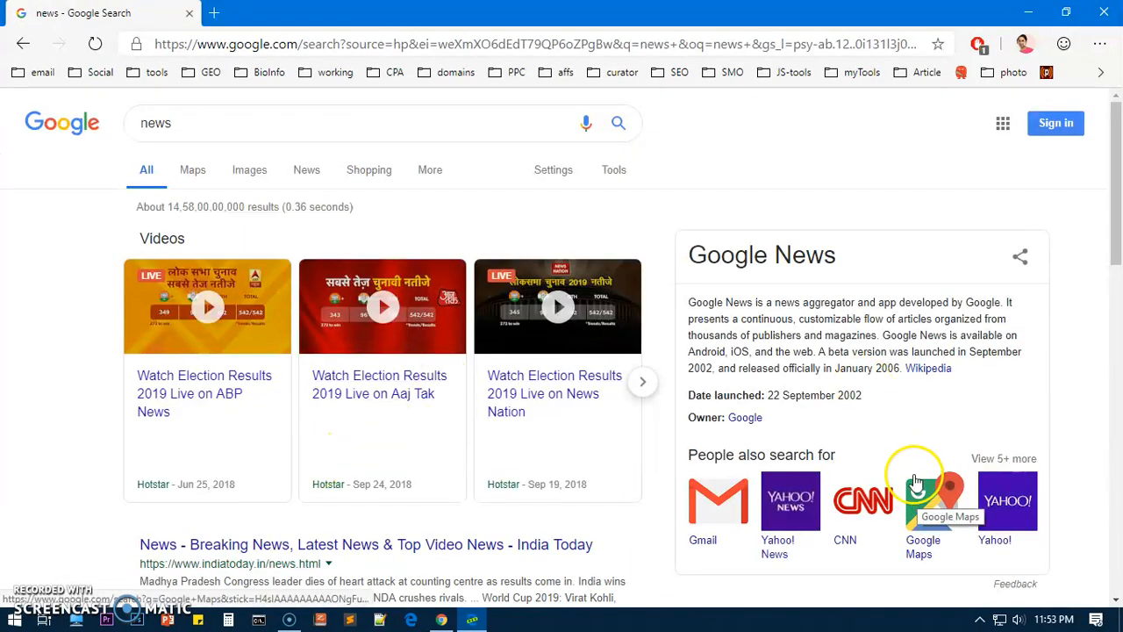
pyautogui.moveTo(1003, 123)
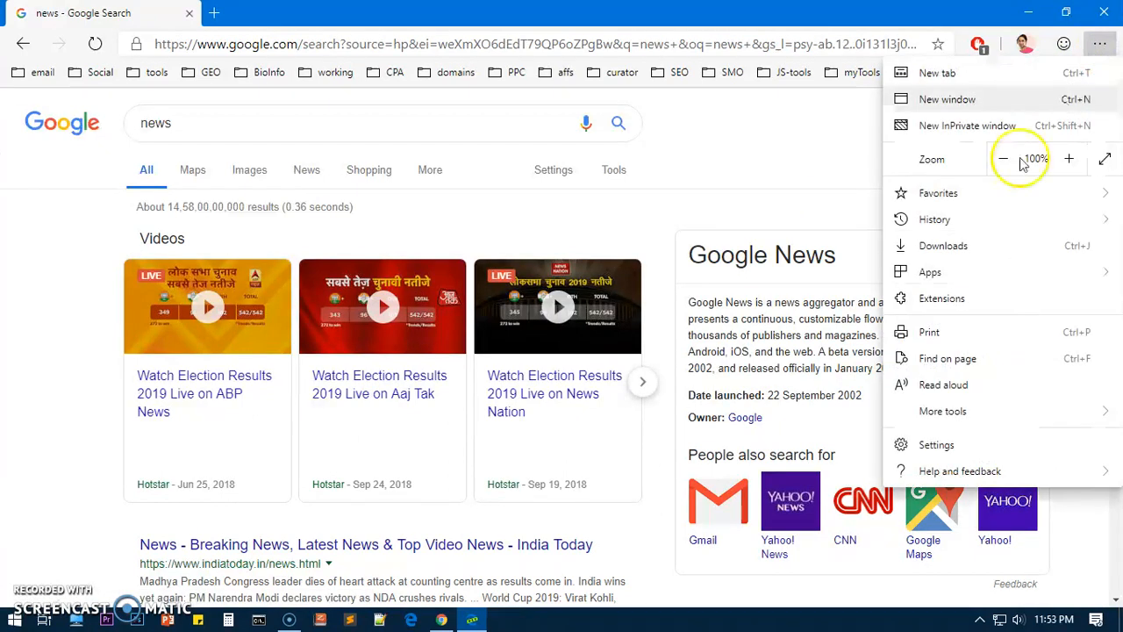
# Go to Settings > Privacy and services > Address bar, where Bing is the search engine
pyautogui.click(937, 445)
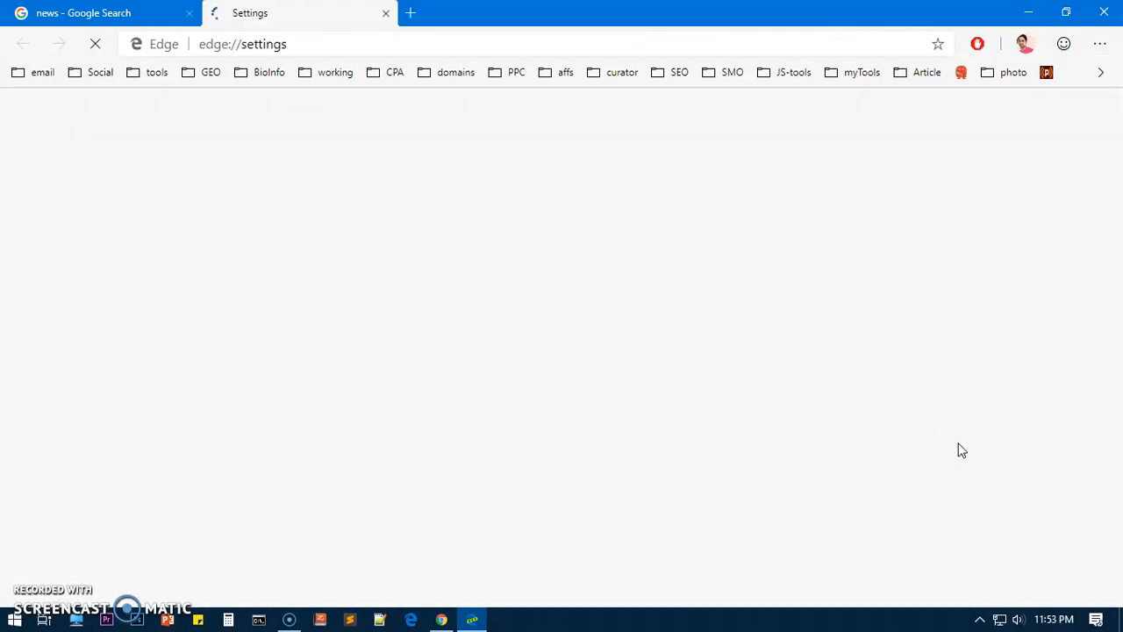
pyautogui.click(124, 284)
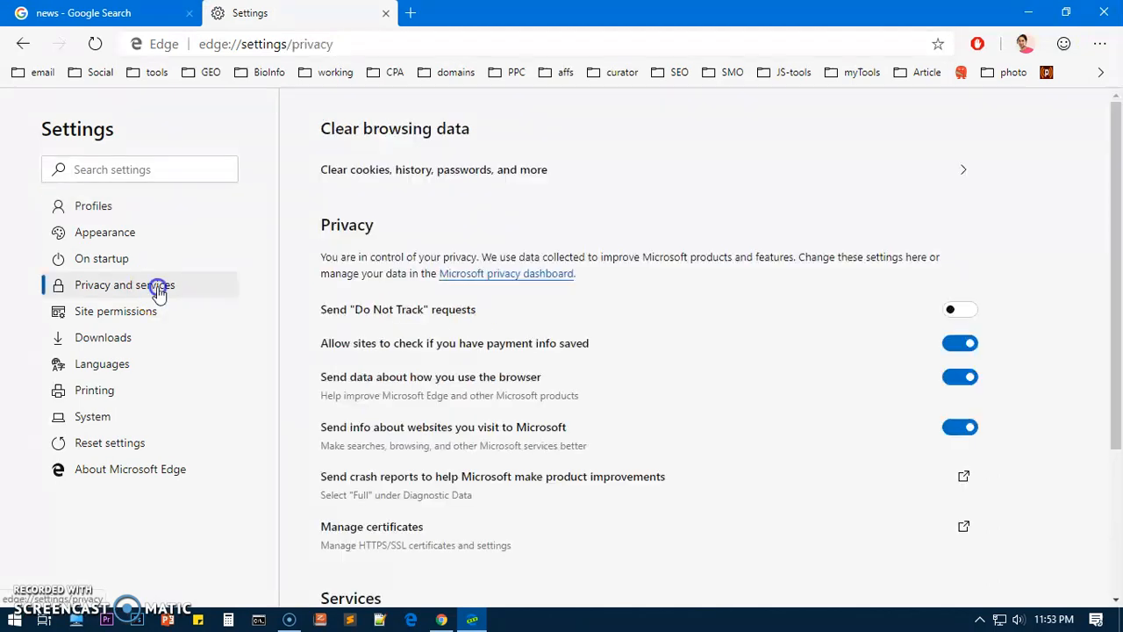
pyautogui.scroll(-3)
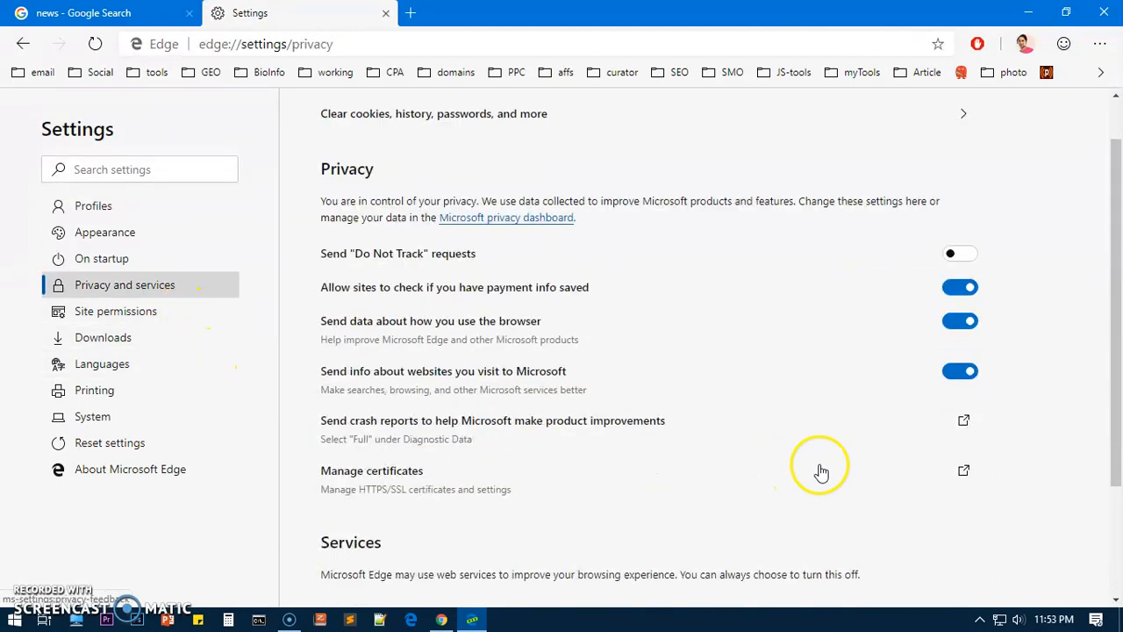
pyautogui.scroll(-3)
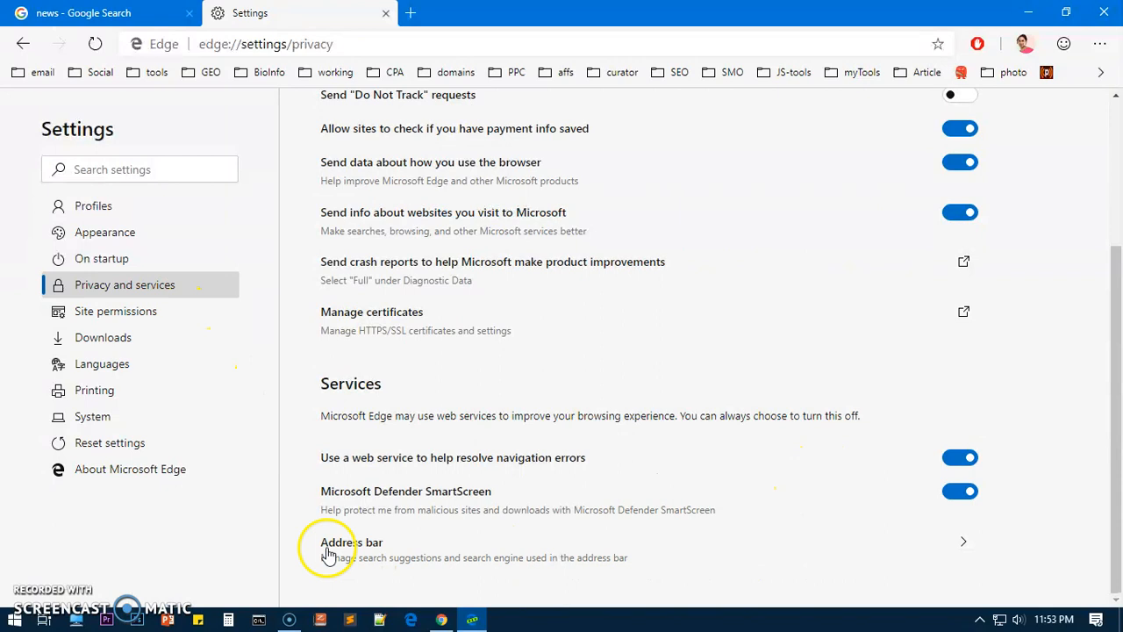
pyautogui.moveTo(369, 552)
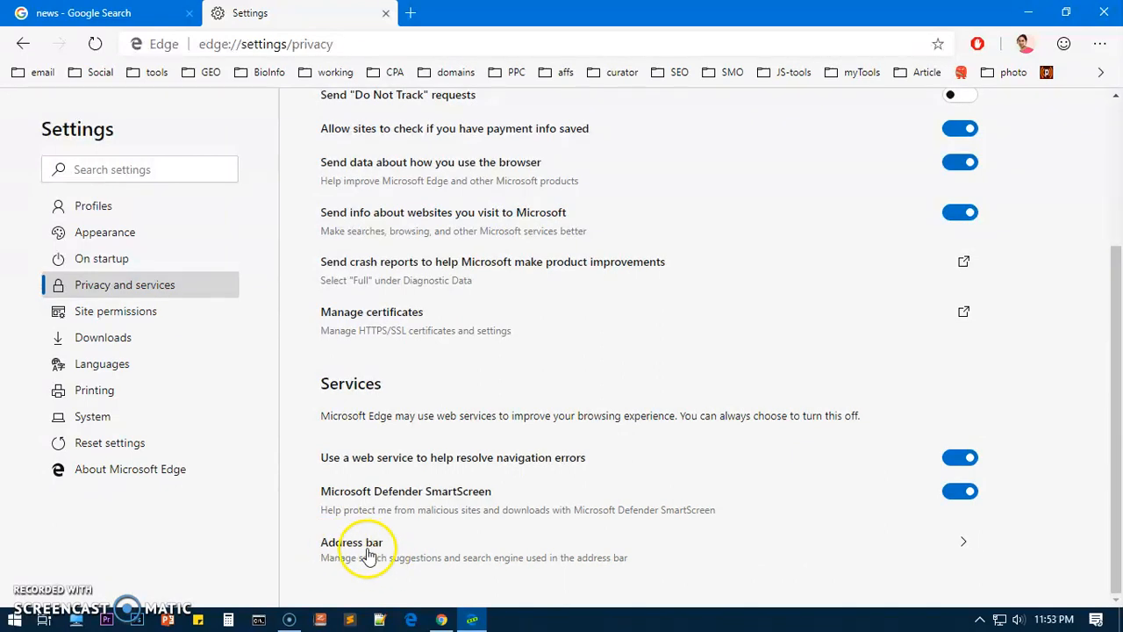
pyautogui.moveTo(360, 551)
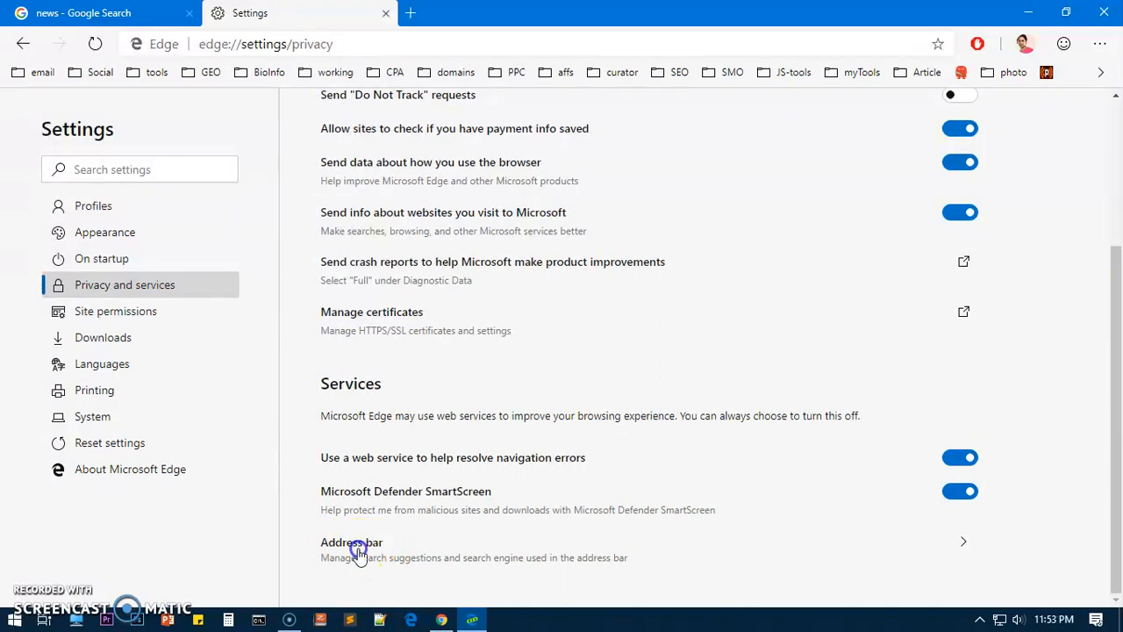
pyautogui.click(351, 543)
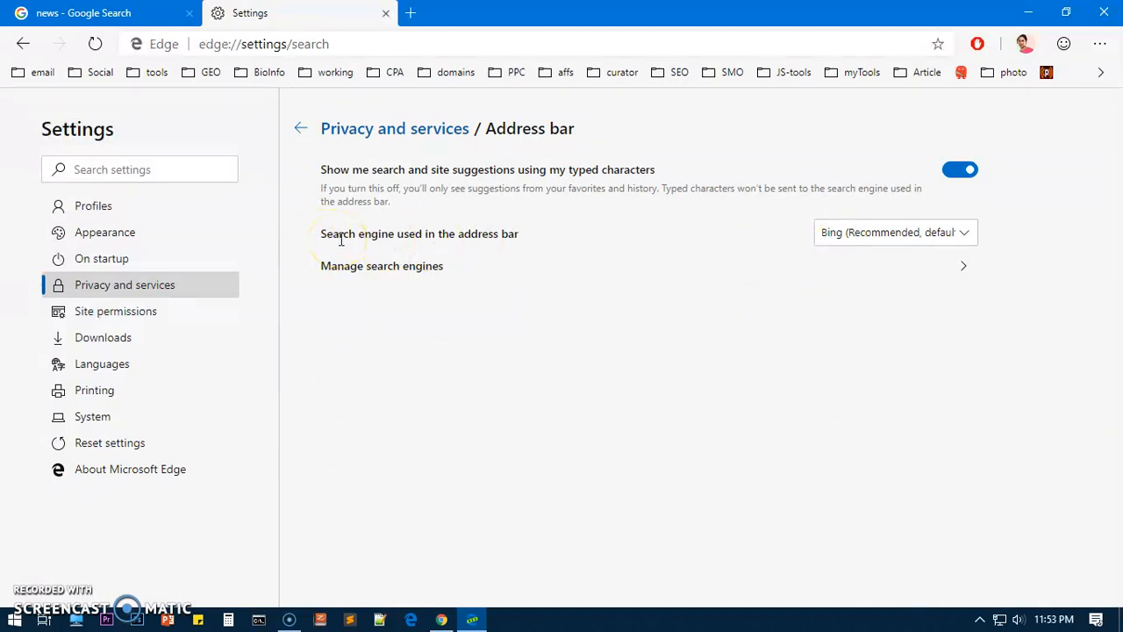
pyautogui.moveTo(508, 242)
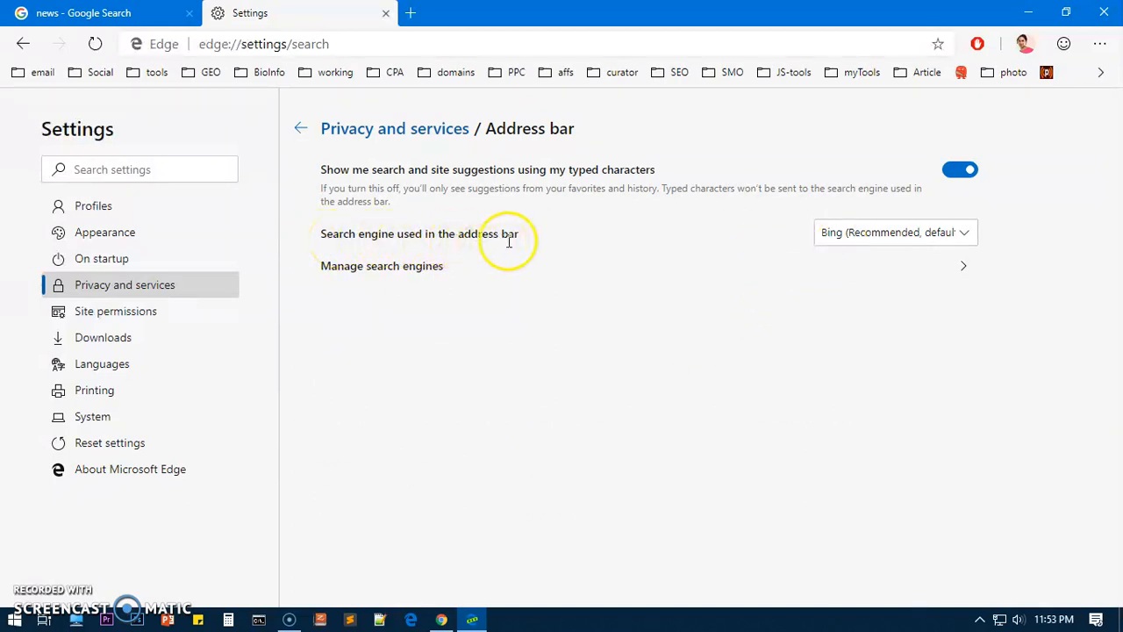
# Make Google the address bar search engine and remove Bing, Yahoo! India and DuckDuckGo
pyautogui.click(893, 232)
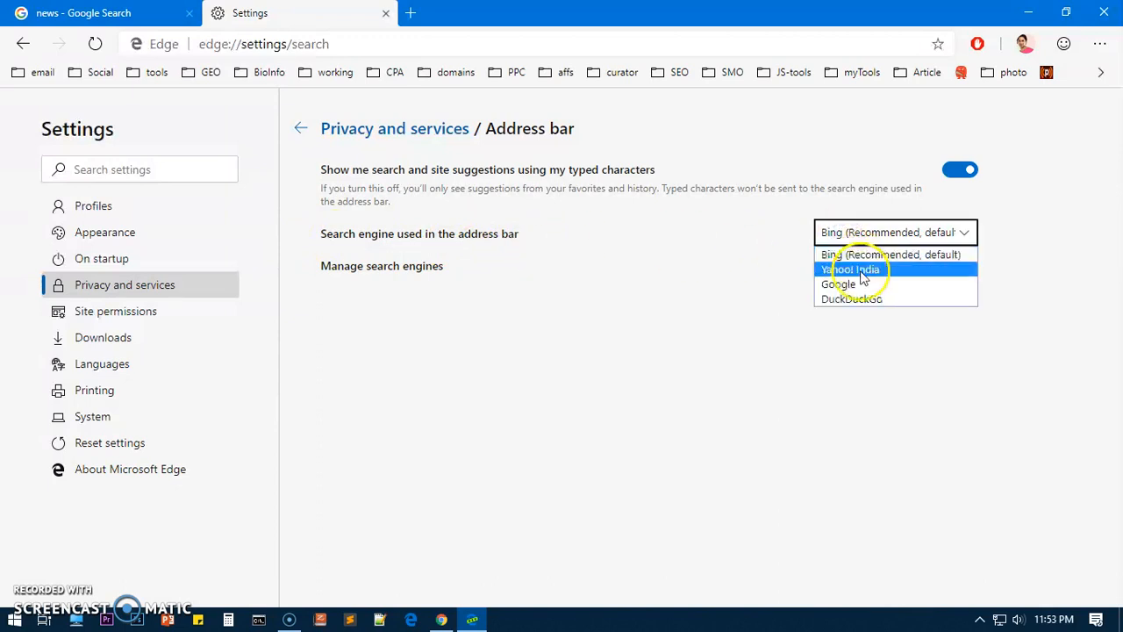
pyautogui.click(382, 265)
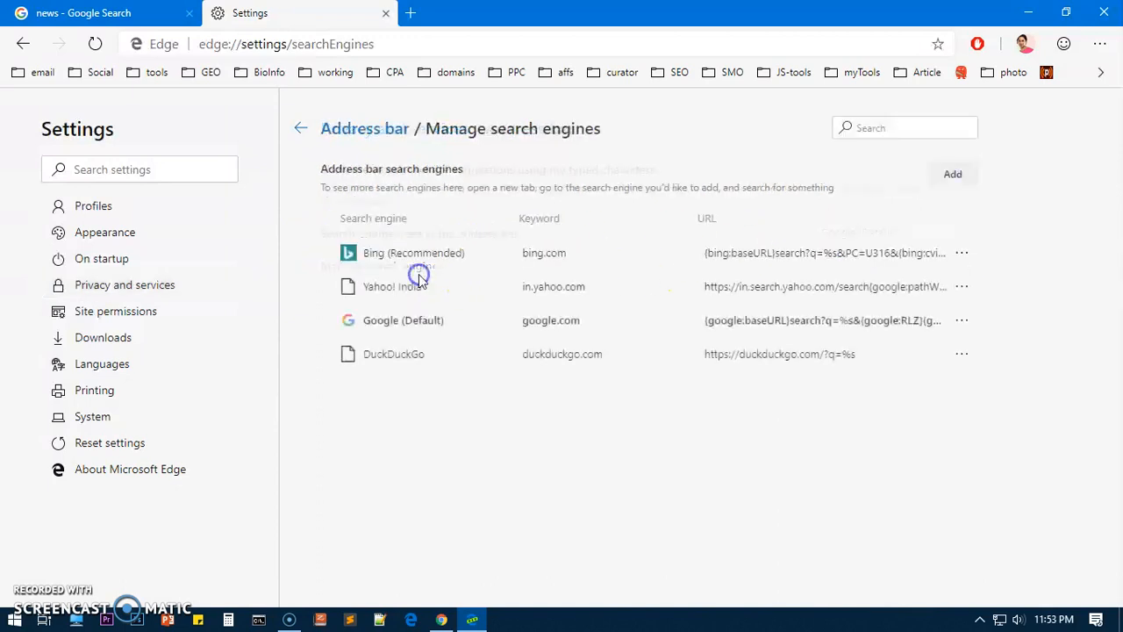
pyautogui.moveTo(934, 280)
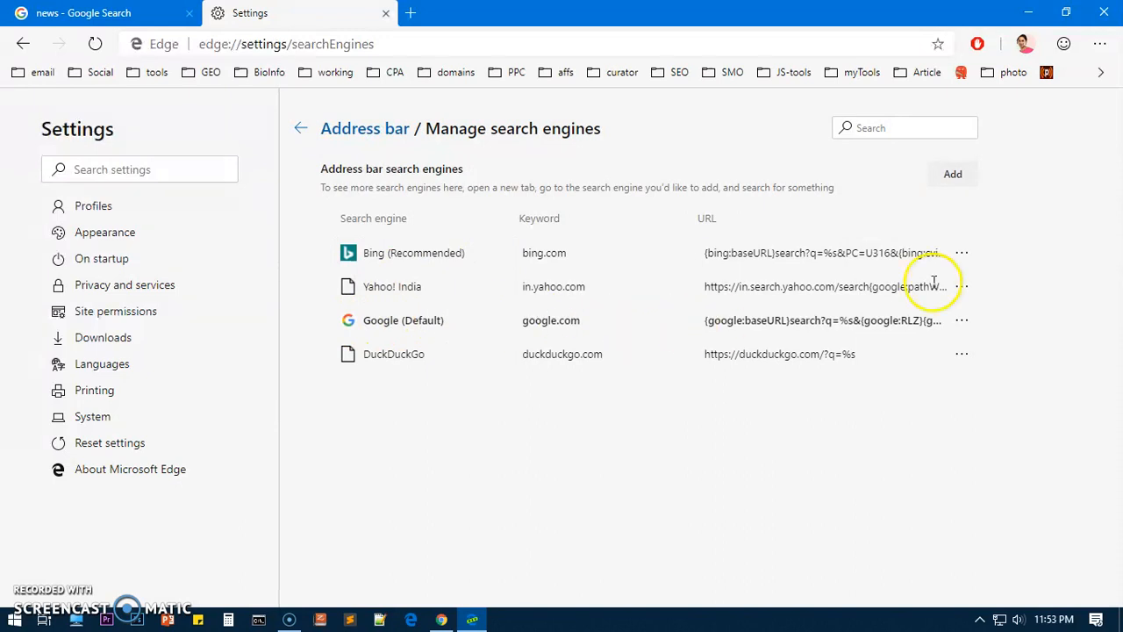
pyautogui.moveTo(983, 272)
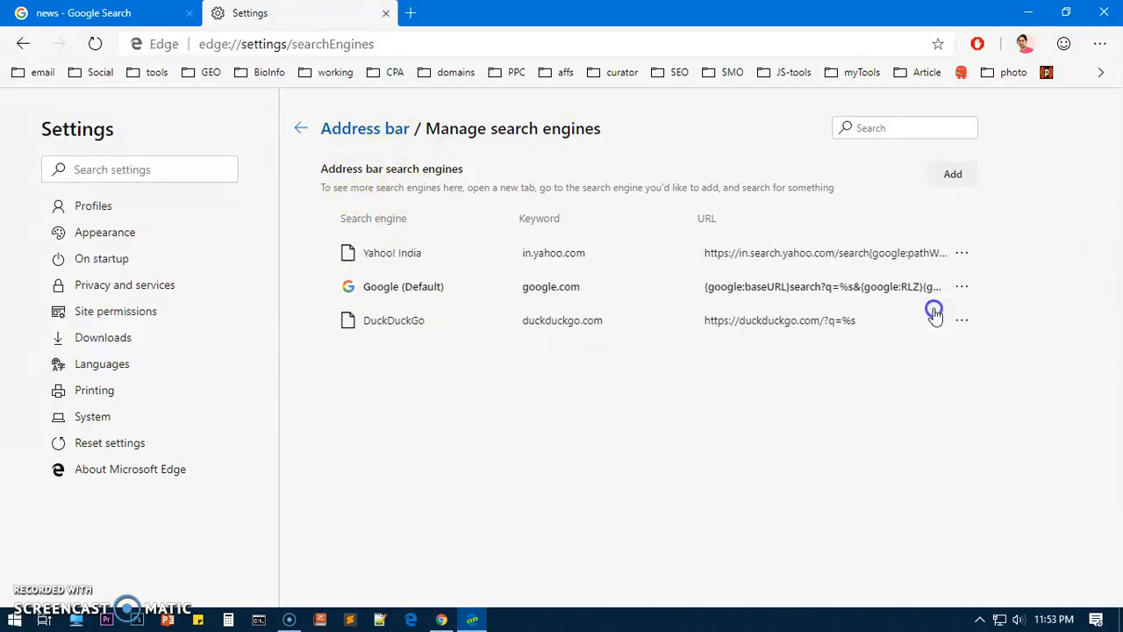
pyautogui.click(962, 253)
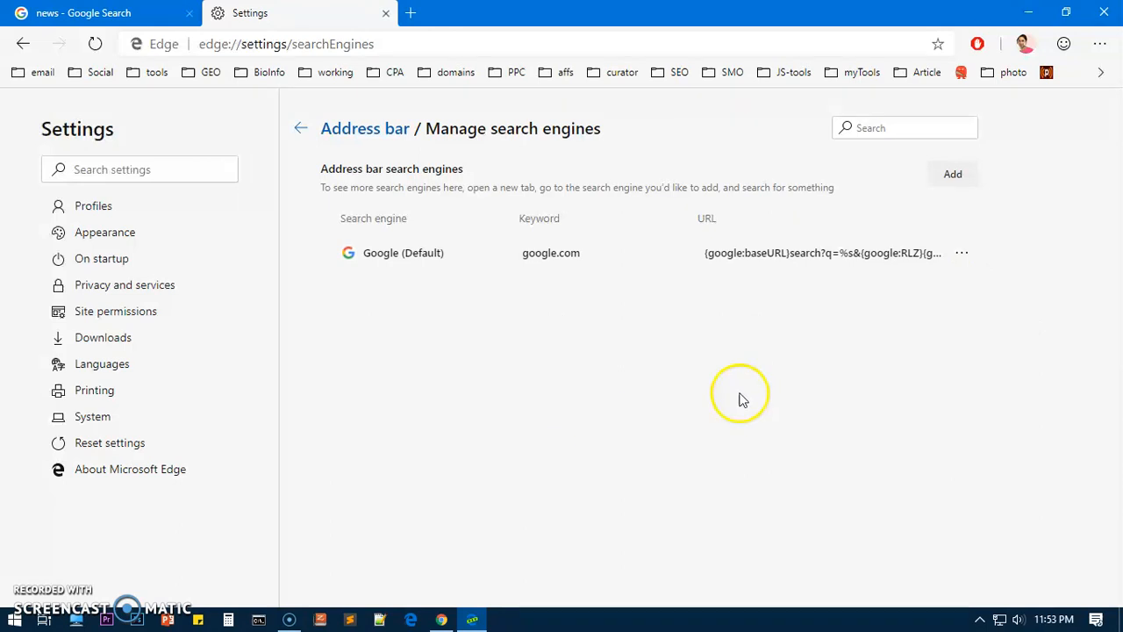
pyautogui.click(301, 128)
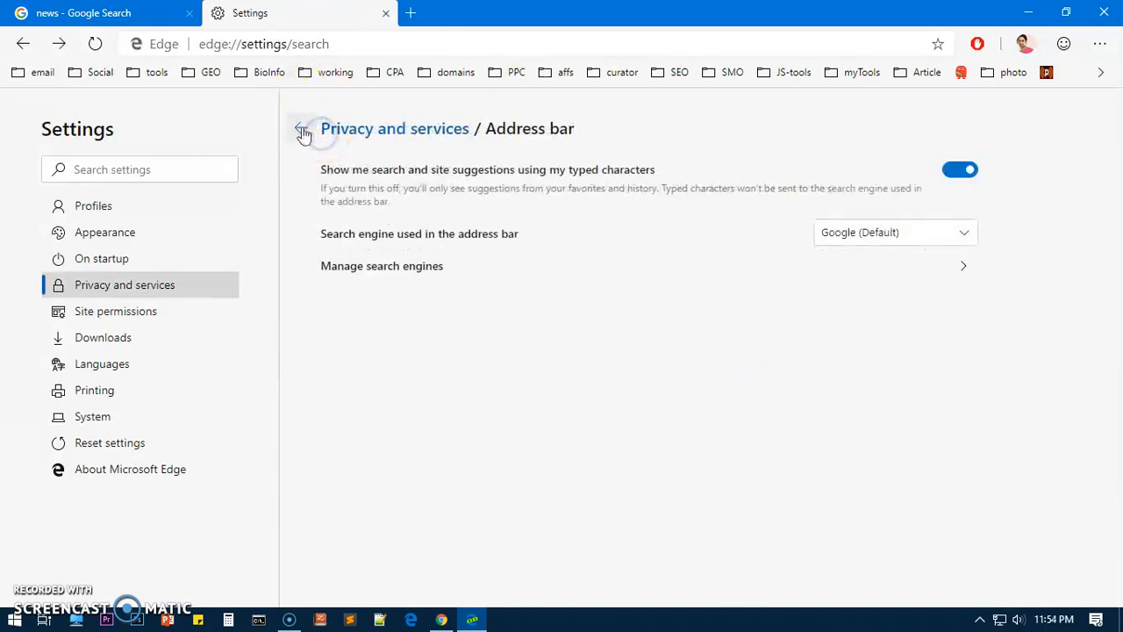
# Return to Privacy and services and switch to the Google search results tab
pyautogui.click(302, 128)
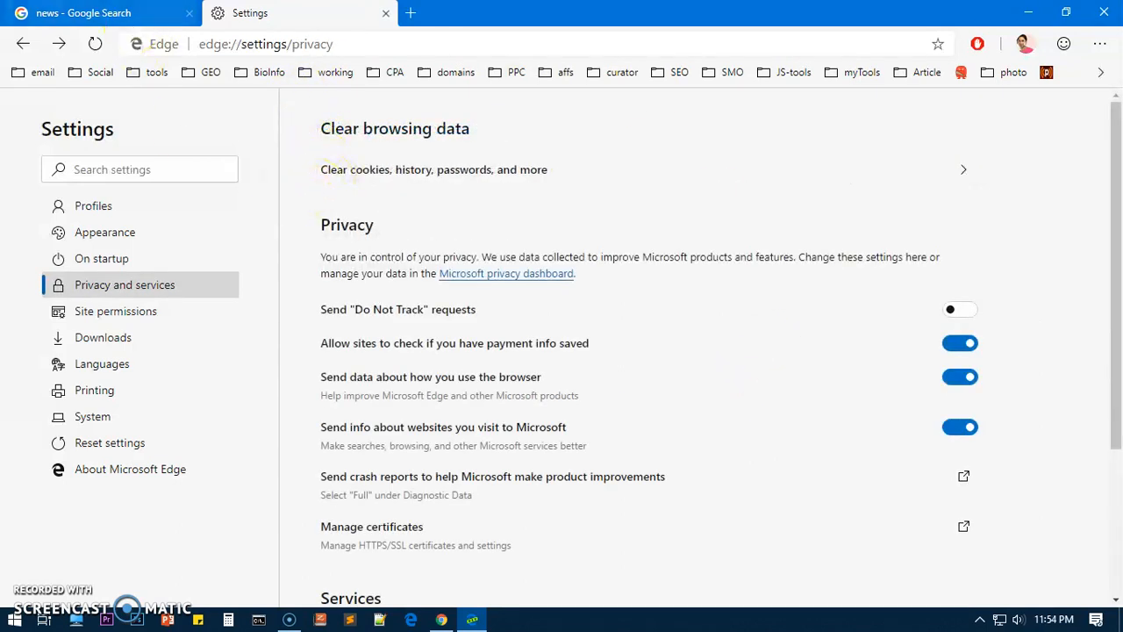
pyautogui.click(88, 13)
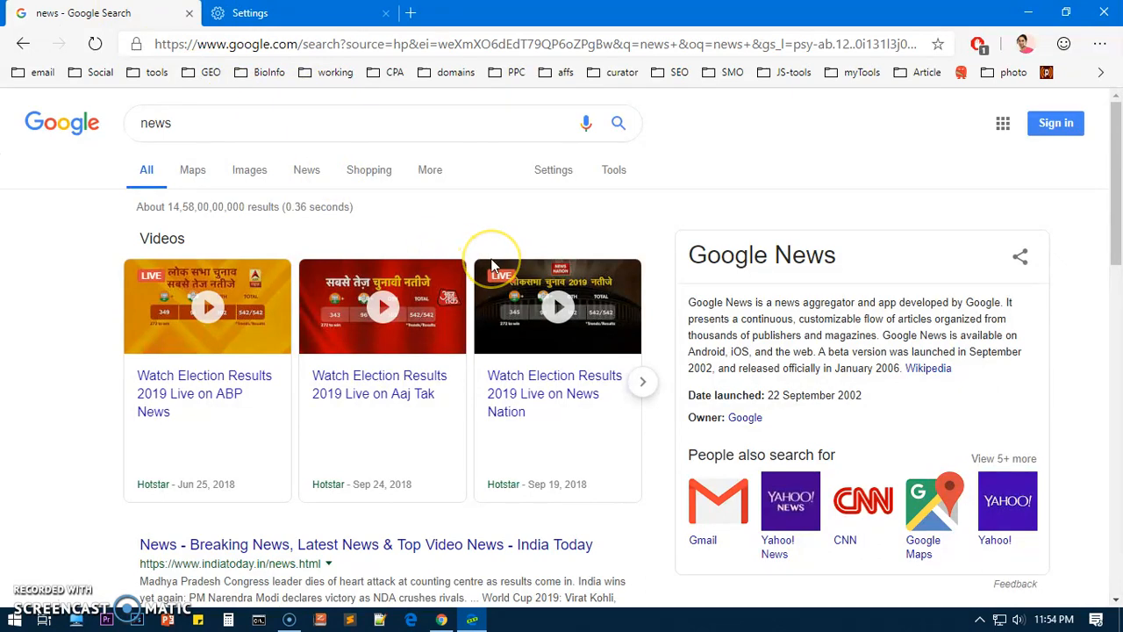
pyautogui.moveTo(491, 264)
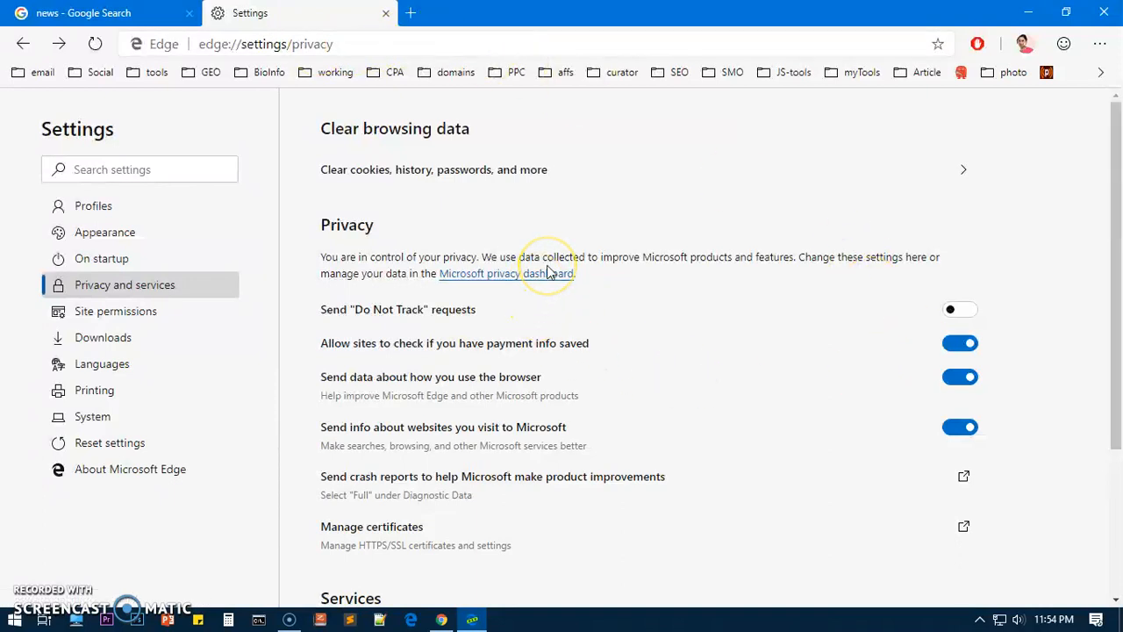
pyautogui.moveTo(445, 198)
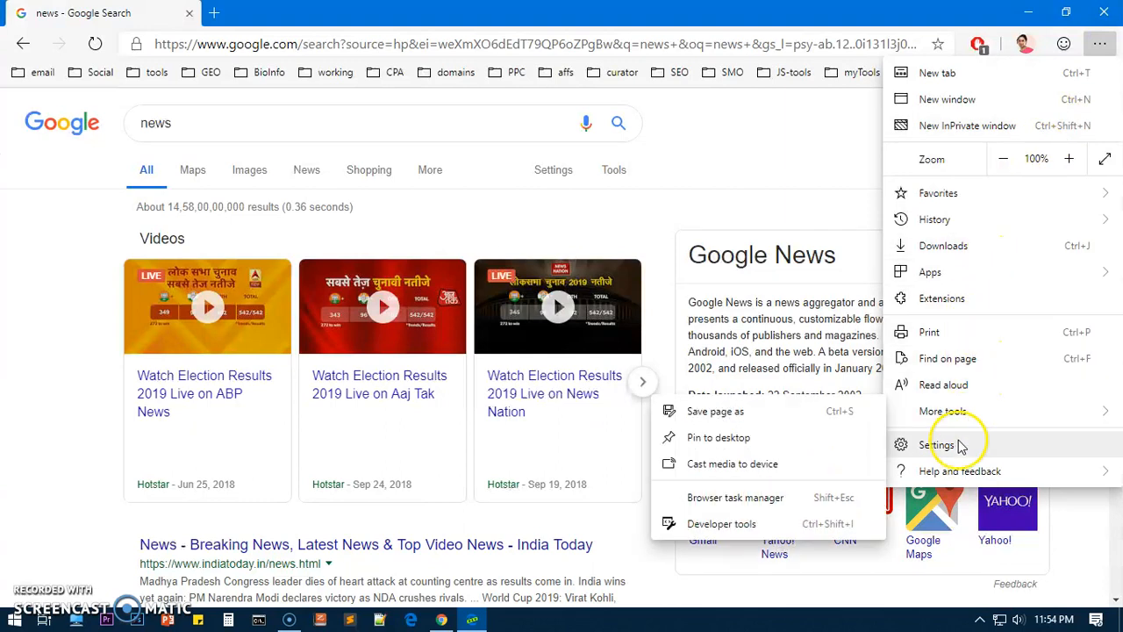
# In Settings > Appearance, set Show favorites bar to Only on new tabs
pyautogui.click(938, 444)
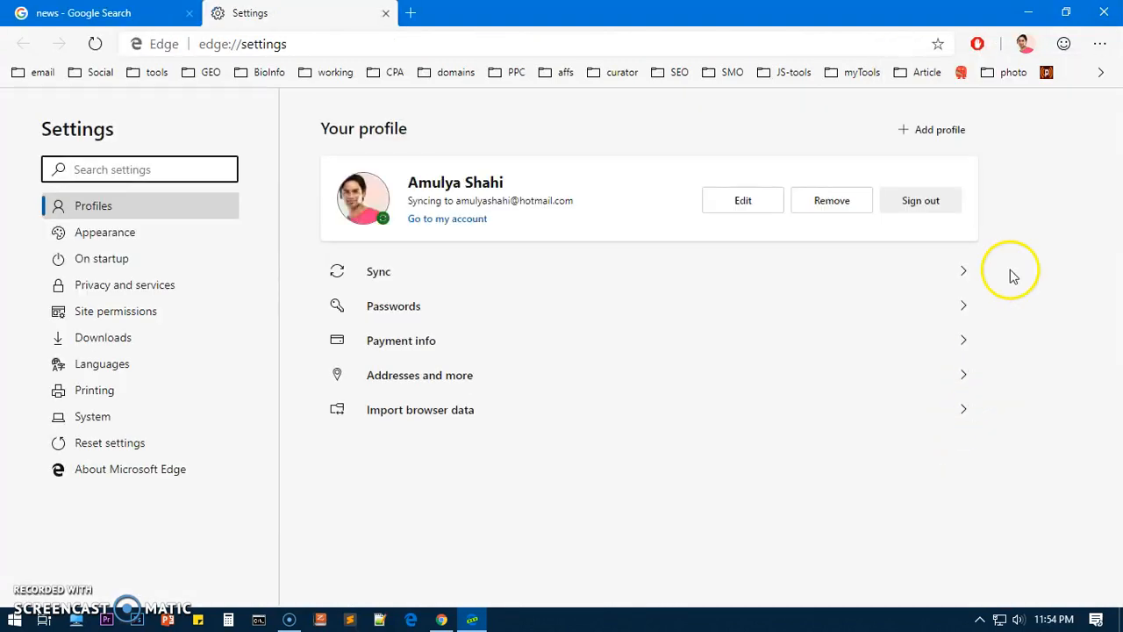
pyautogui.click(104, 231)
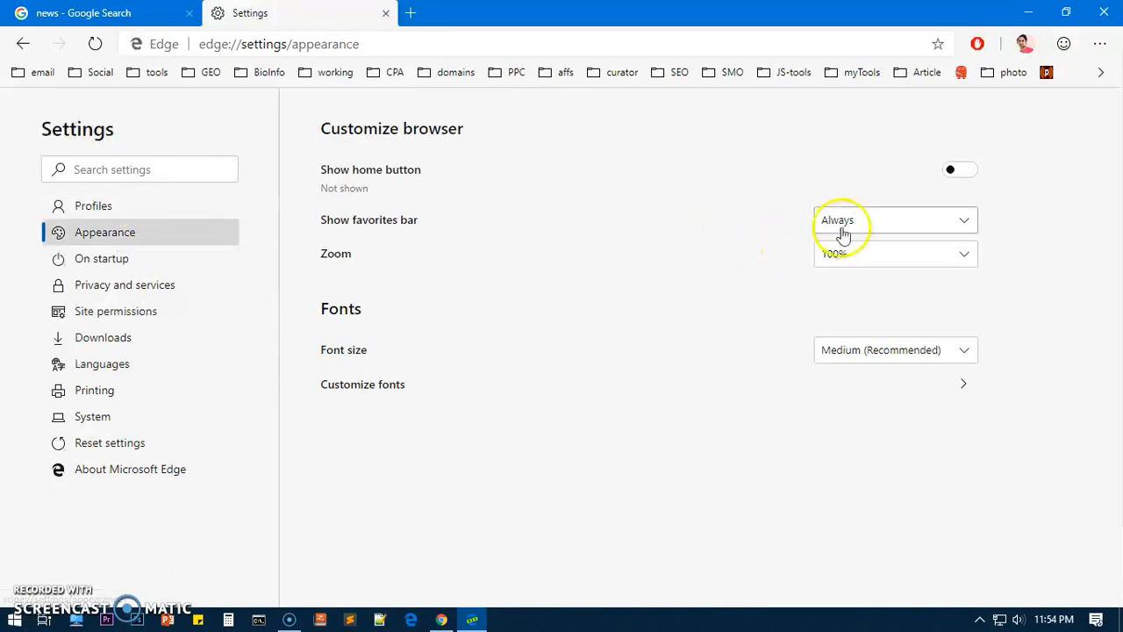
pyautogui.moveTo(504, 180)
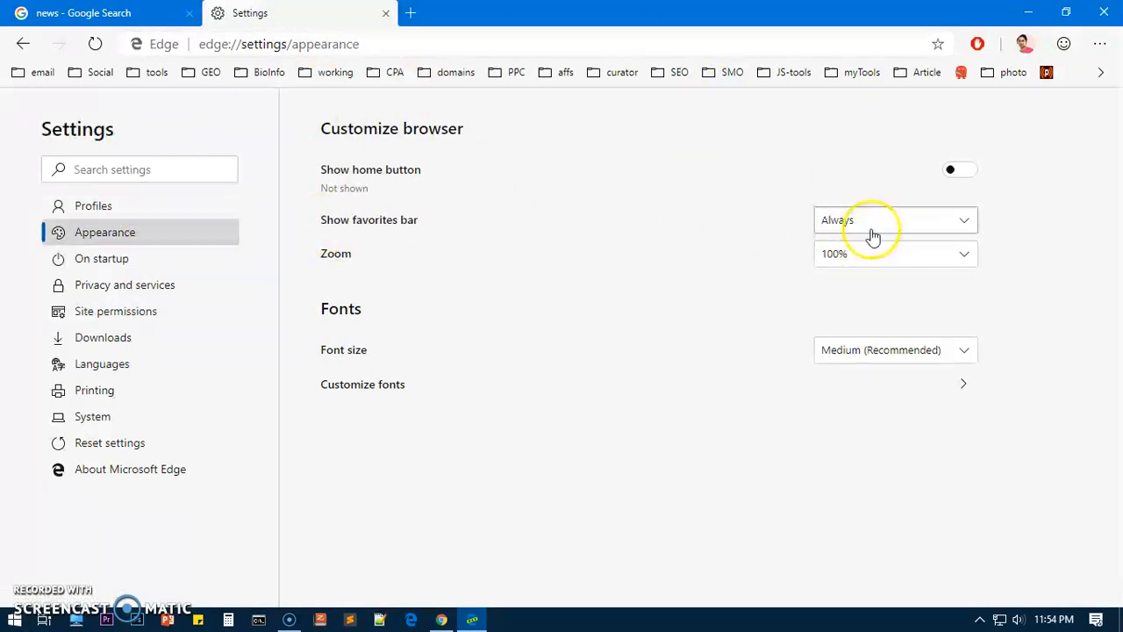
pyautogui.click(894, 220)
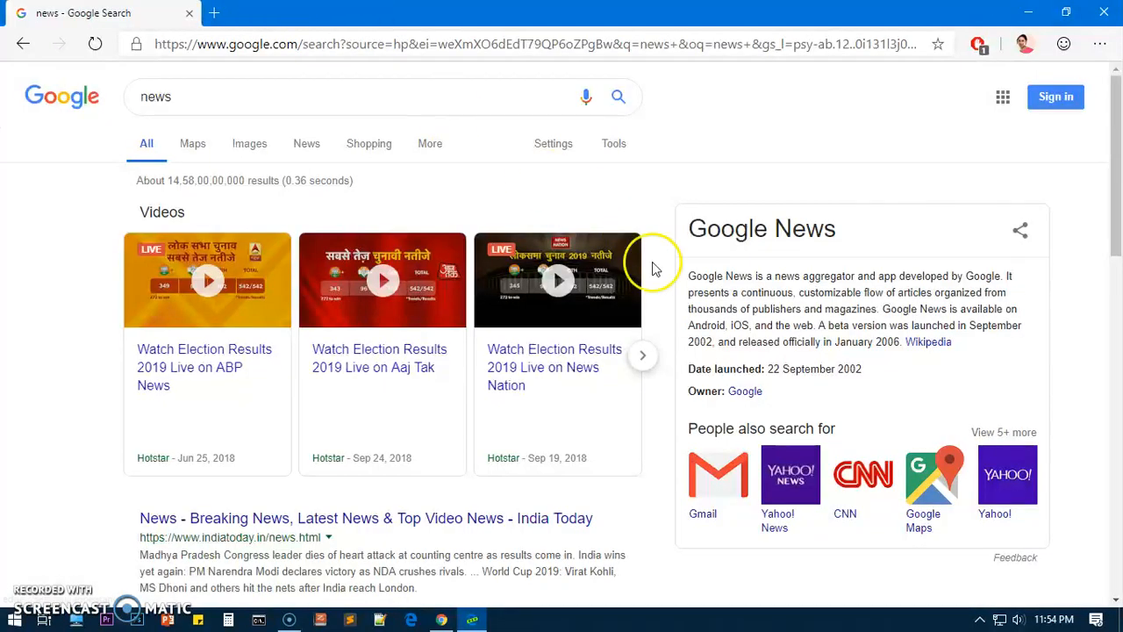
pyautogui.moveTo(775, 138)
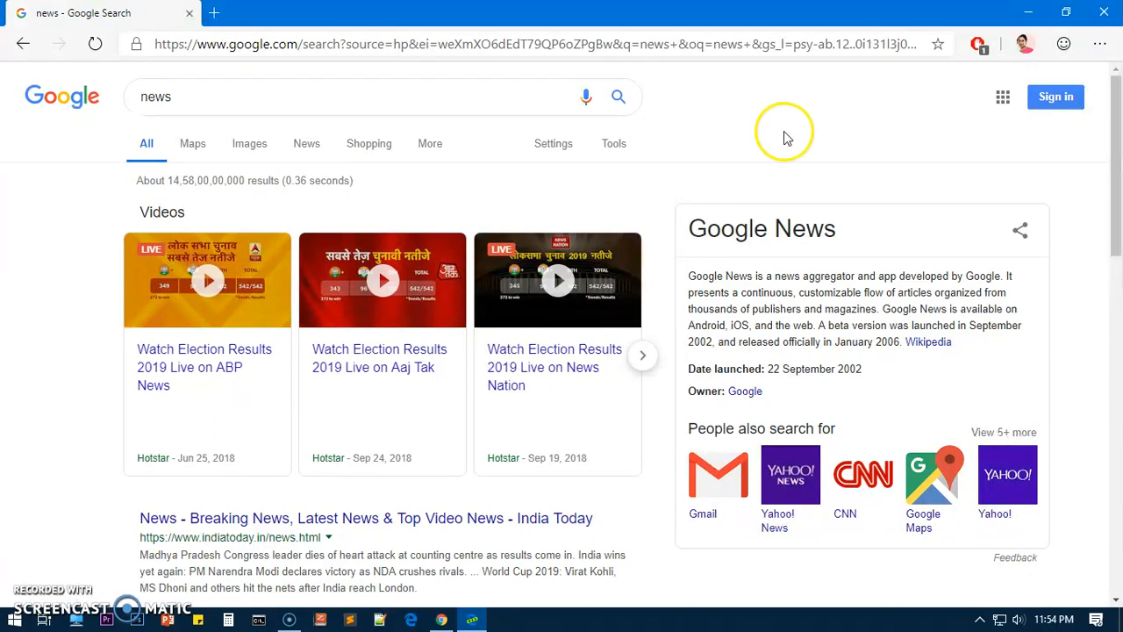
pyautogui.moveTo(946, 351)
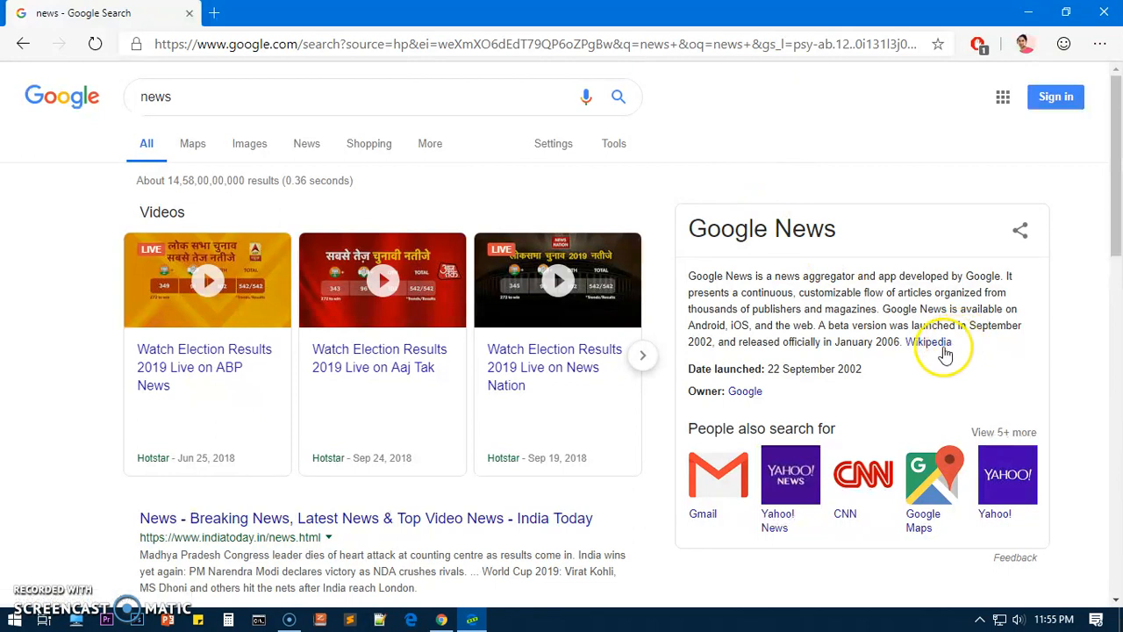